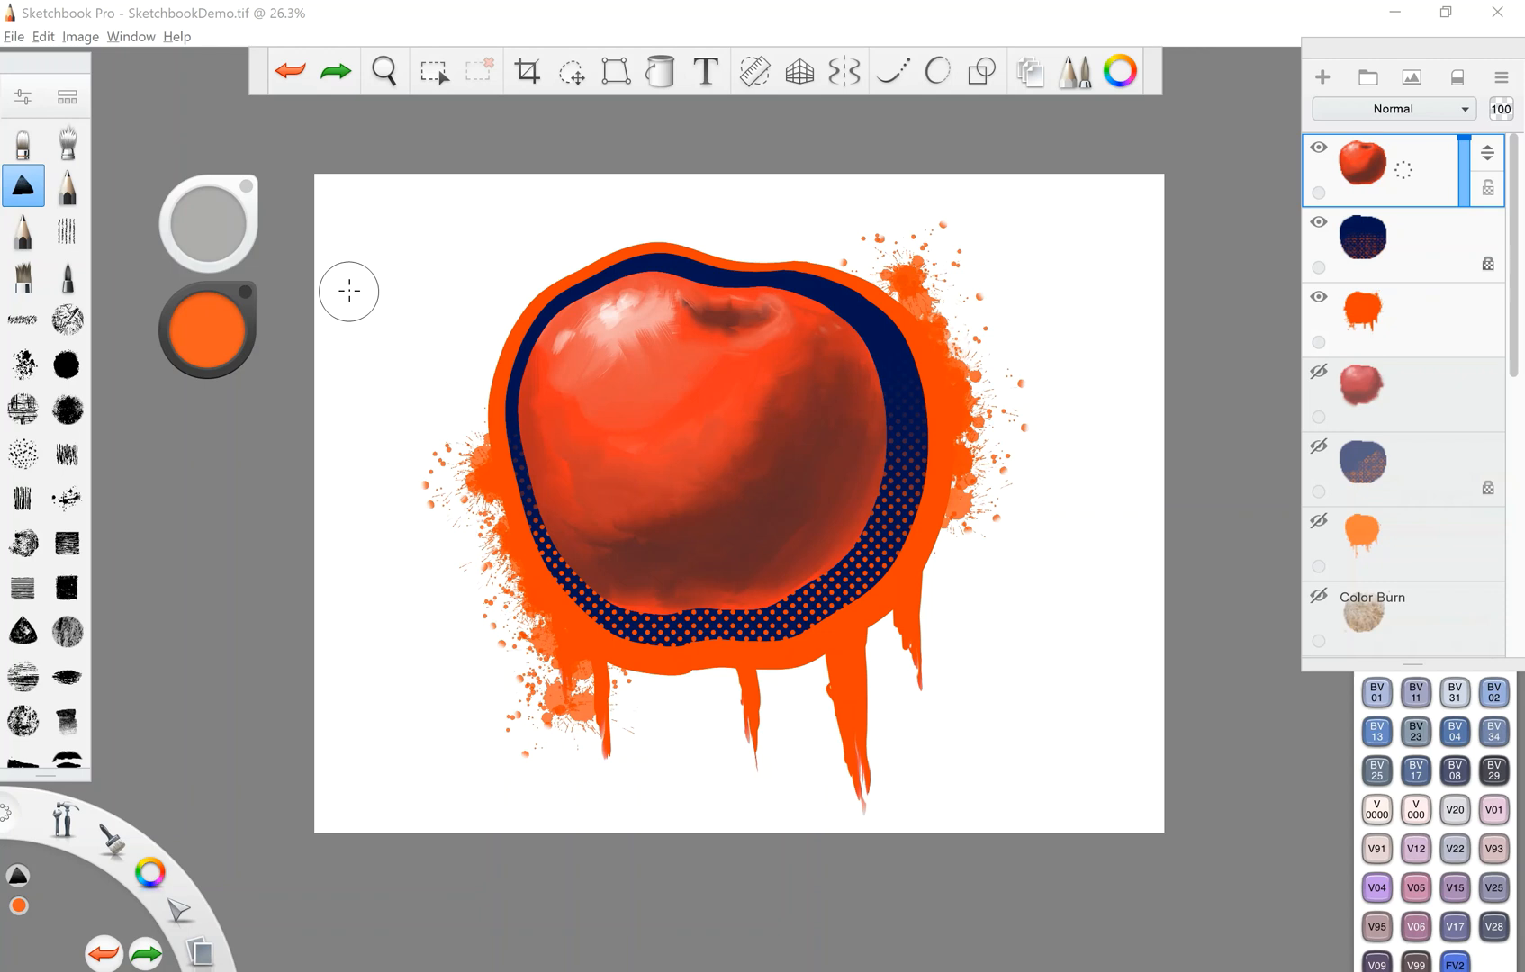
{"action": "mouse_move", "coordinate": [408, 165]}
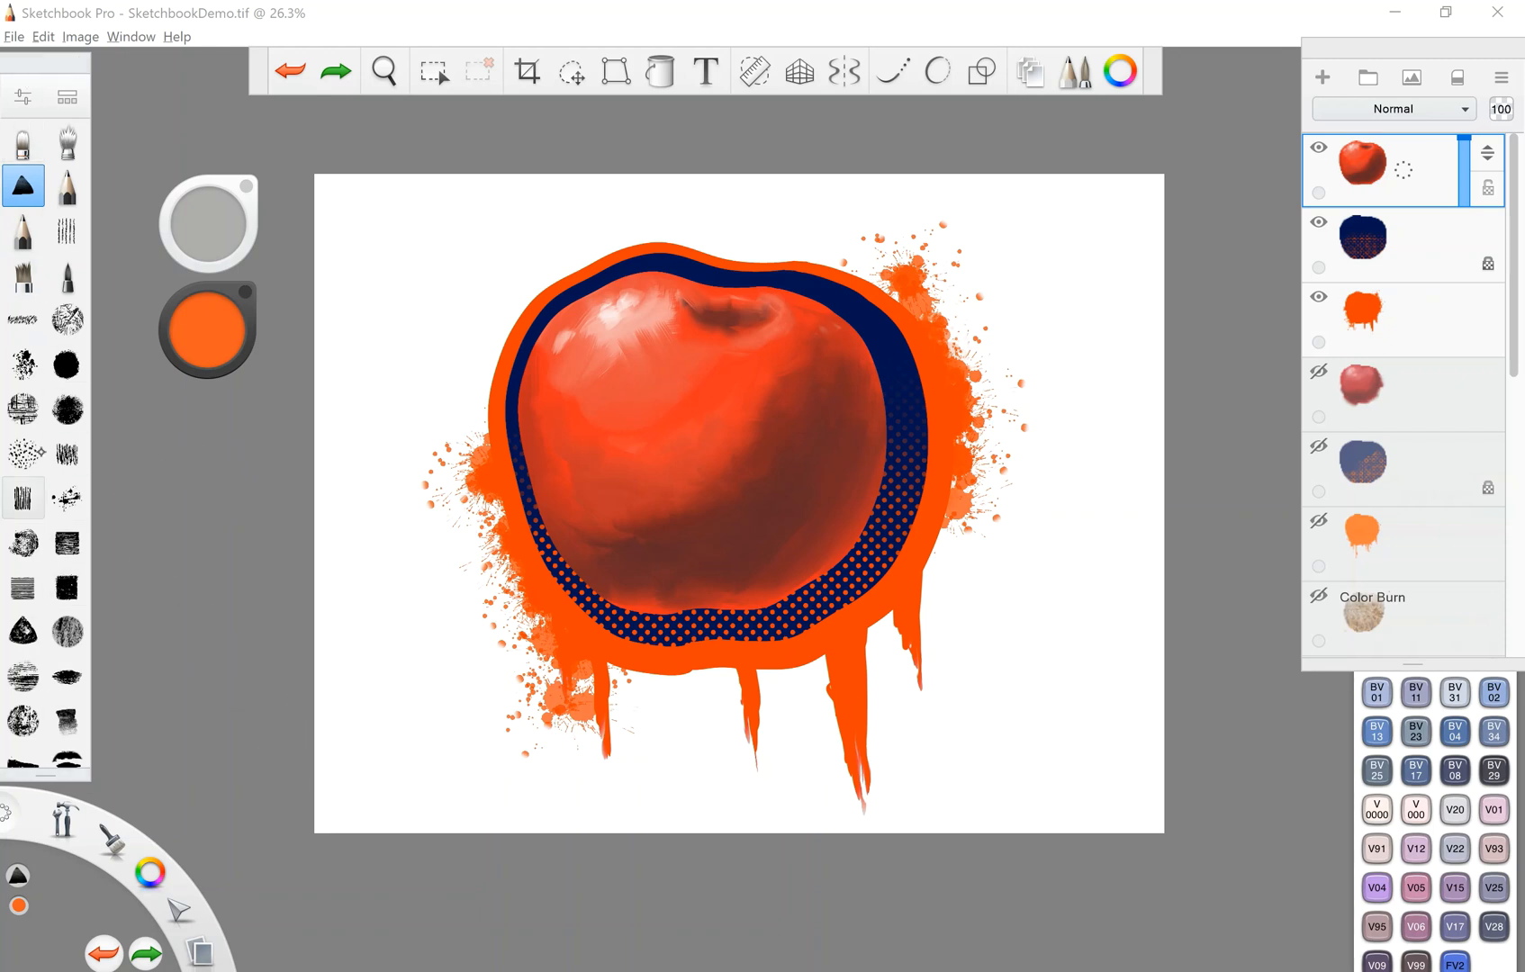
- Dismiss the Copic Library colour set and display the File menu commands
{"action": "left_click", "coordinate": [67, 453]}
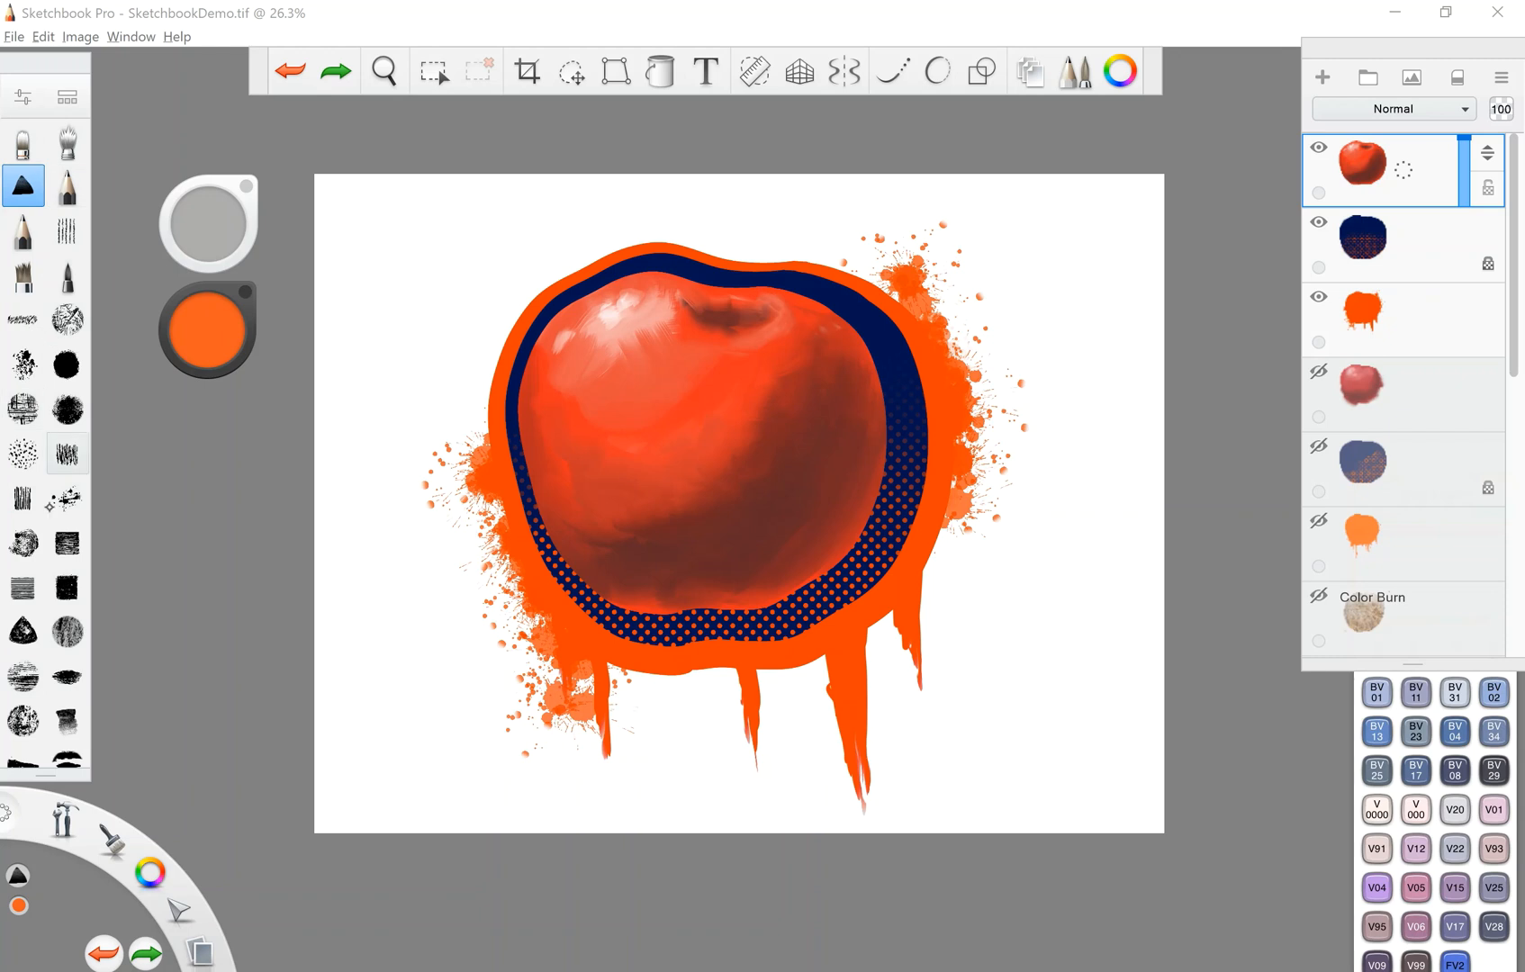
{"action": "left_click", "coordinate": [434, 71]}
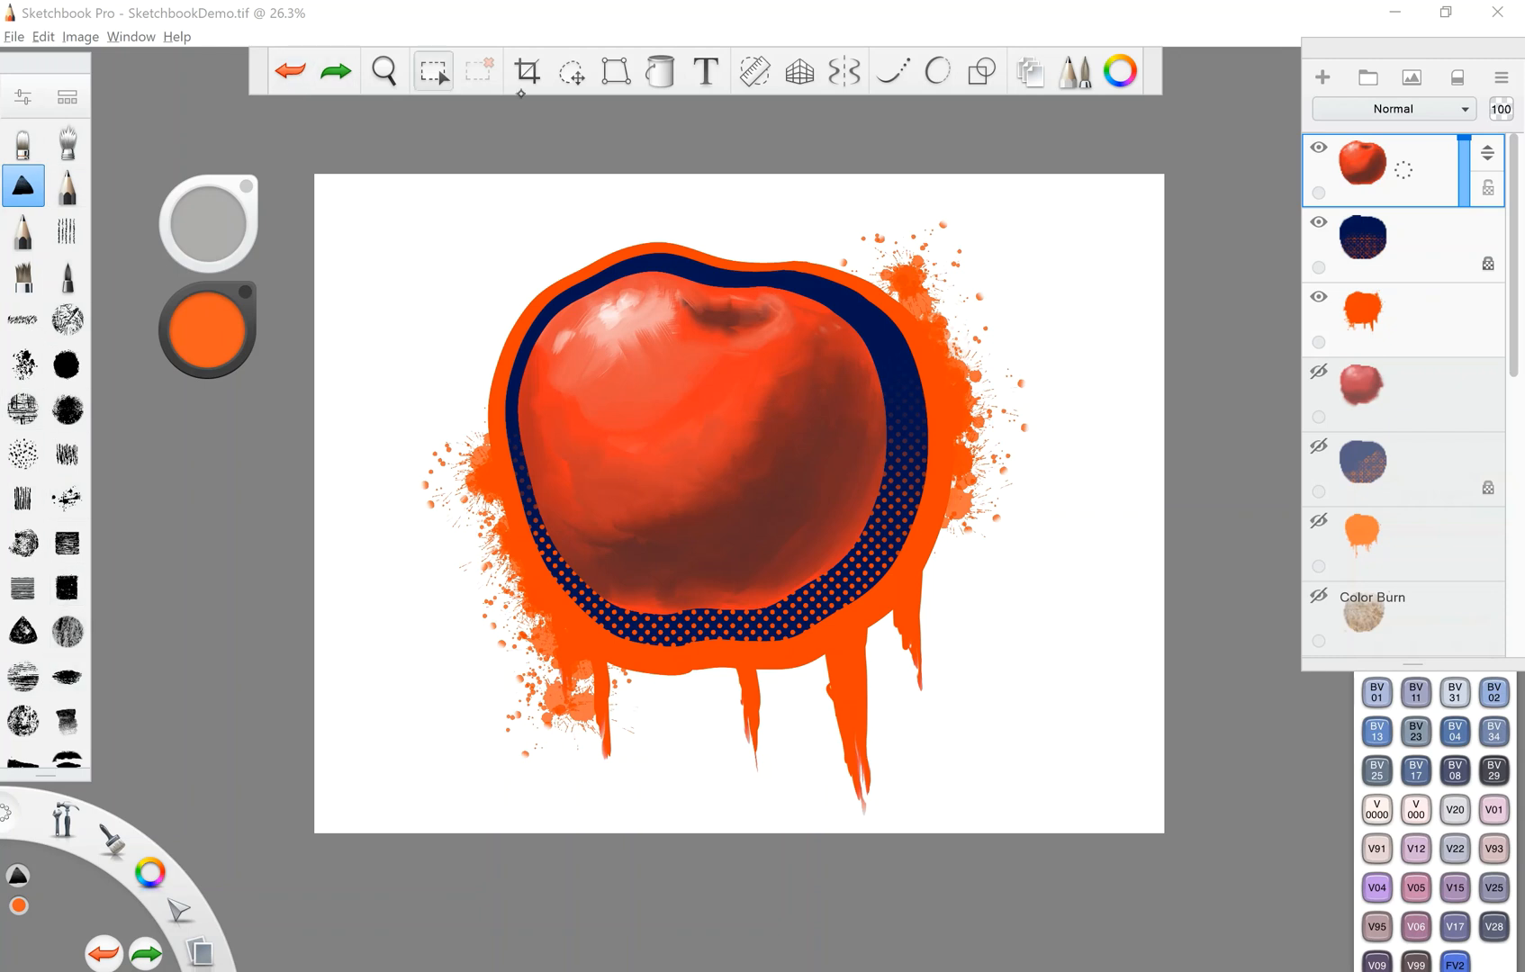
{"action": "mouse_move", "coordinate": [293, 71]}
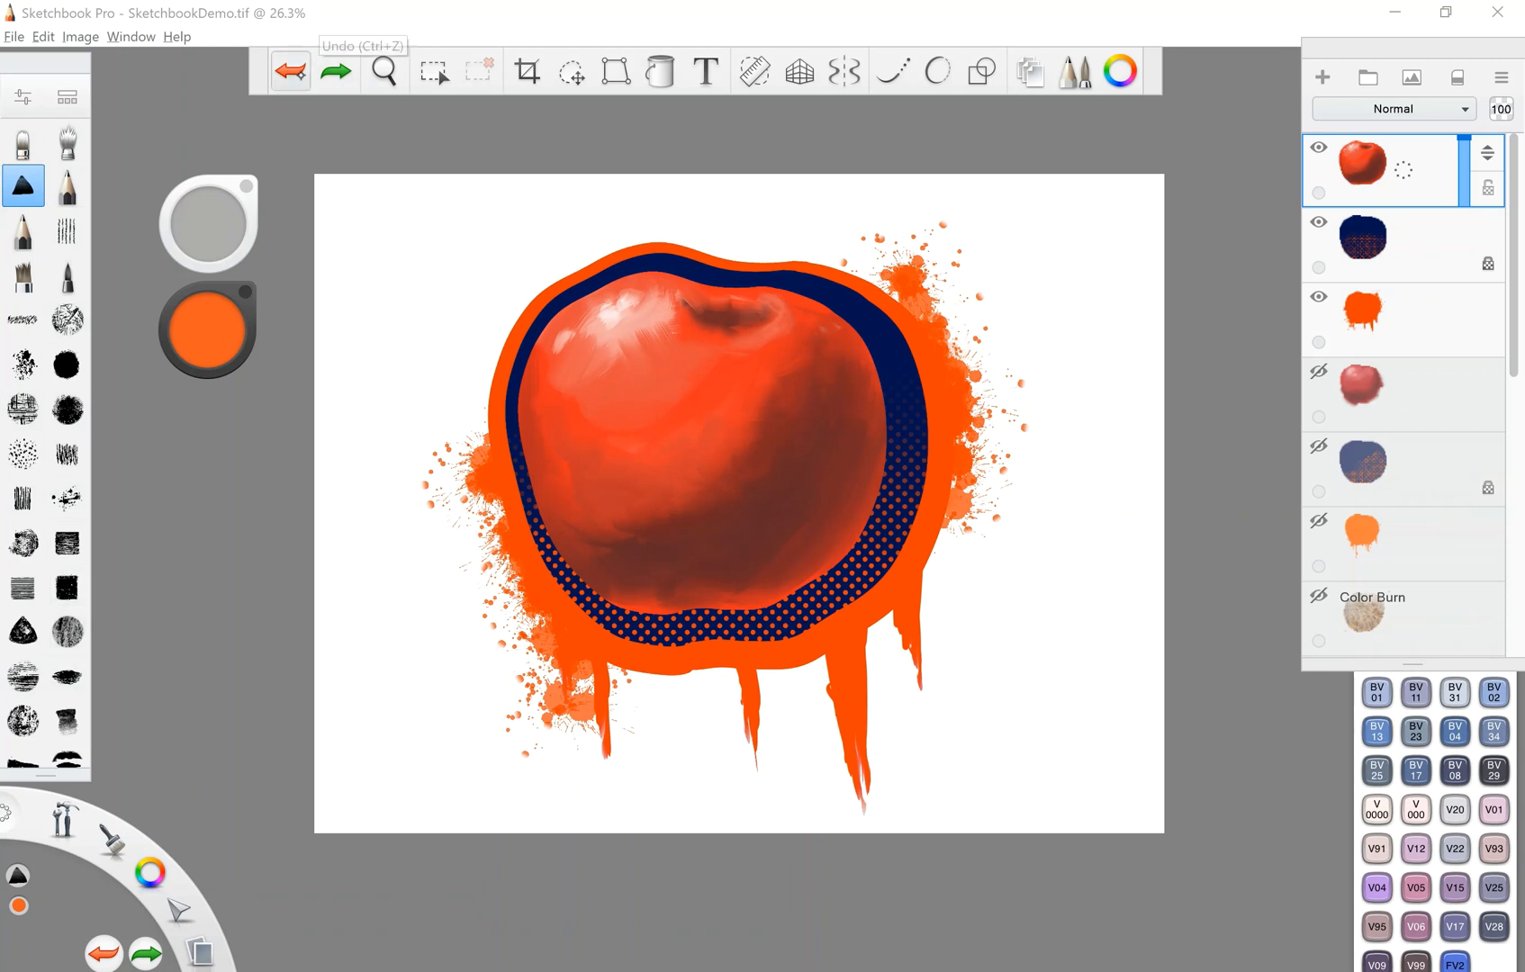
{"action": "left_click", "coordinate": [434, 72]}
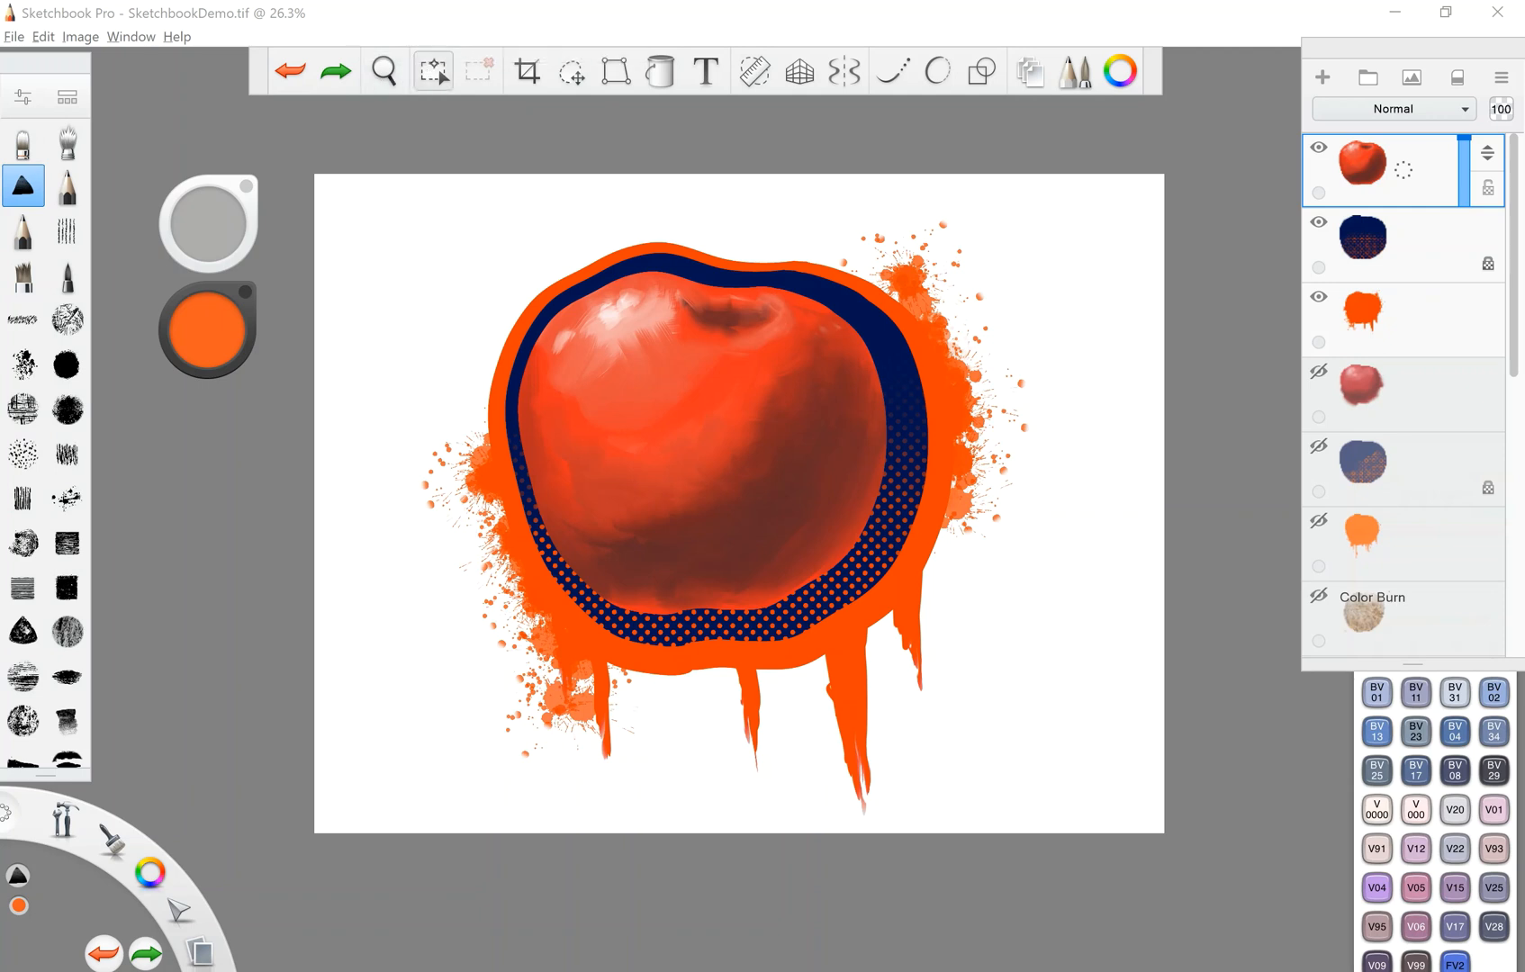
{"action": "mouse_move", "coordinate": [529, 71]}
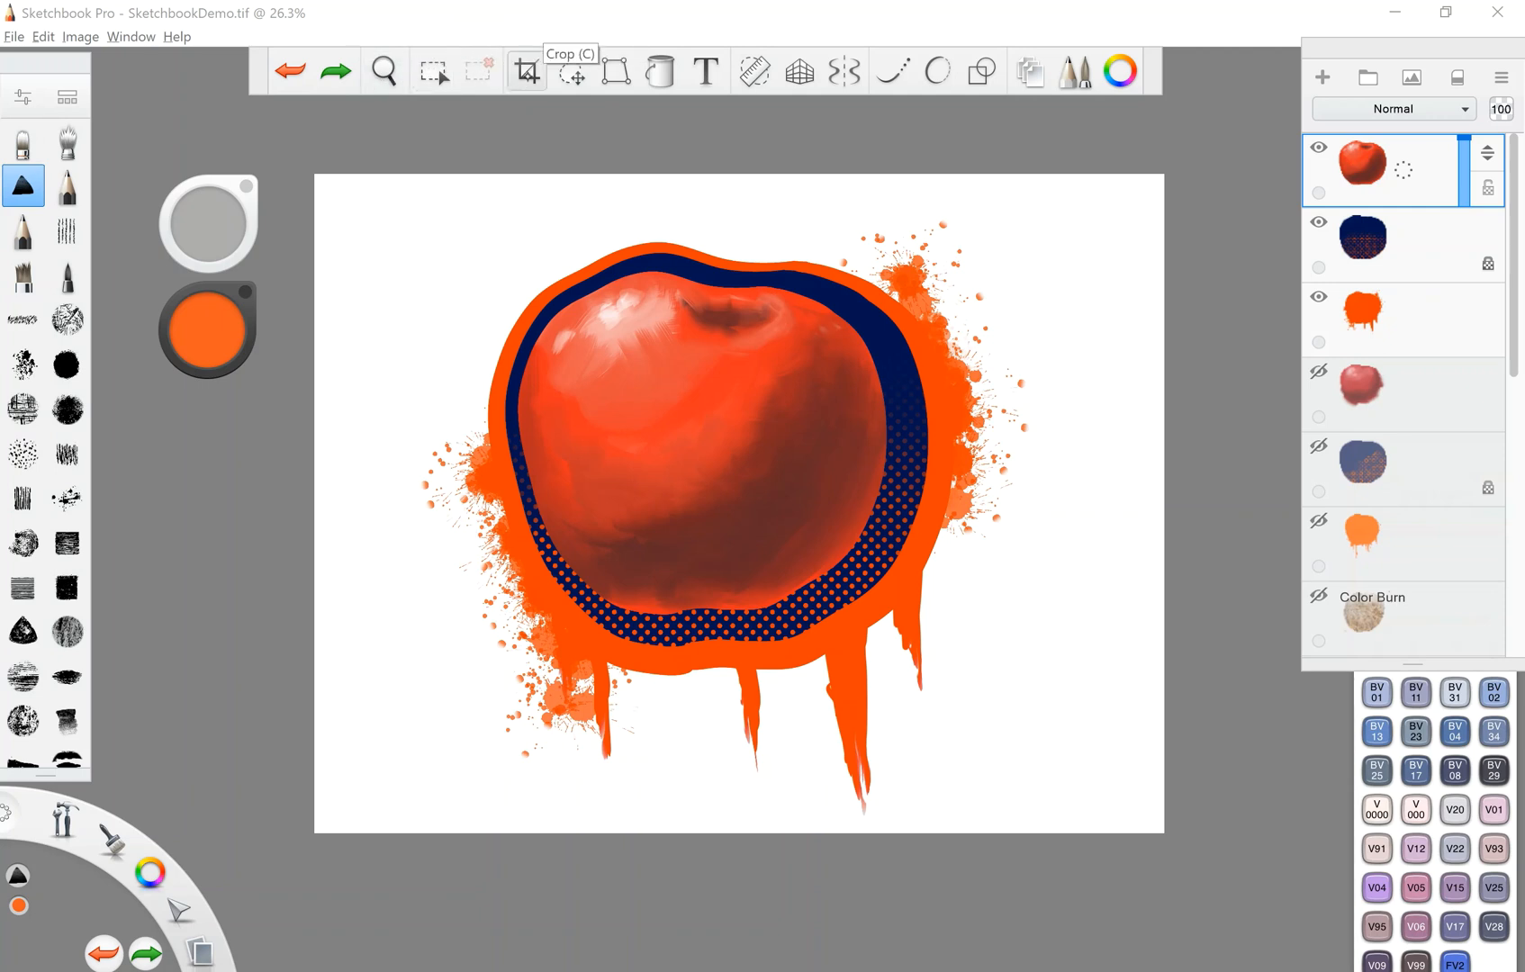
{"action": "mouse_move", "coordinate": [572, 72]}
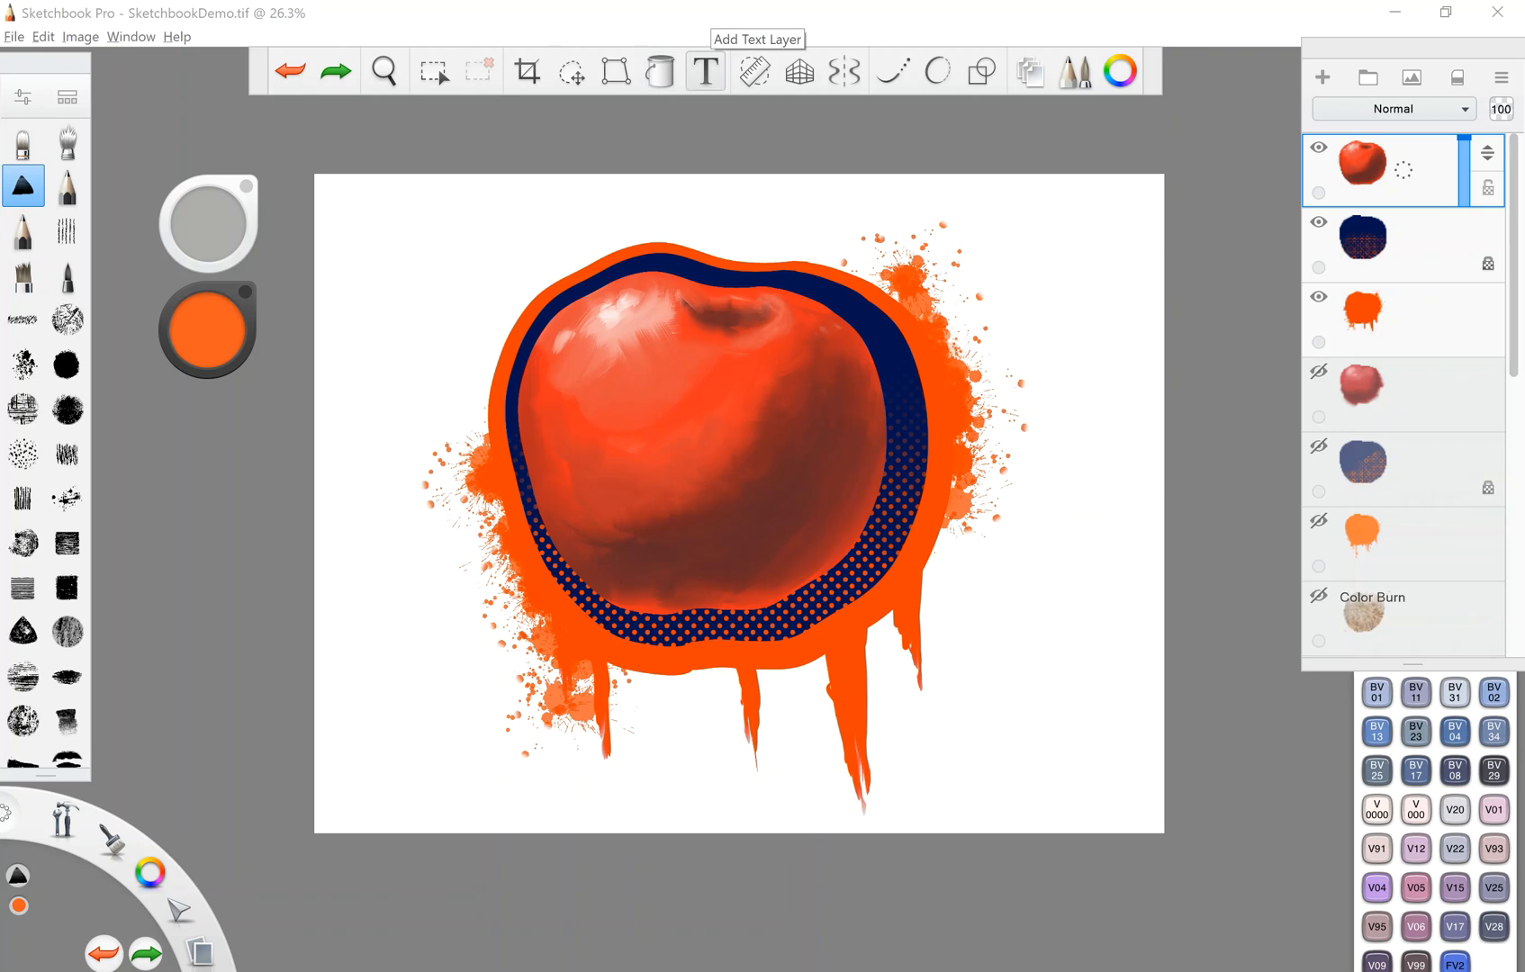
{"action": "mouse_move", "coordinate": [753, 72]}
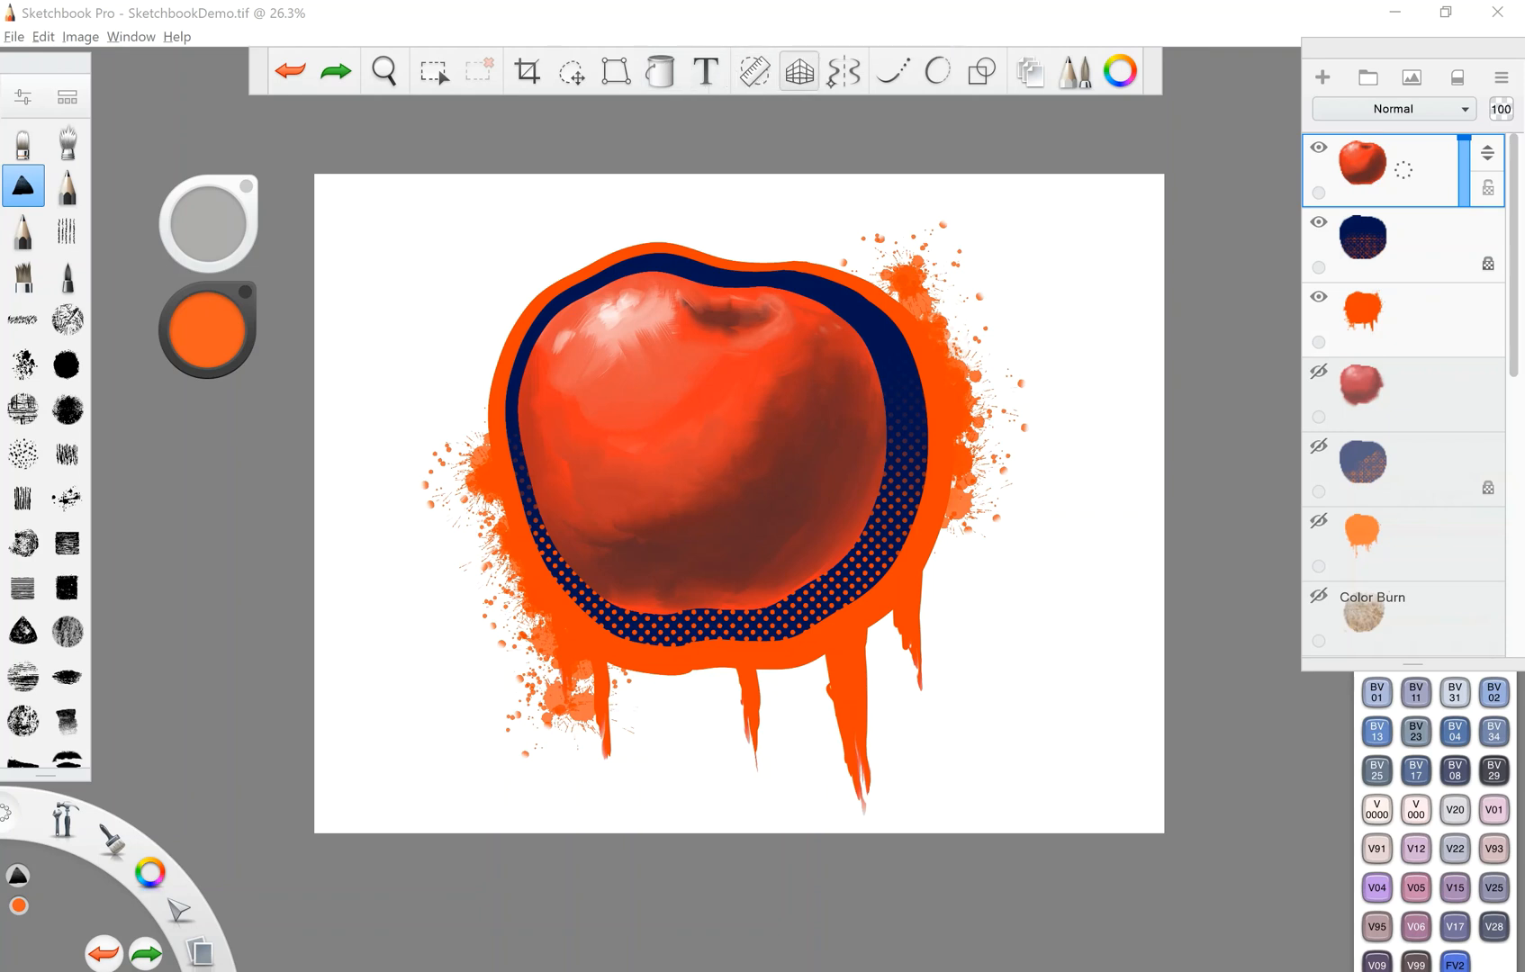
{"action": "mouse_move", "coordinate": [893, 69]}
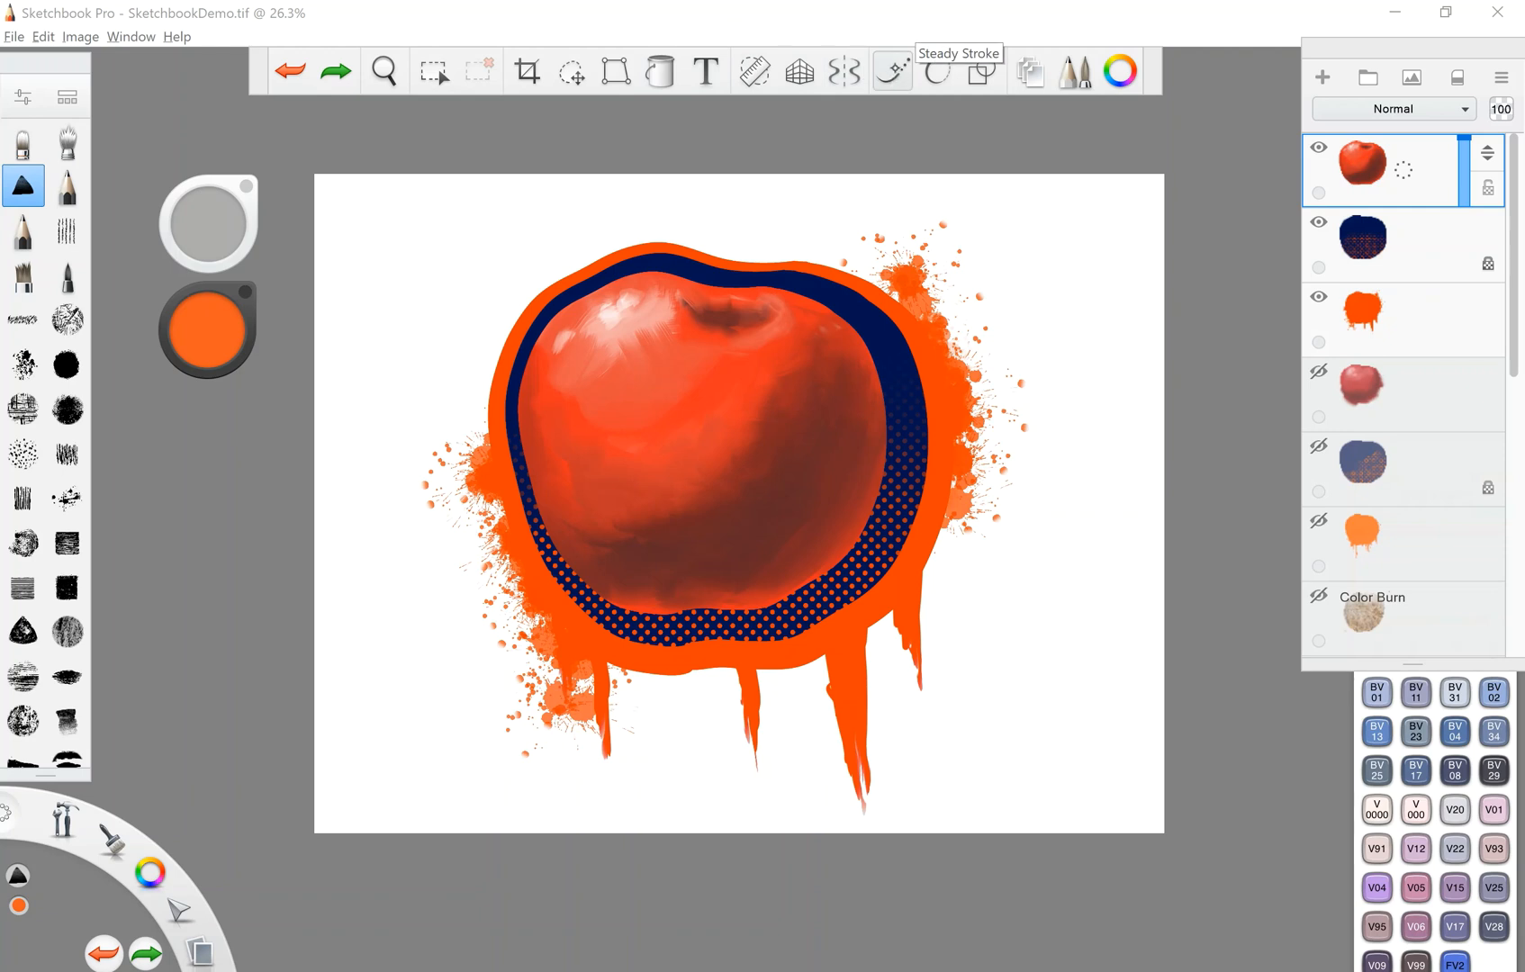
{"action": "mouse_move", "coordinate": [930, 72]}
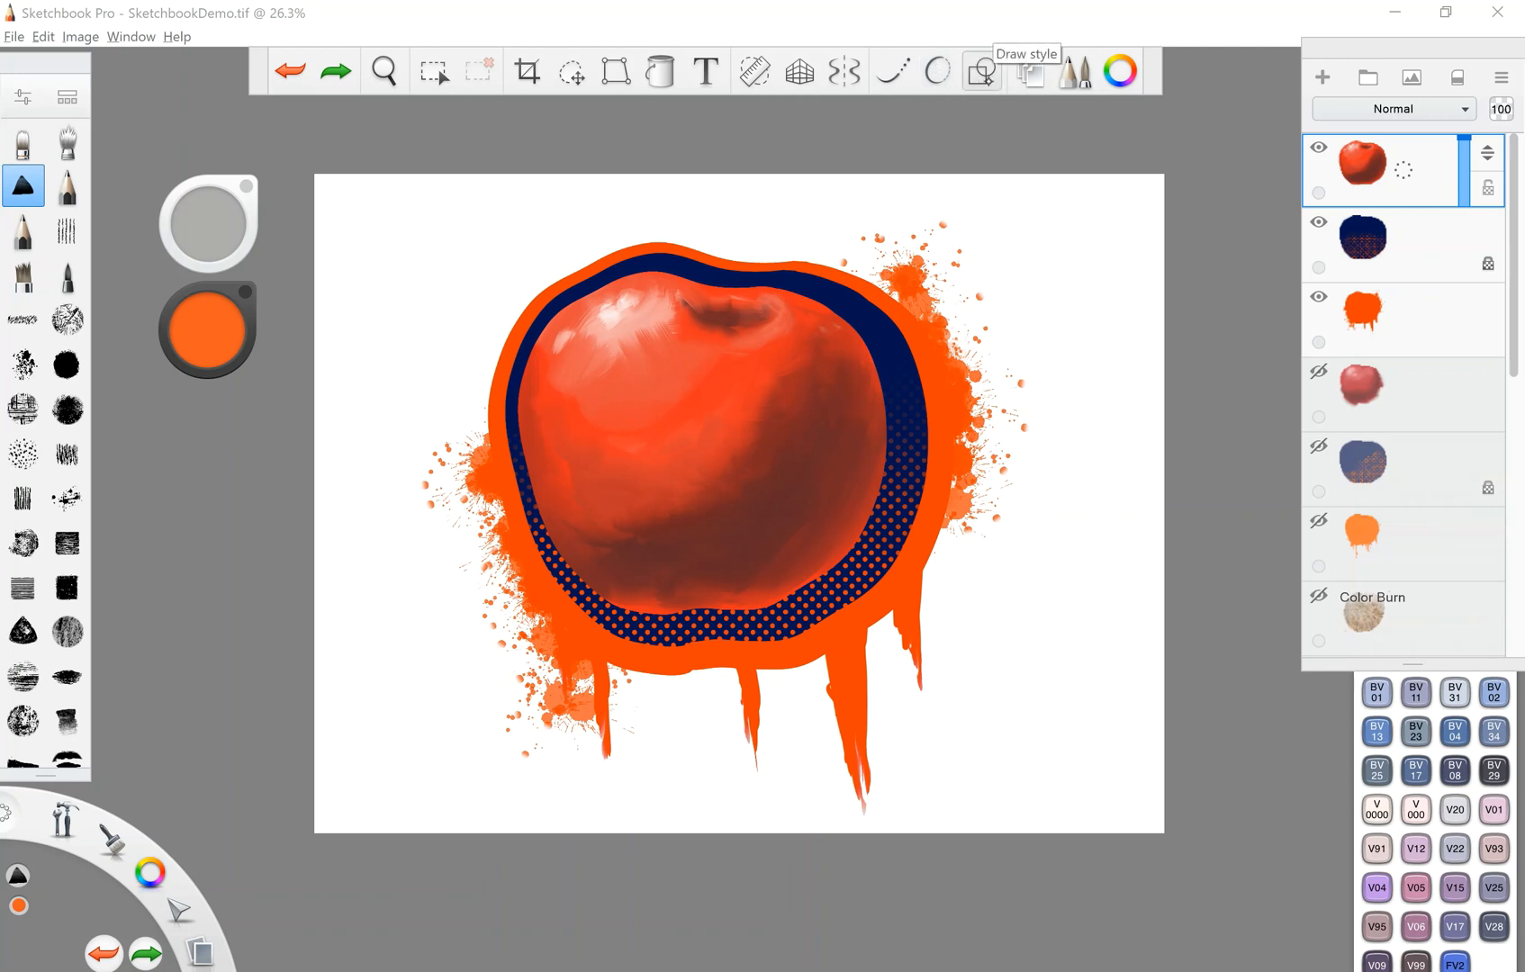
{"action": "mouse_move", "coordinate": [1078, 72]}
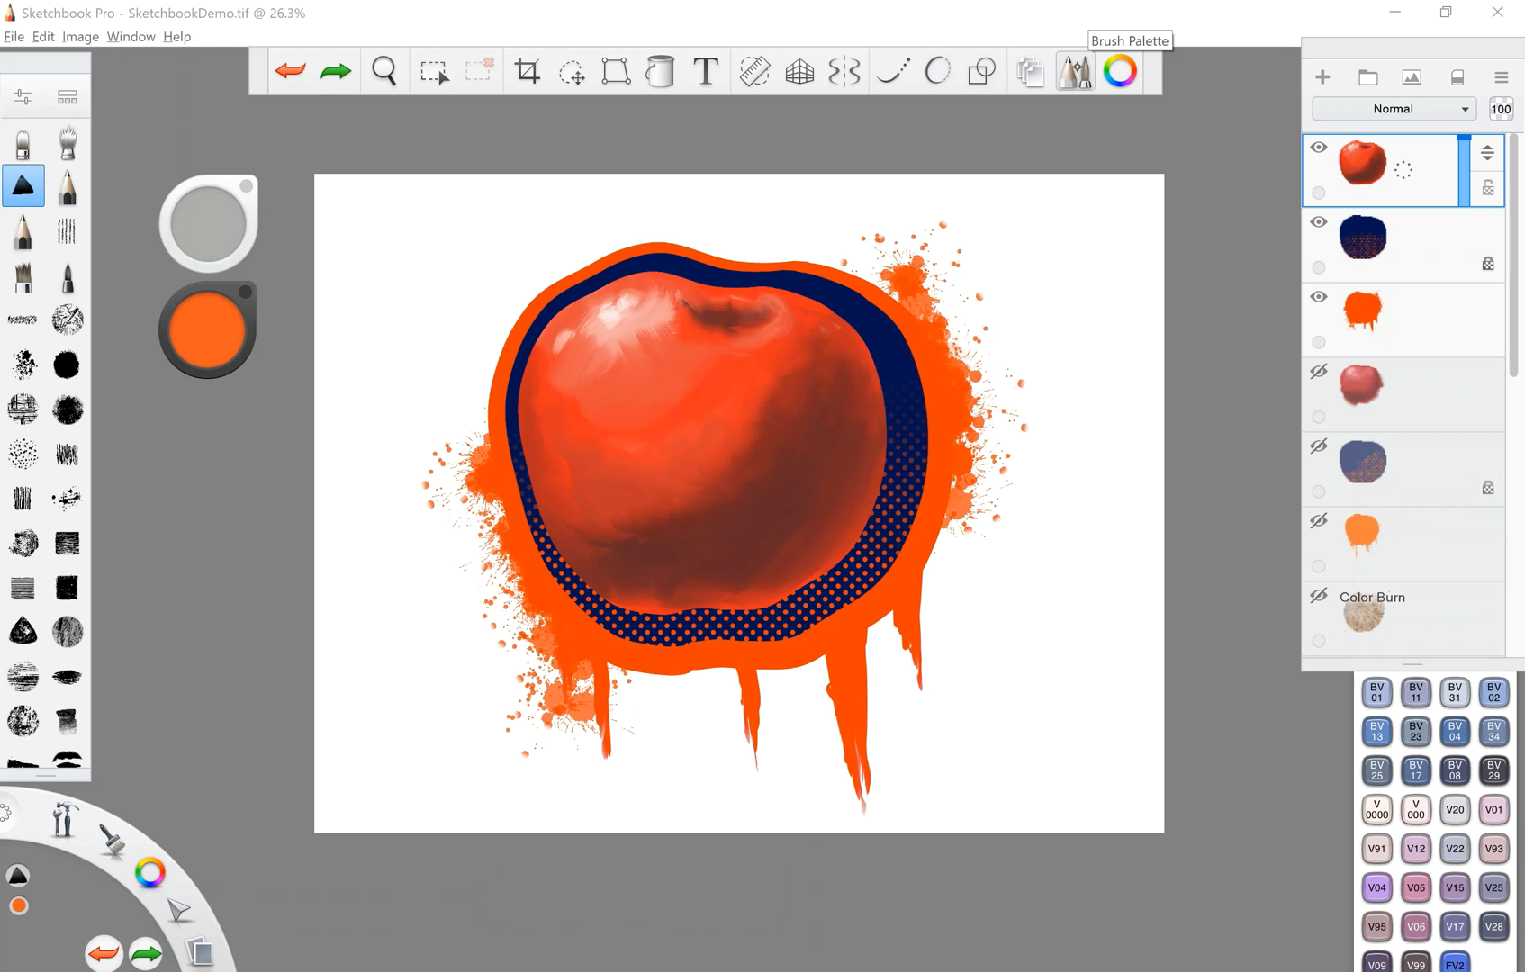
{"action": "mouse_move", "coordinate": [1121, 72]}
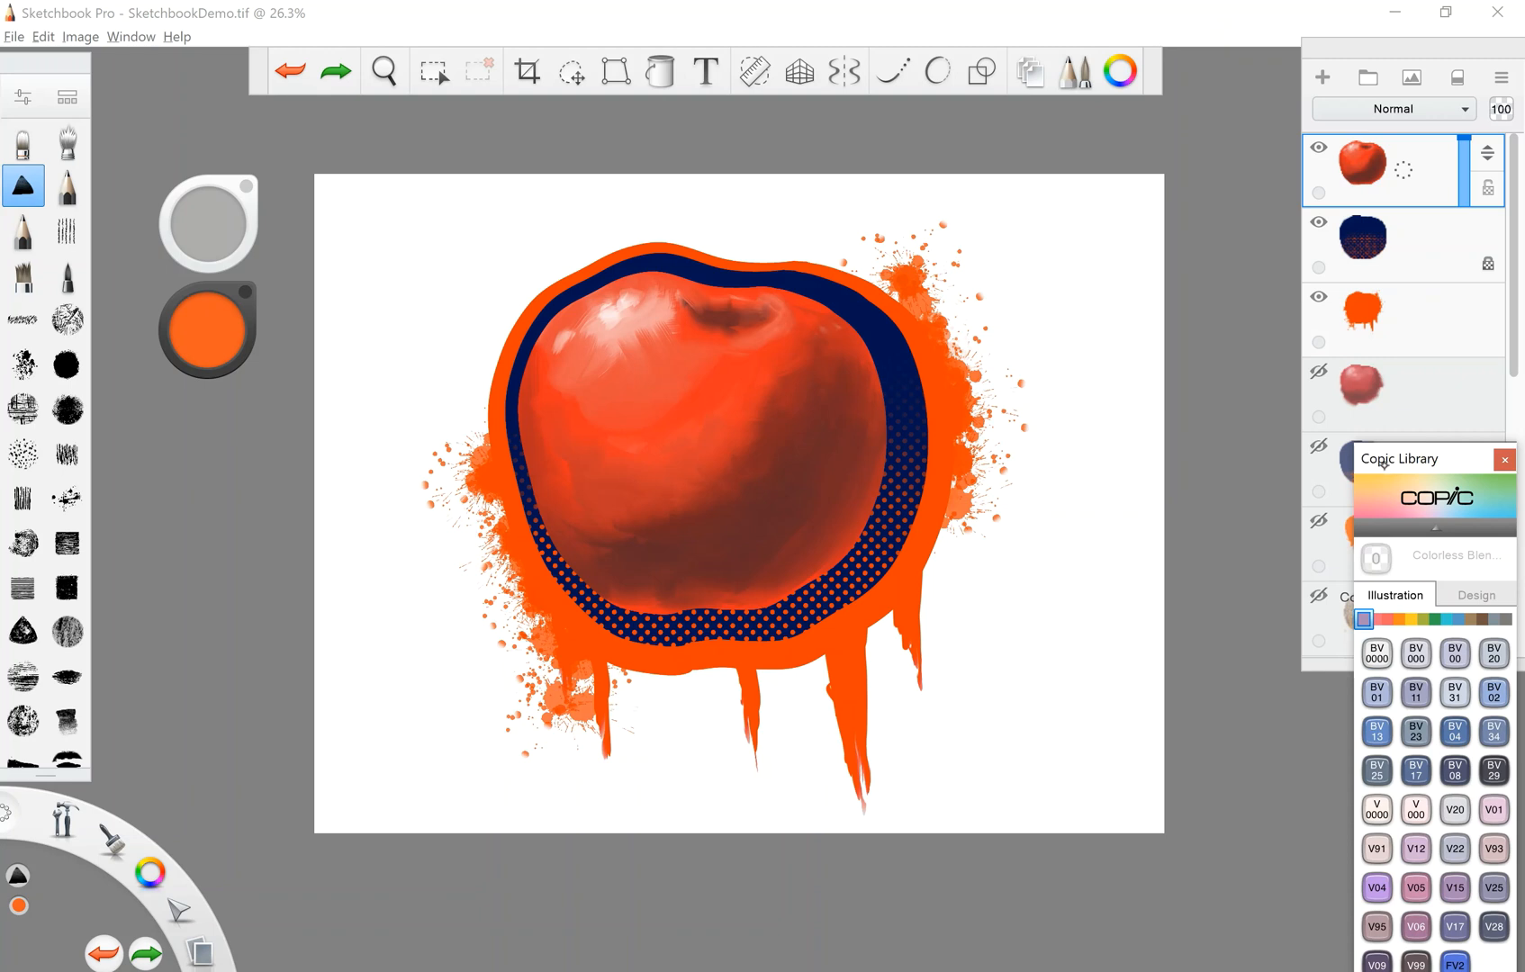
{"action": "left_click", "coordinate": [1504, 459]}
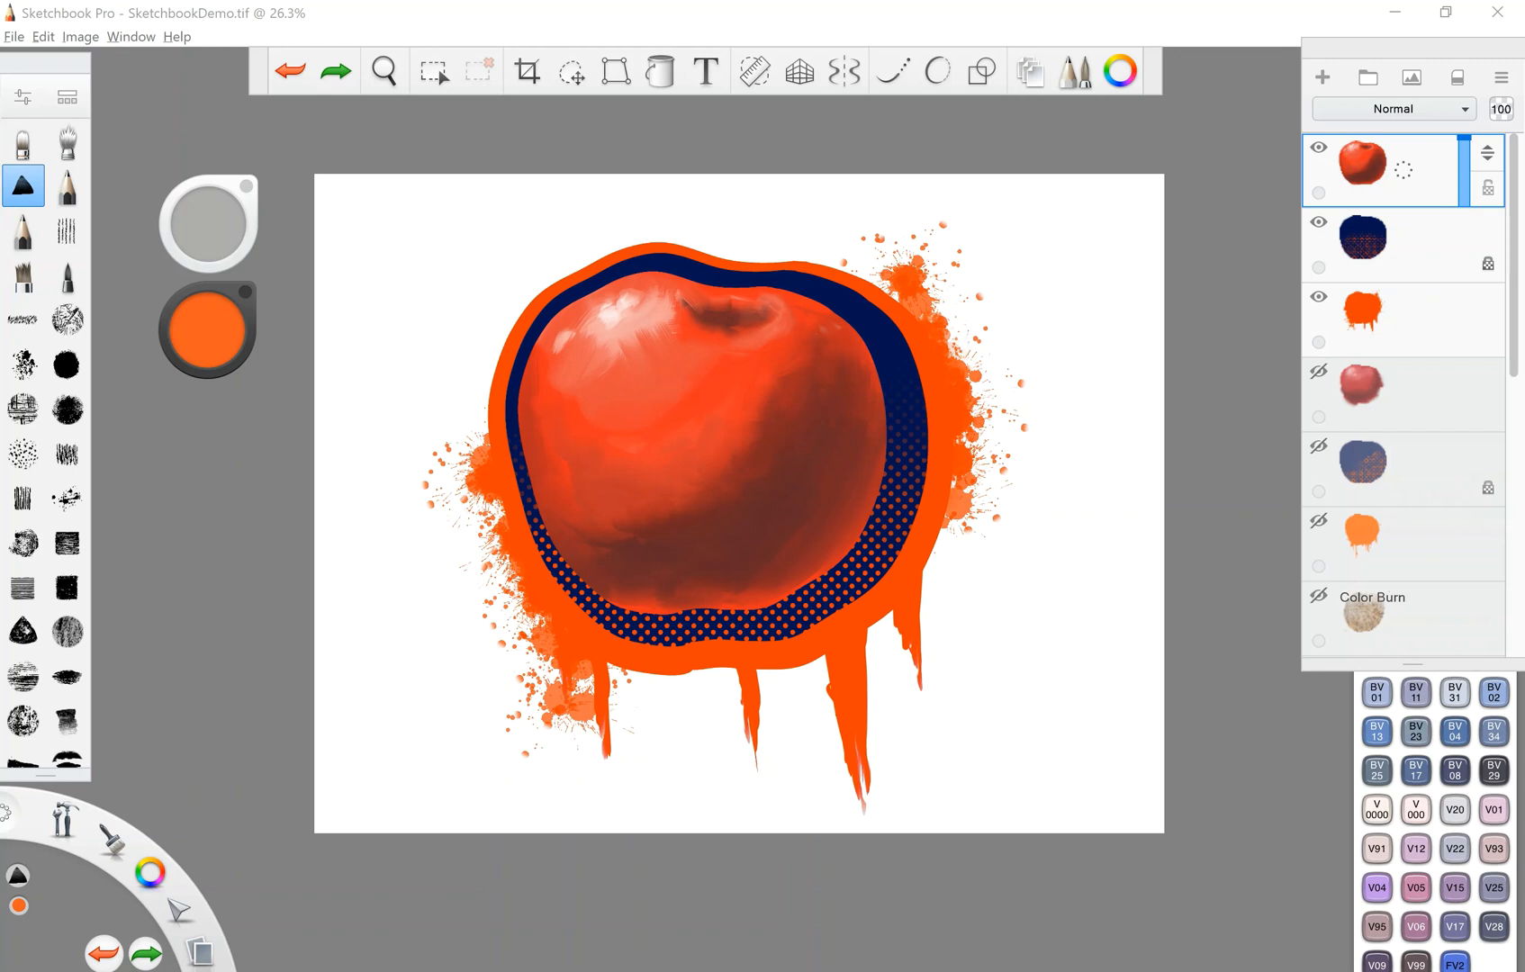
{"action": "mouse_move", "coordinate": [237, 379]}
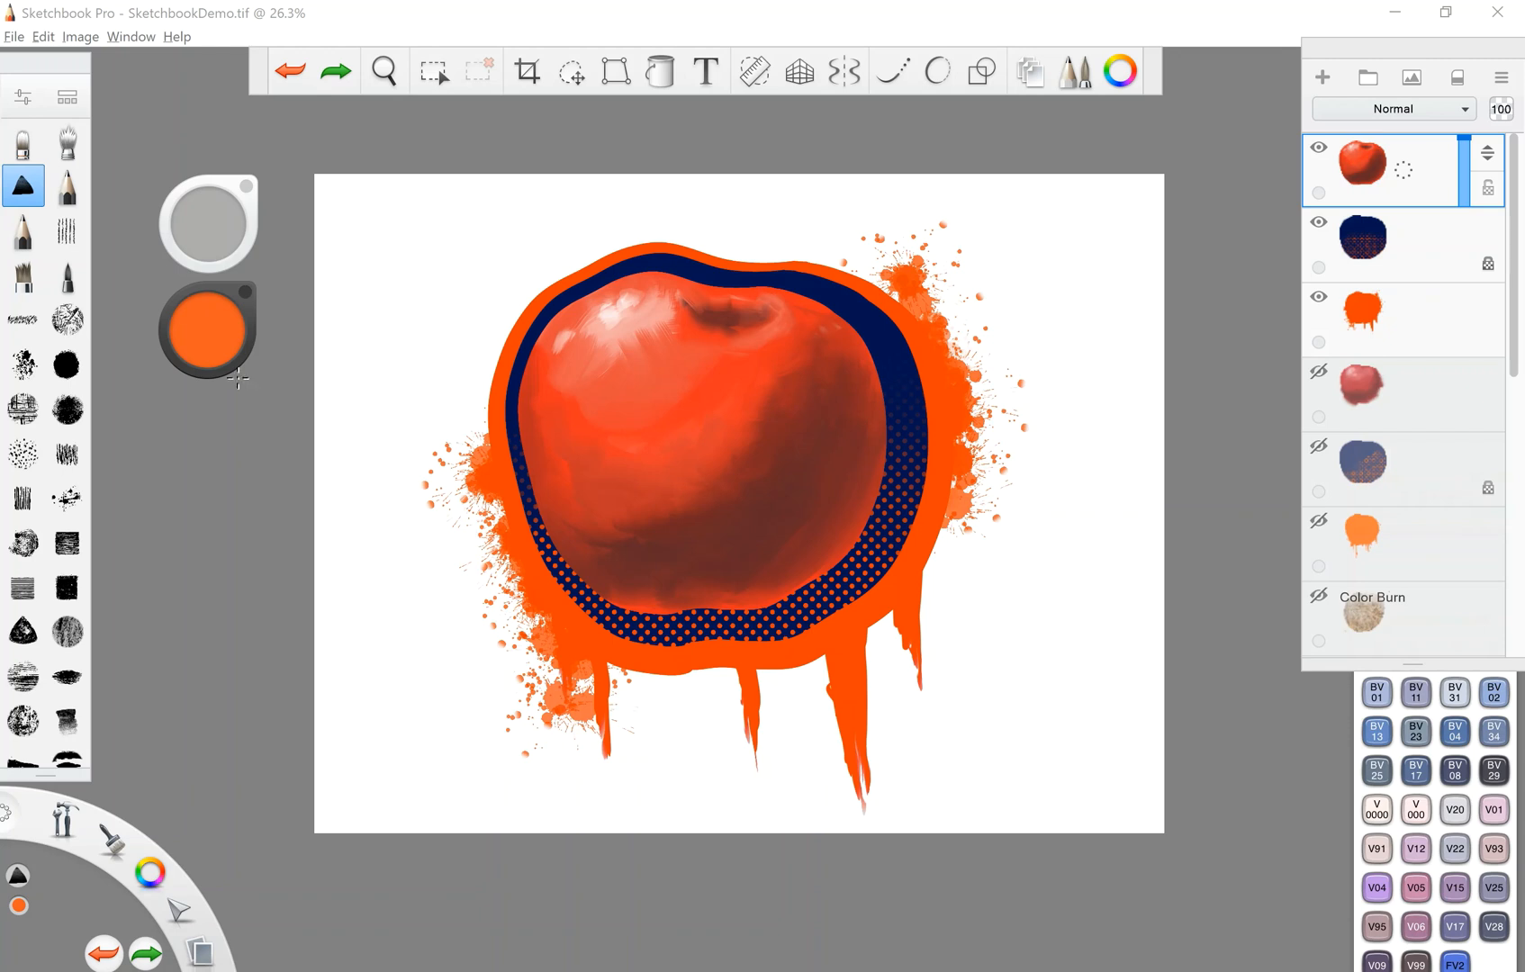
{"action": "left_click", "coordinate": [15, 37]}
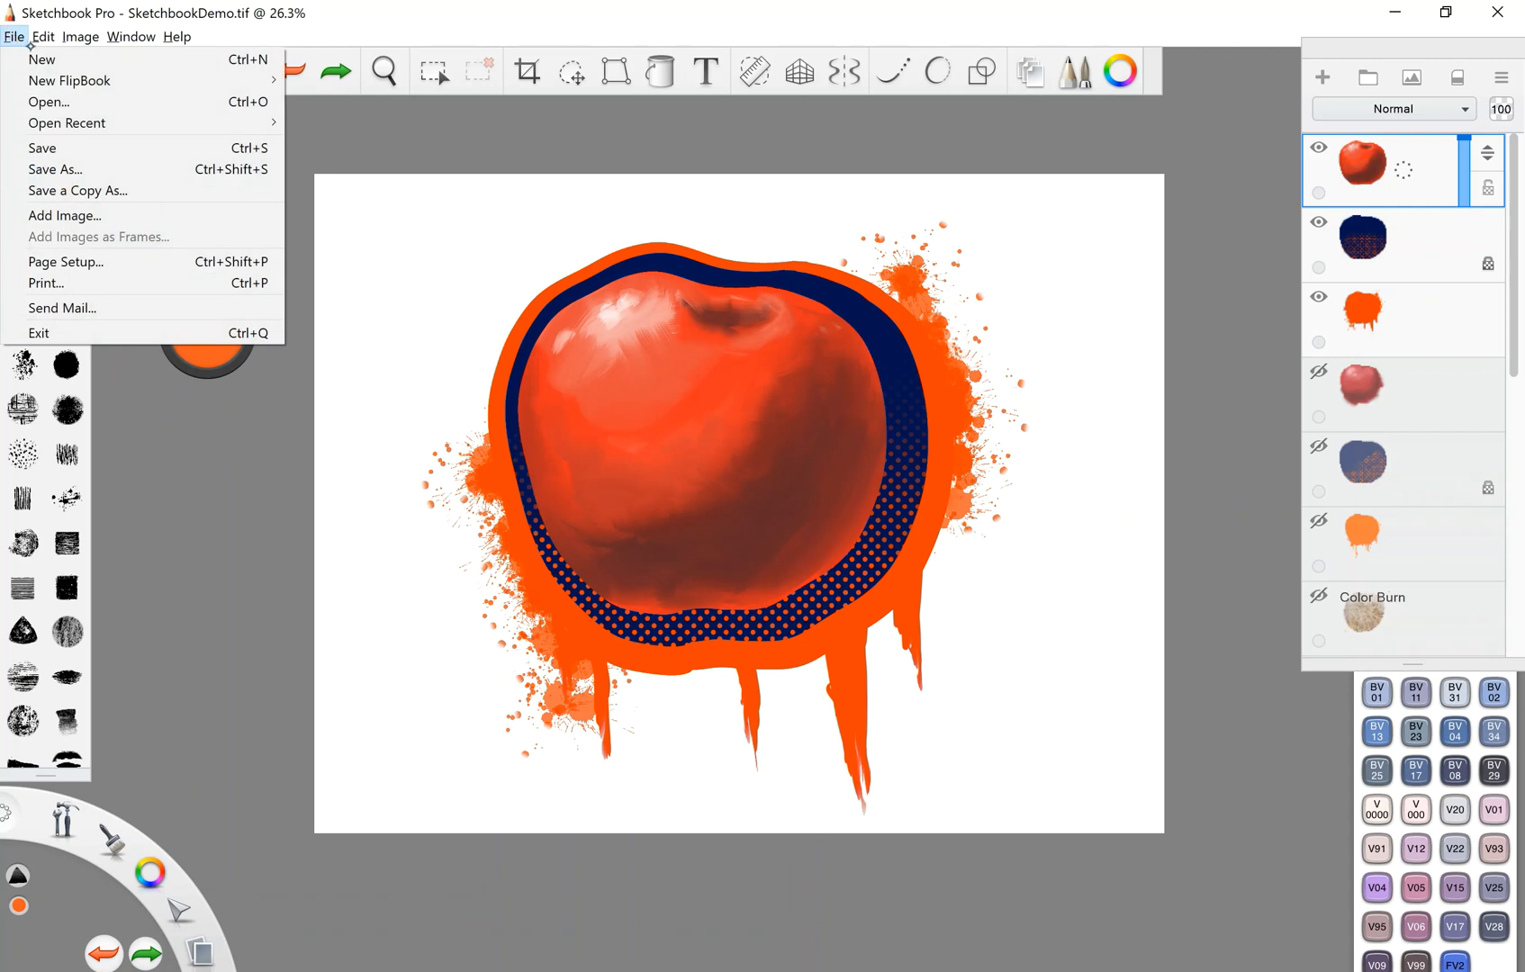
{"action": "mouse_move", "coordinate": [81, 81]}
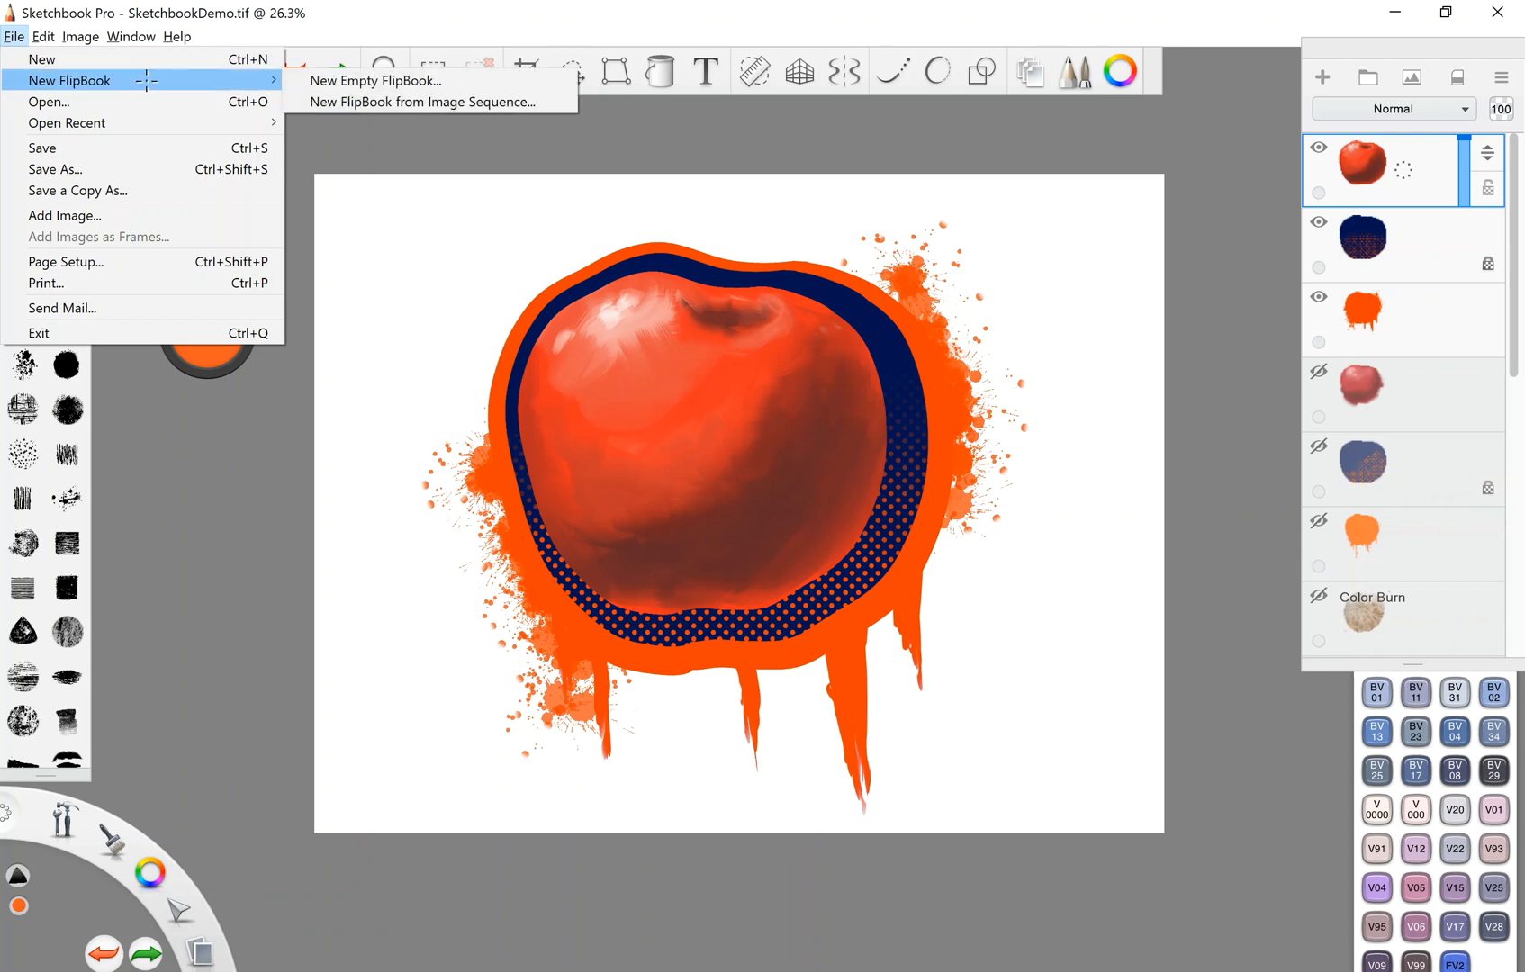
{"action": "mouse_move", "coordinate": [44, 102]}
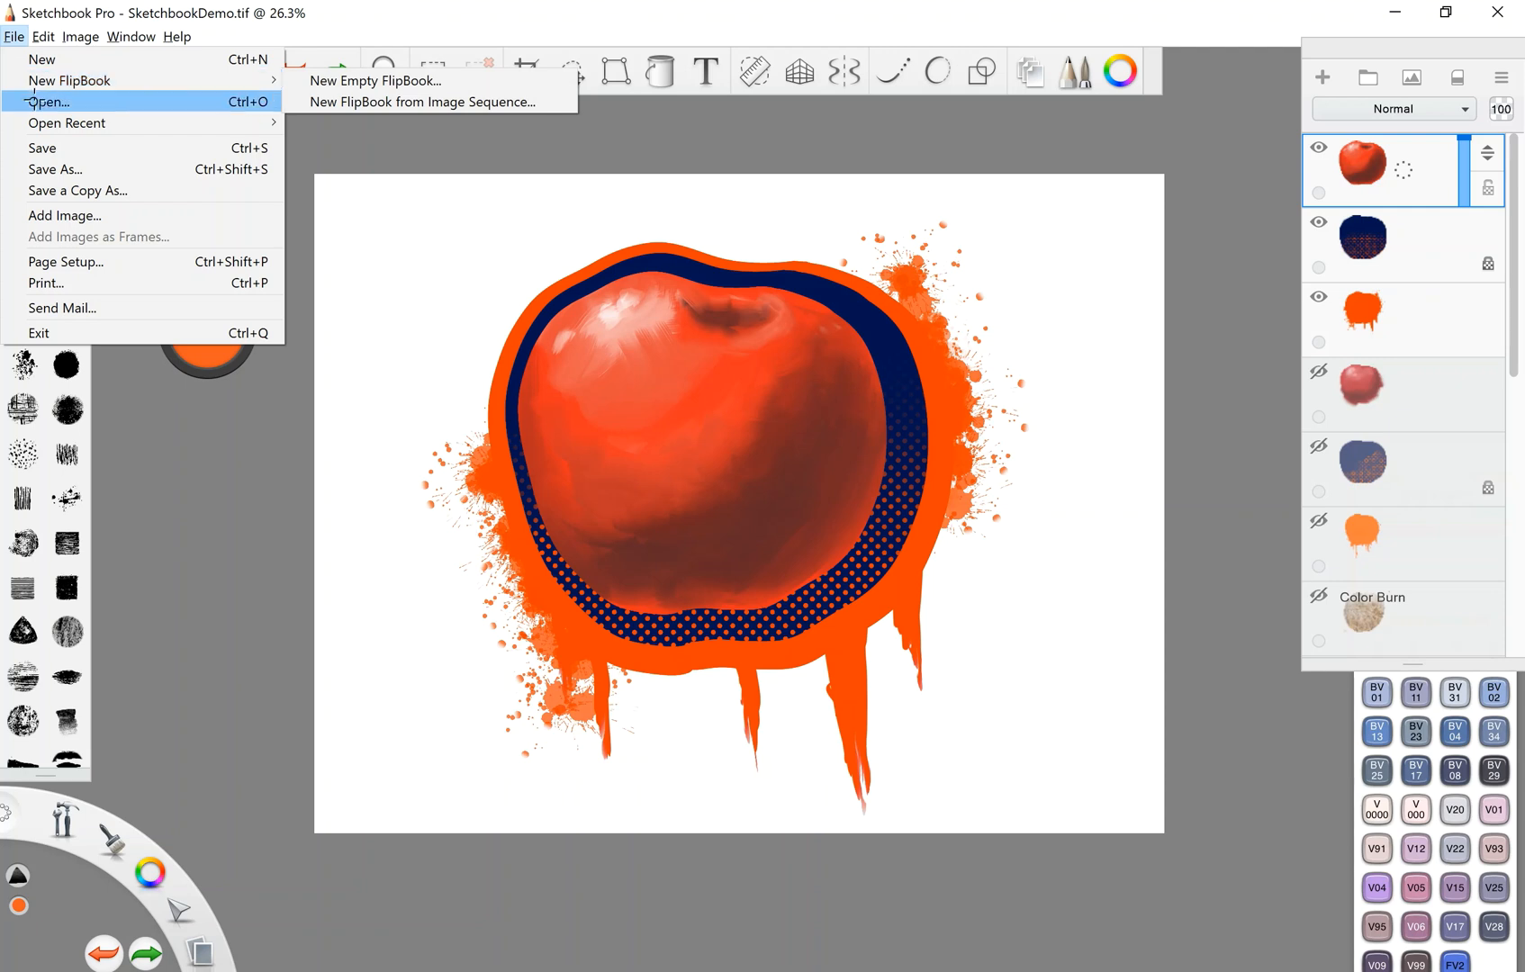
{"action": "mouse_move", "coordinate": [65, 215]}
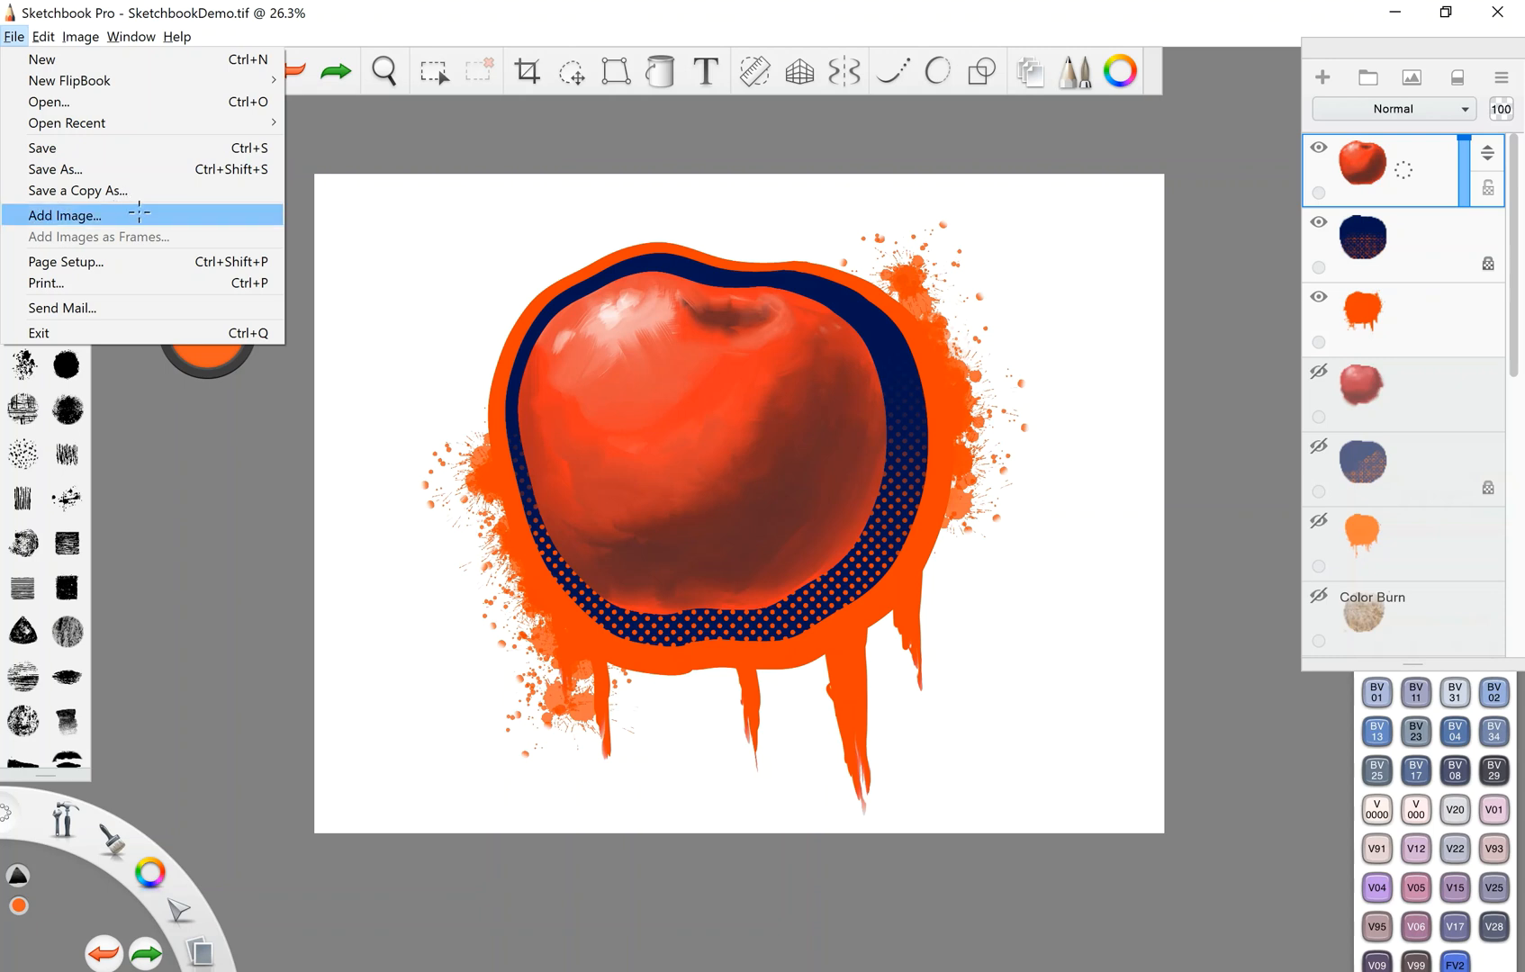
{"action": "mouse_move", "coordinate": [139, 214]}
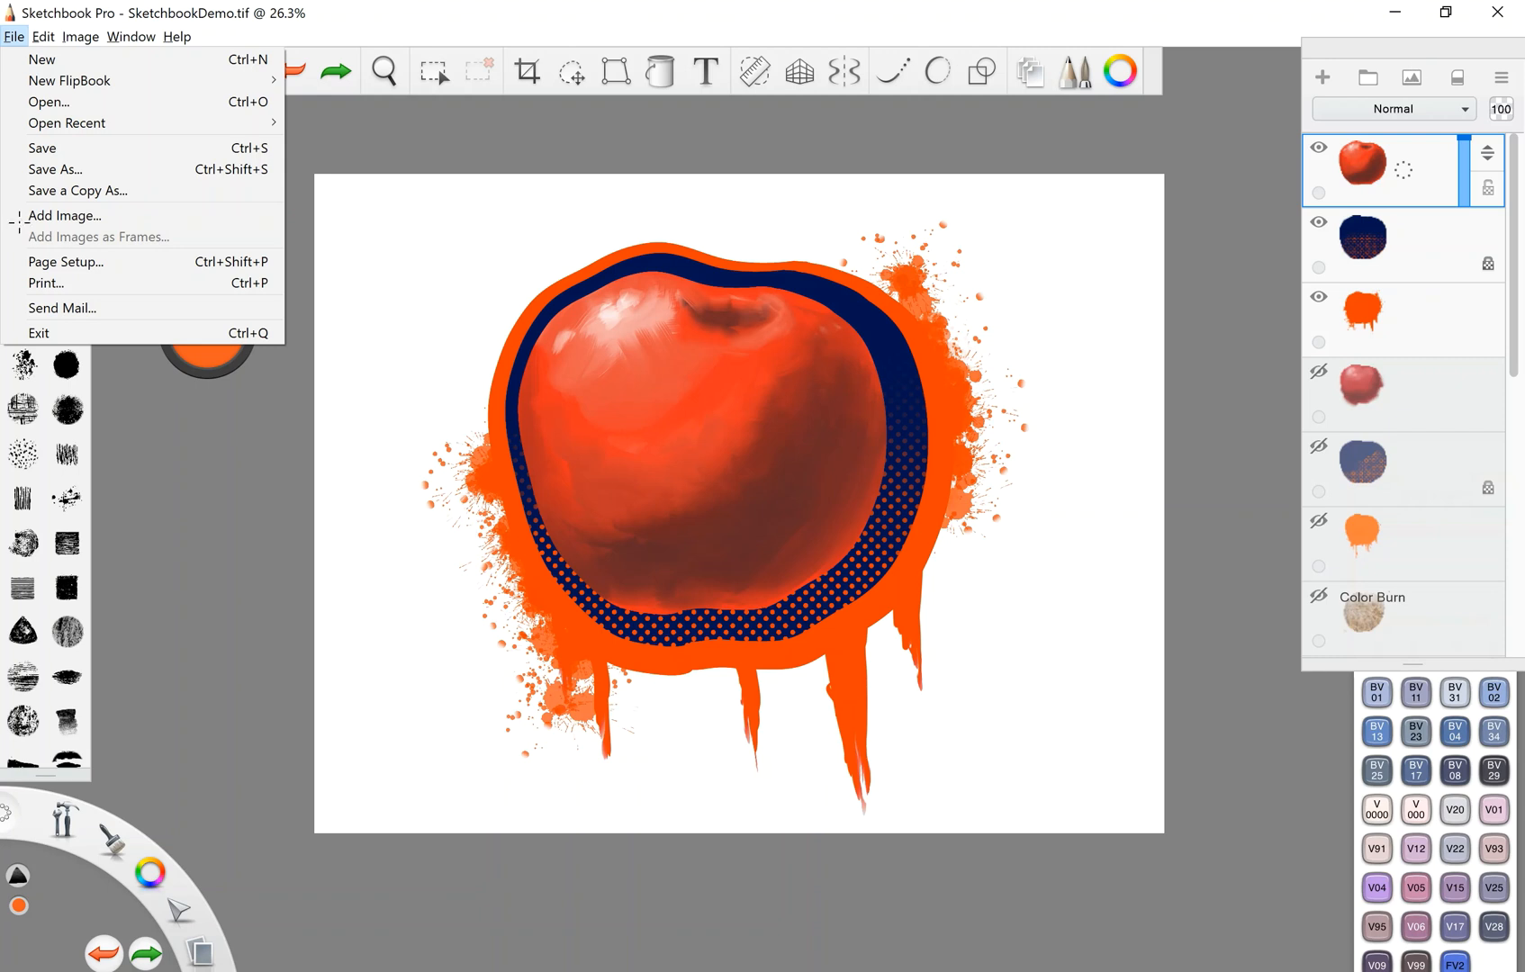
{"action": "mouse_move", "coordinate": [39, 333]}
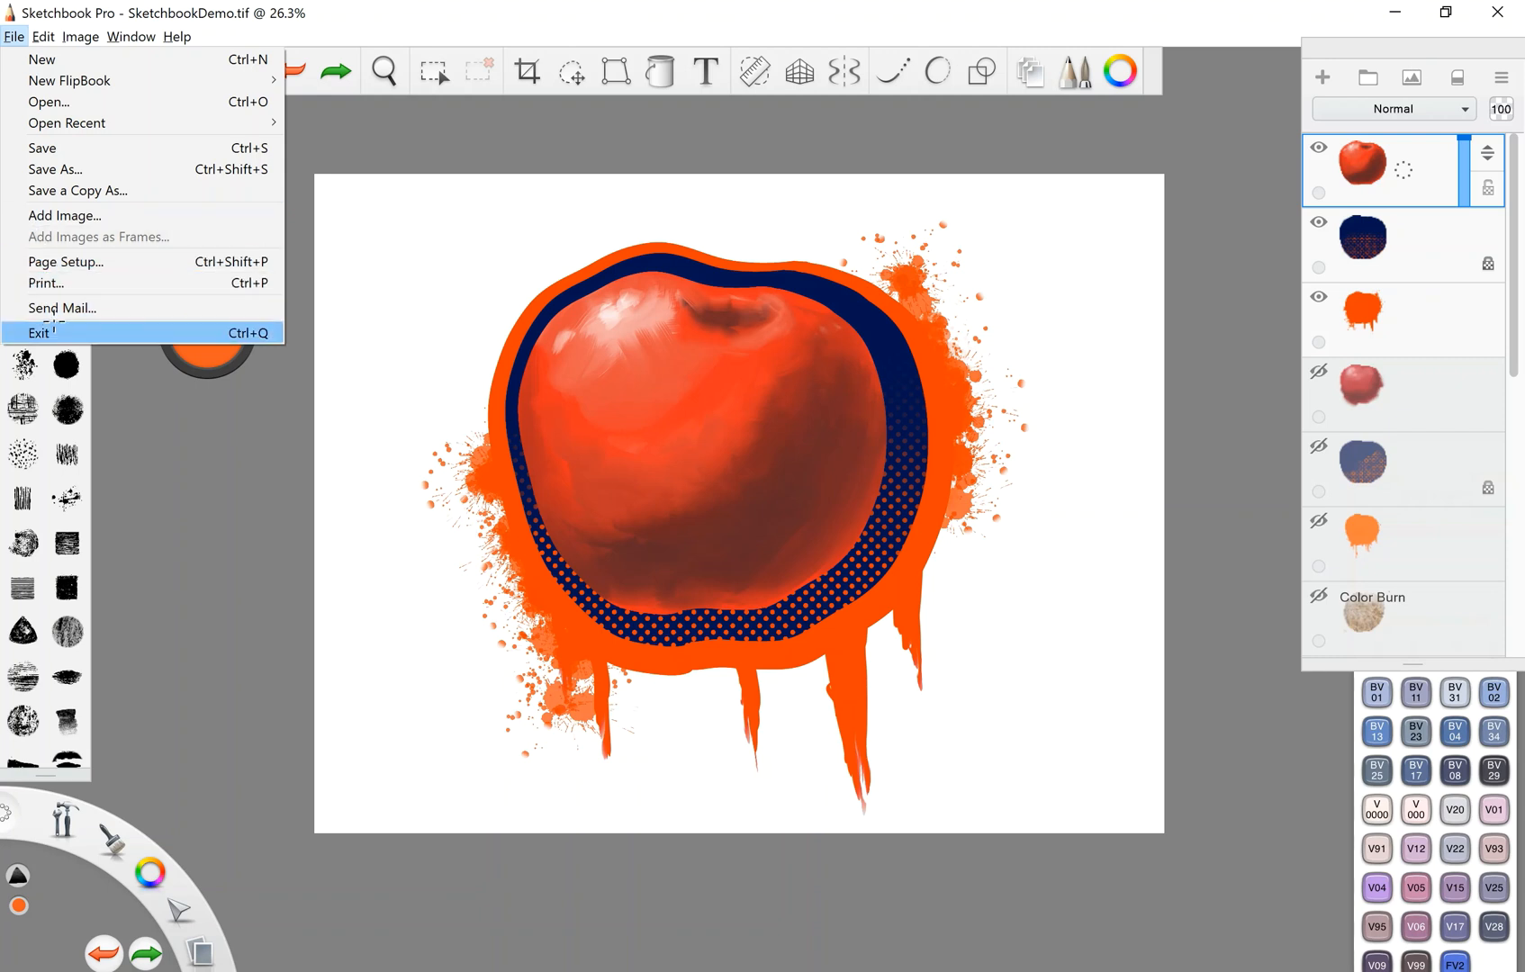
- In Edit > Preferences, review the Brush and Canvas tabs and set Brush Outline to Off
{"action": "left_click", "coordinate": [48, 36]}
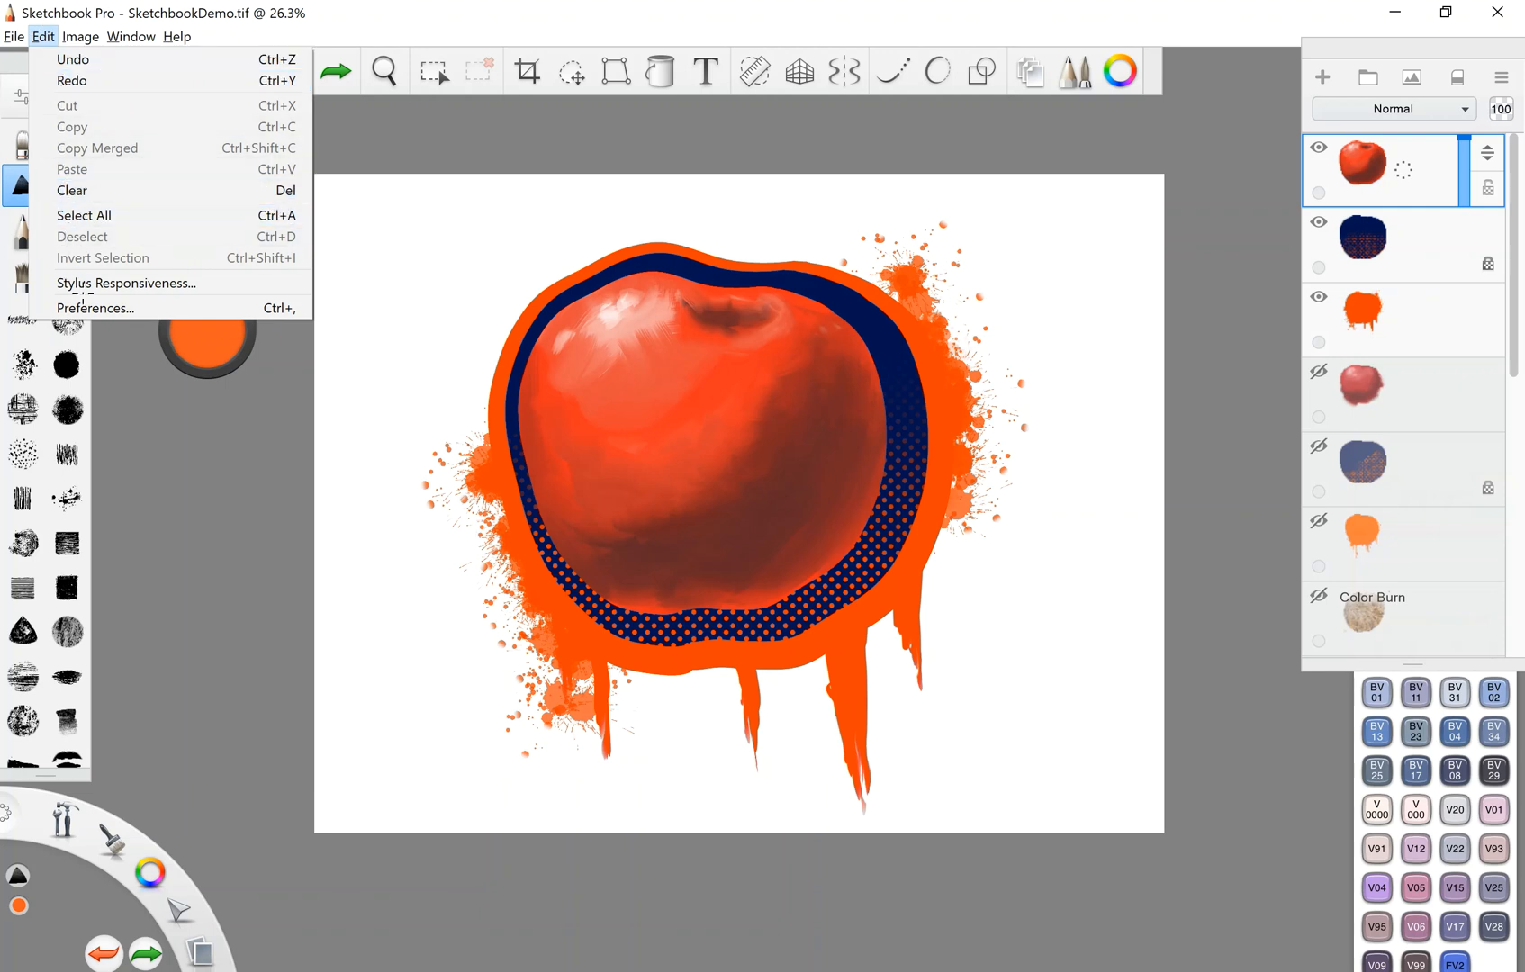
{"action": "mouse_move", "coordinate": [94, 308]}
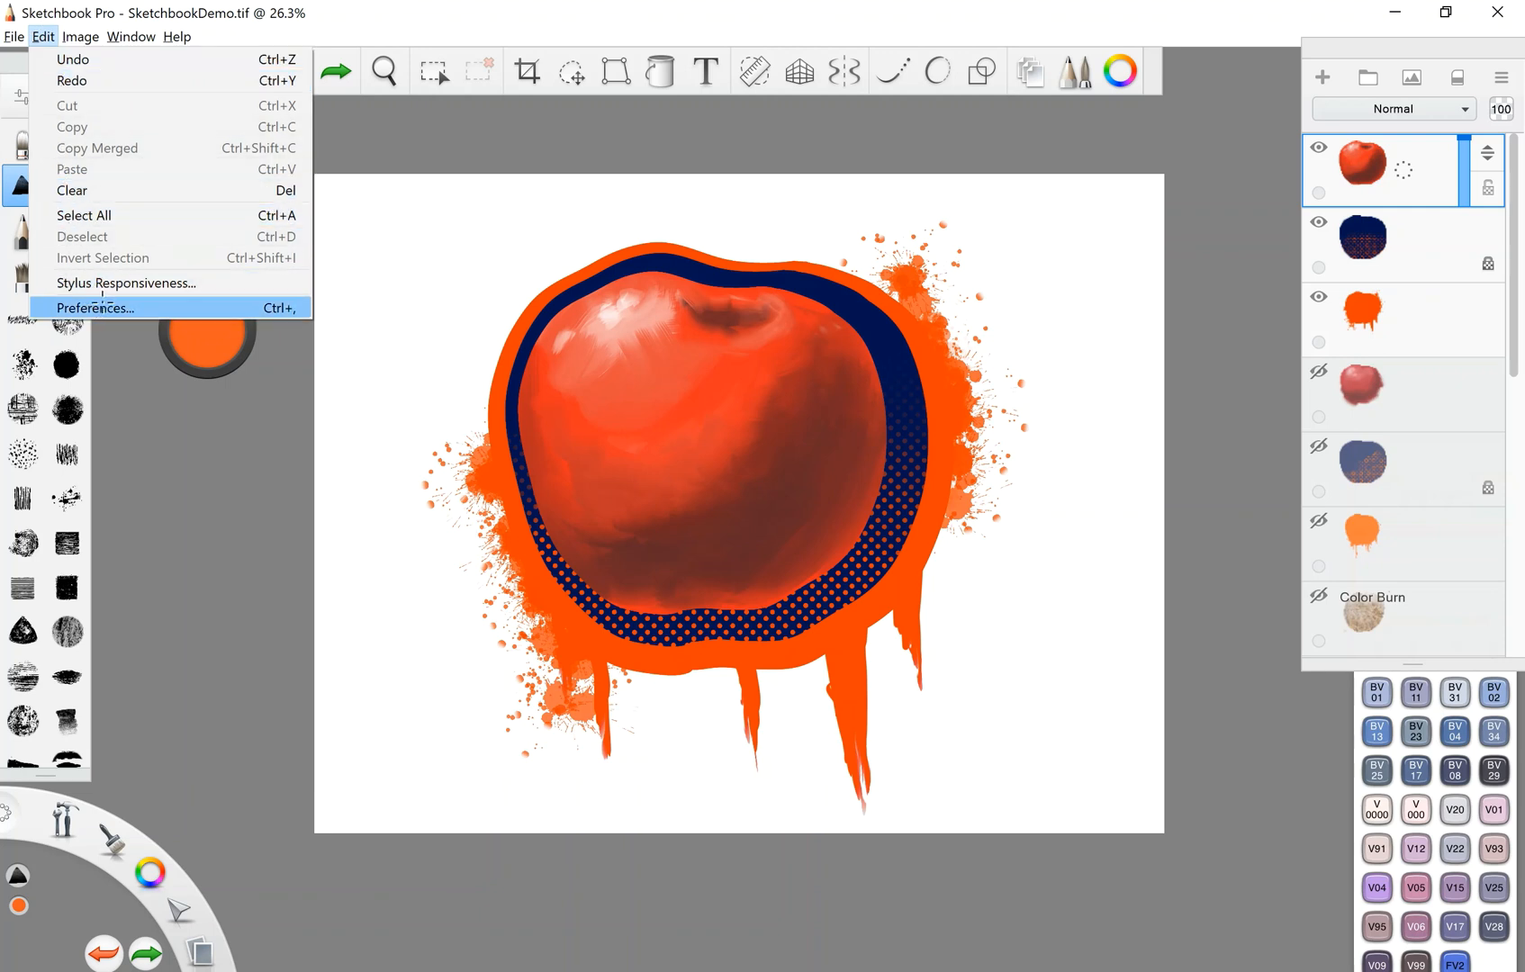
{"action": "left_click", "coordinate": [99, 307]}
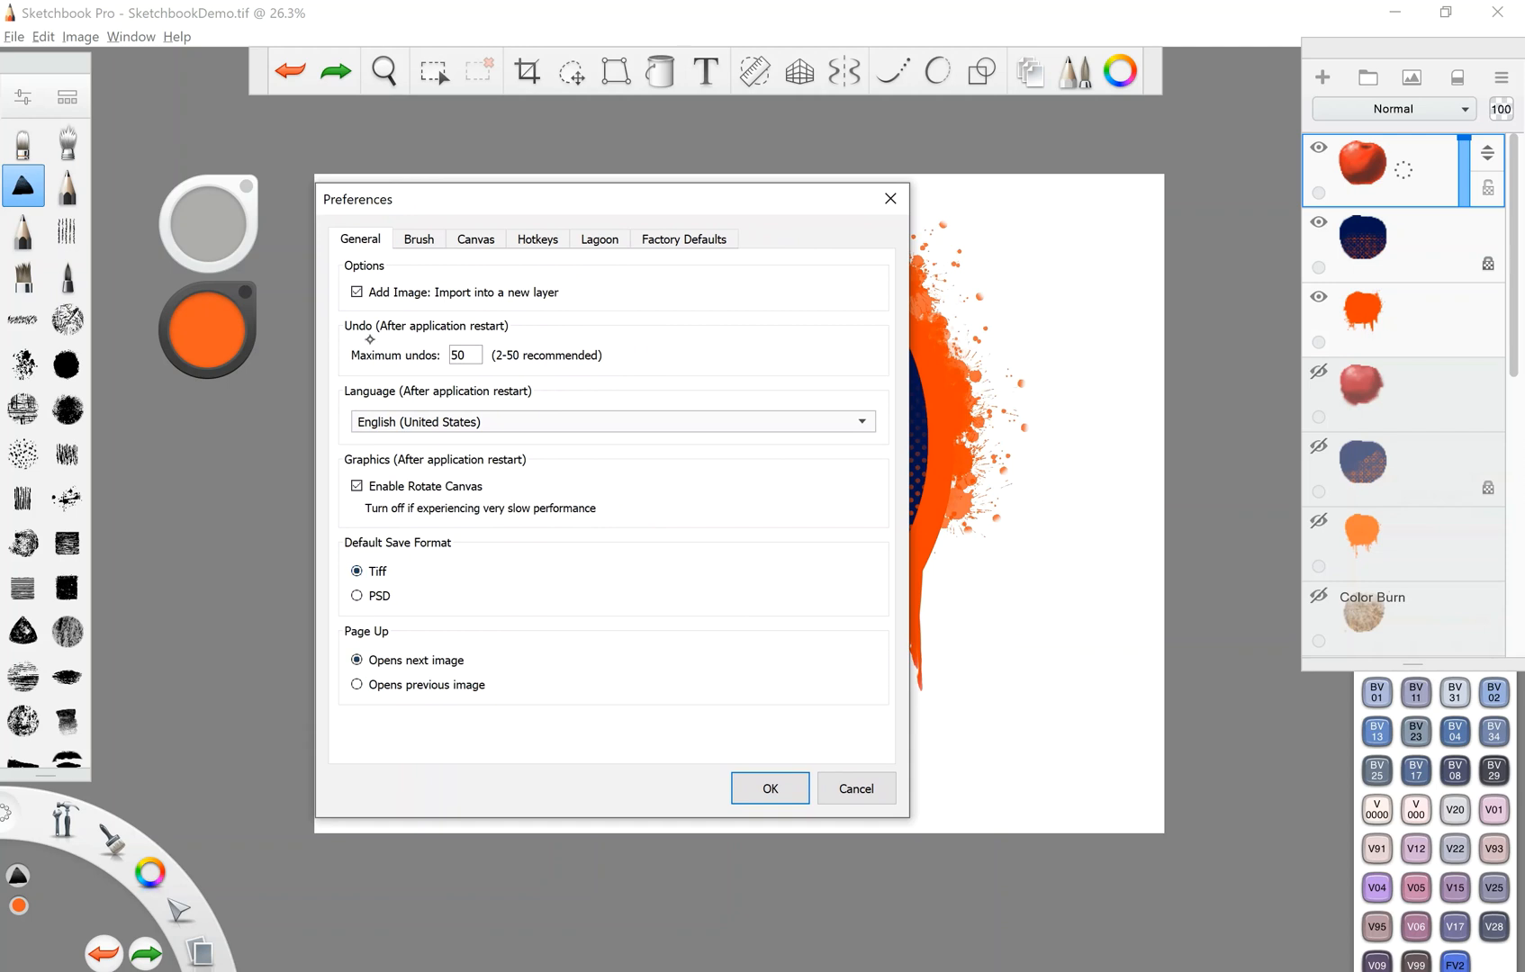
{"action": "left_click", "coordinate": [418, 238]}
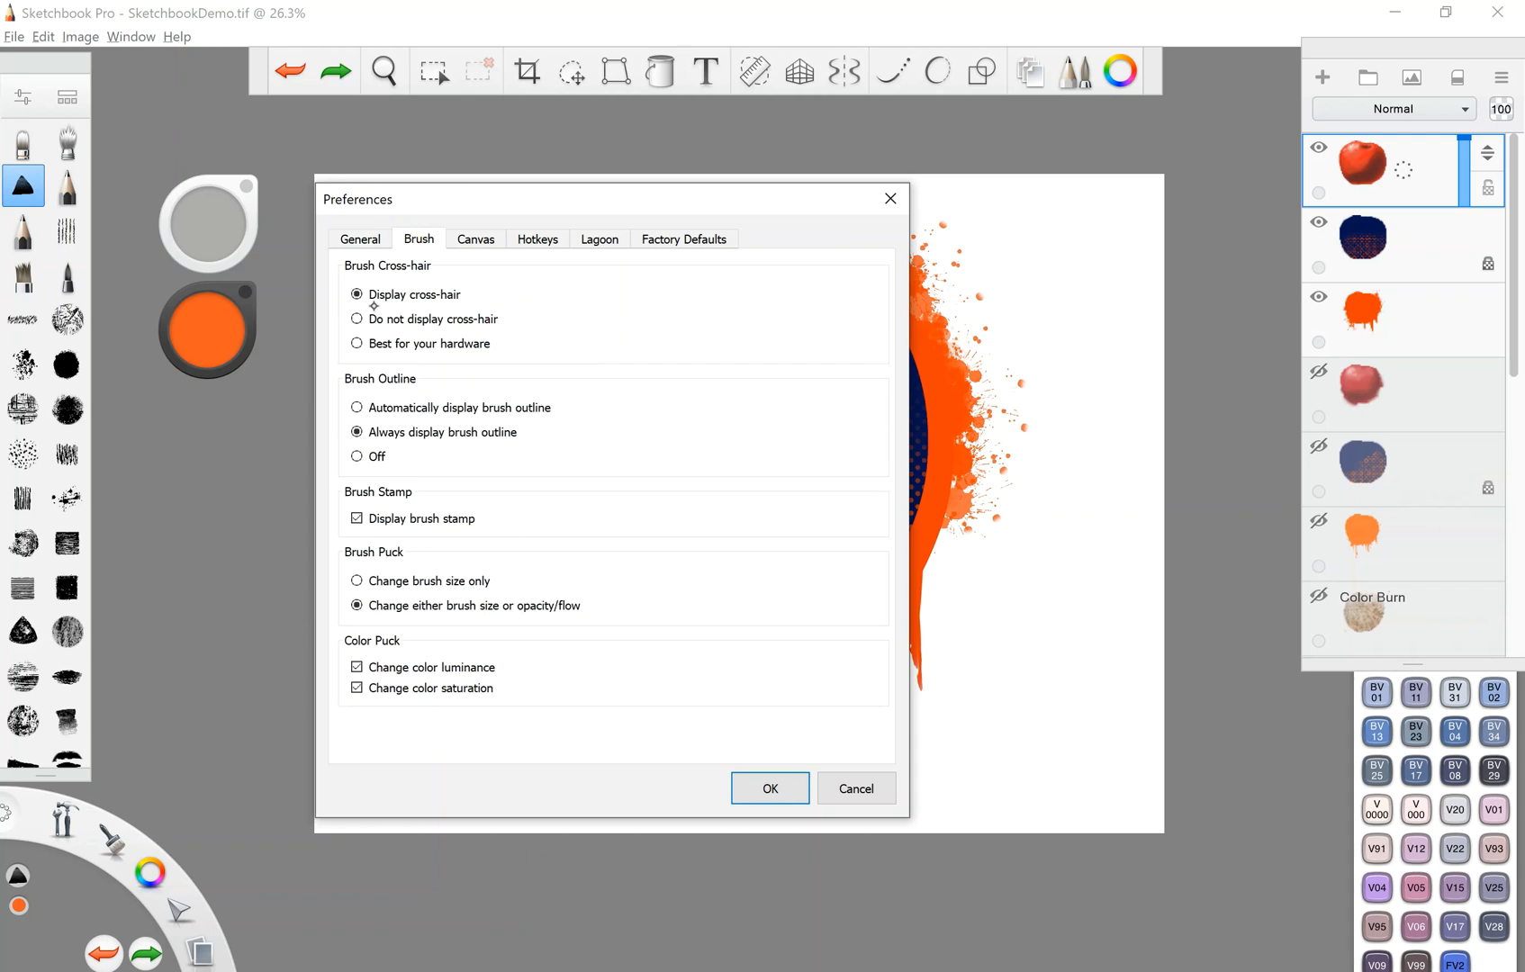
{"action": "mouse_move", "coordinate": [366, 451]}
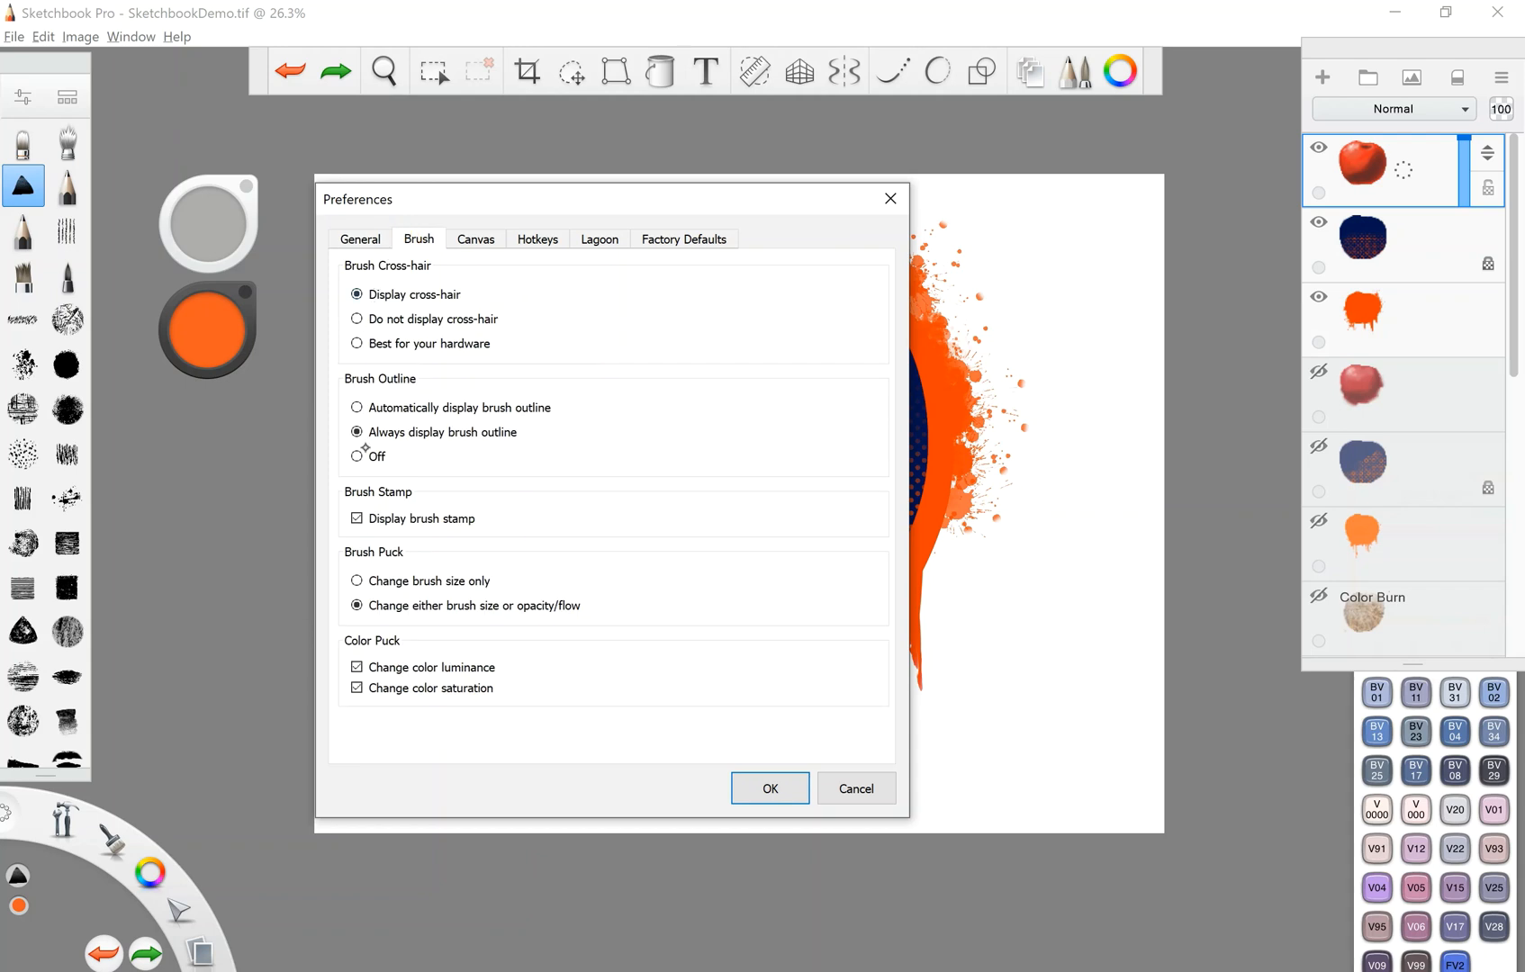
{"action": "left_click", "coordinate": [475, 239]}
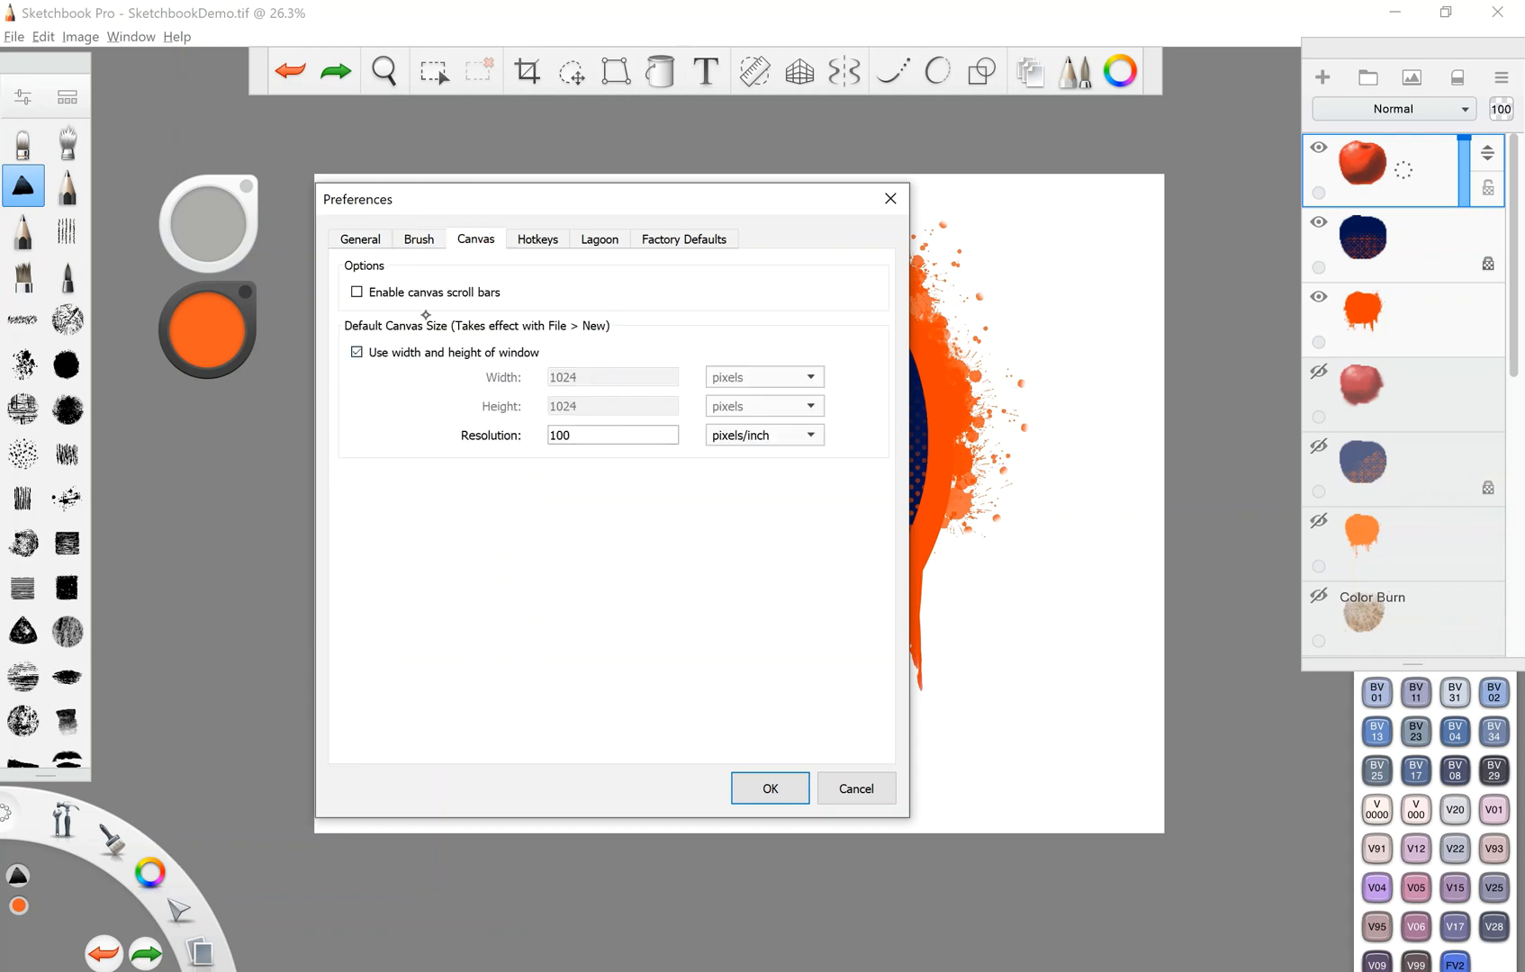
{"action": "left_click", "coordinate": [418, 239]}
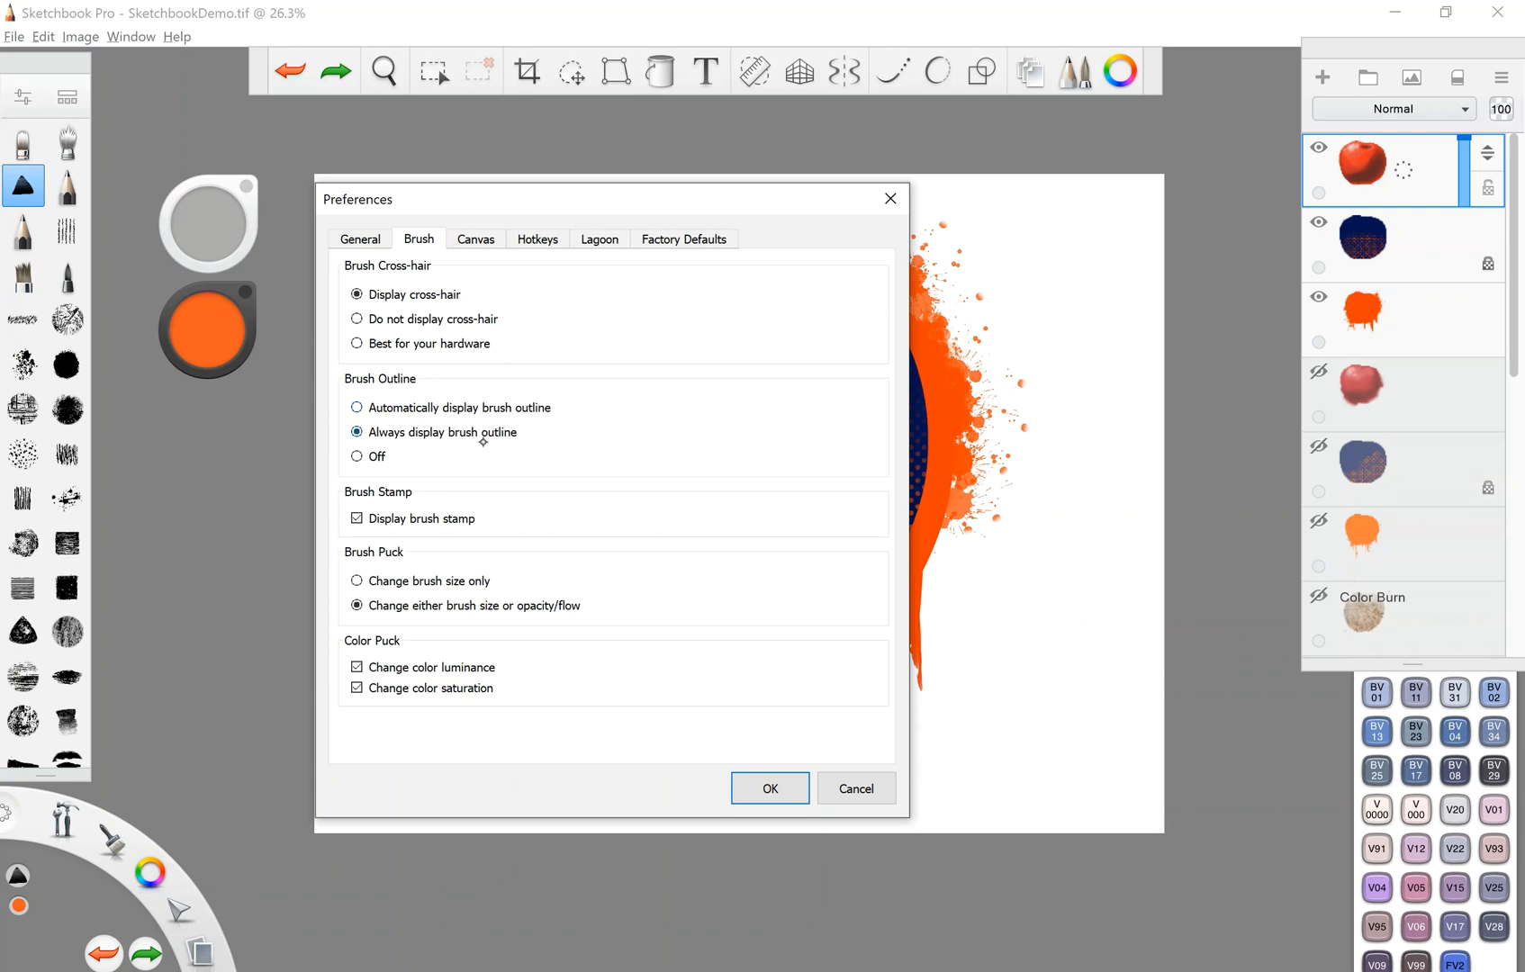
{"action": "mouse_move", "coordinate": [436, 397]}
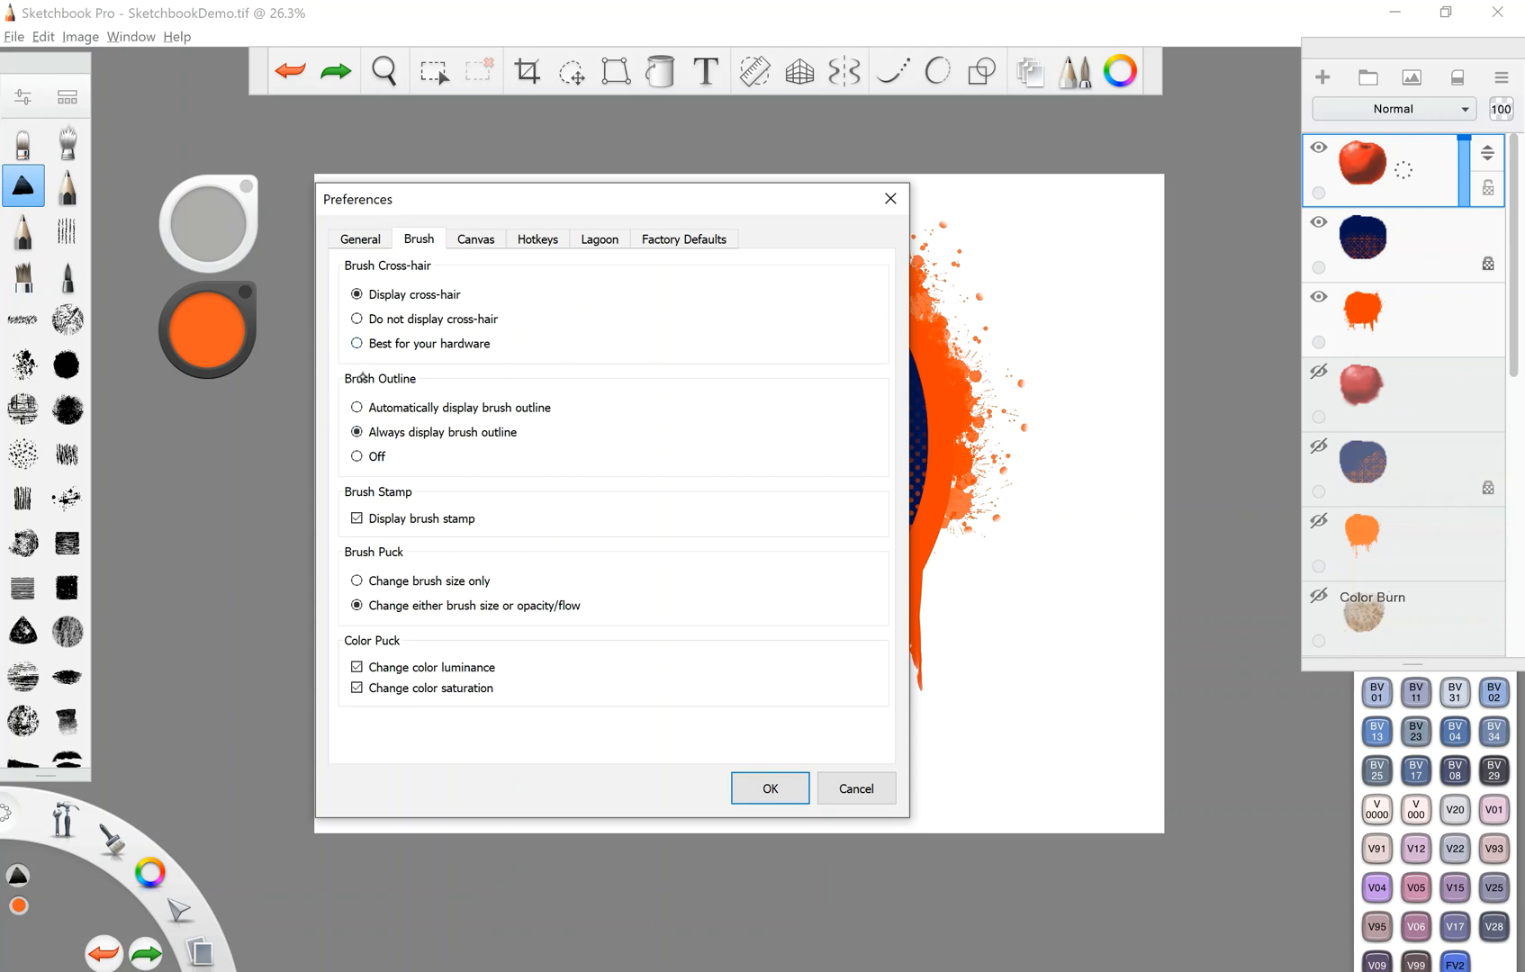
{"action": "left_click", "coordinate": [356, 457]}
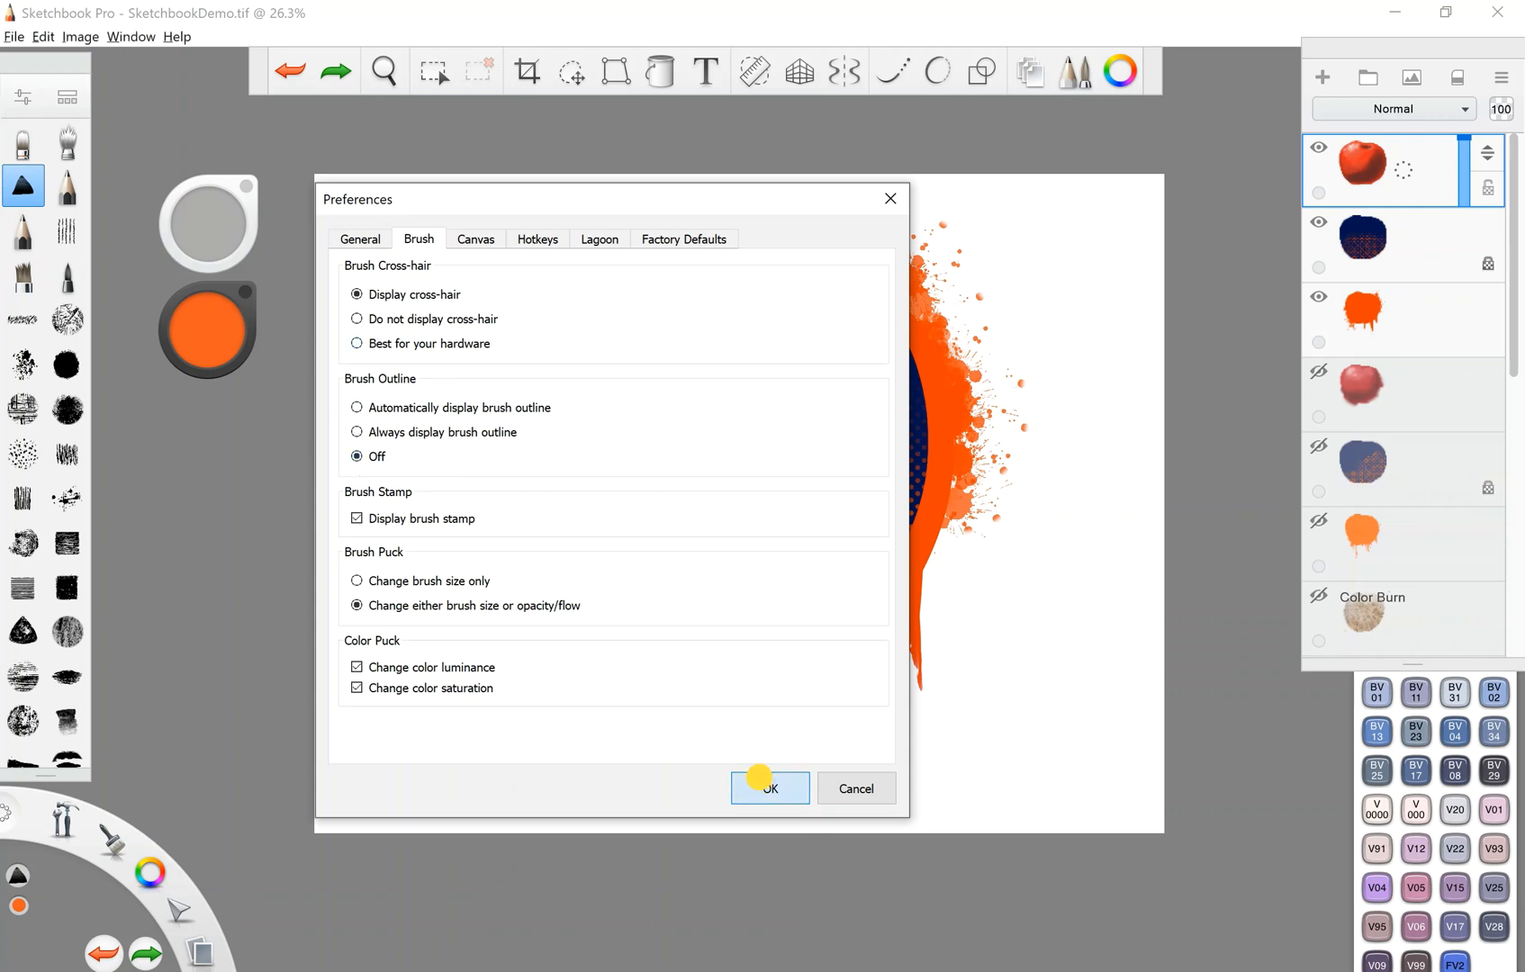
- Confirm, then set the brush outline to always display, apply it, and reopen the Edit menu
{"action": "left_click", "coordinate": [770, 788]}
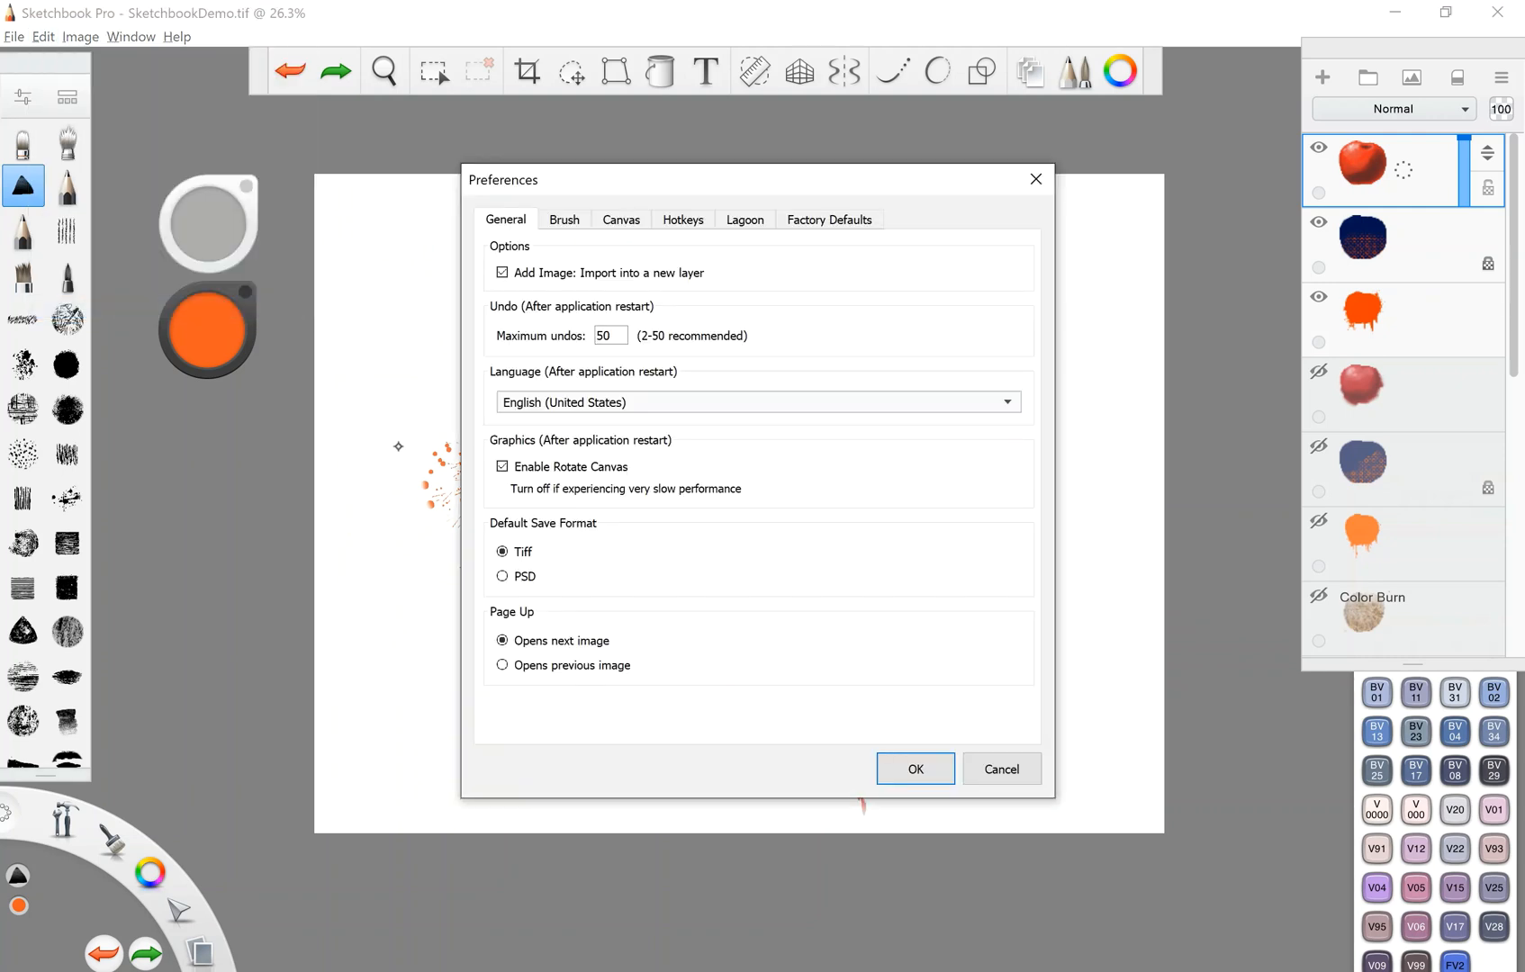
{"action": "left_click", "coordinate": [563, 218]}
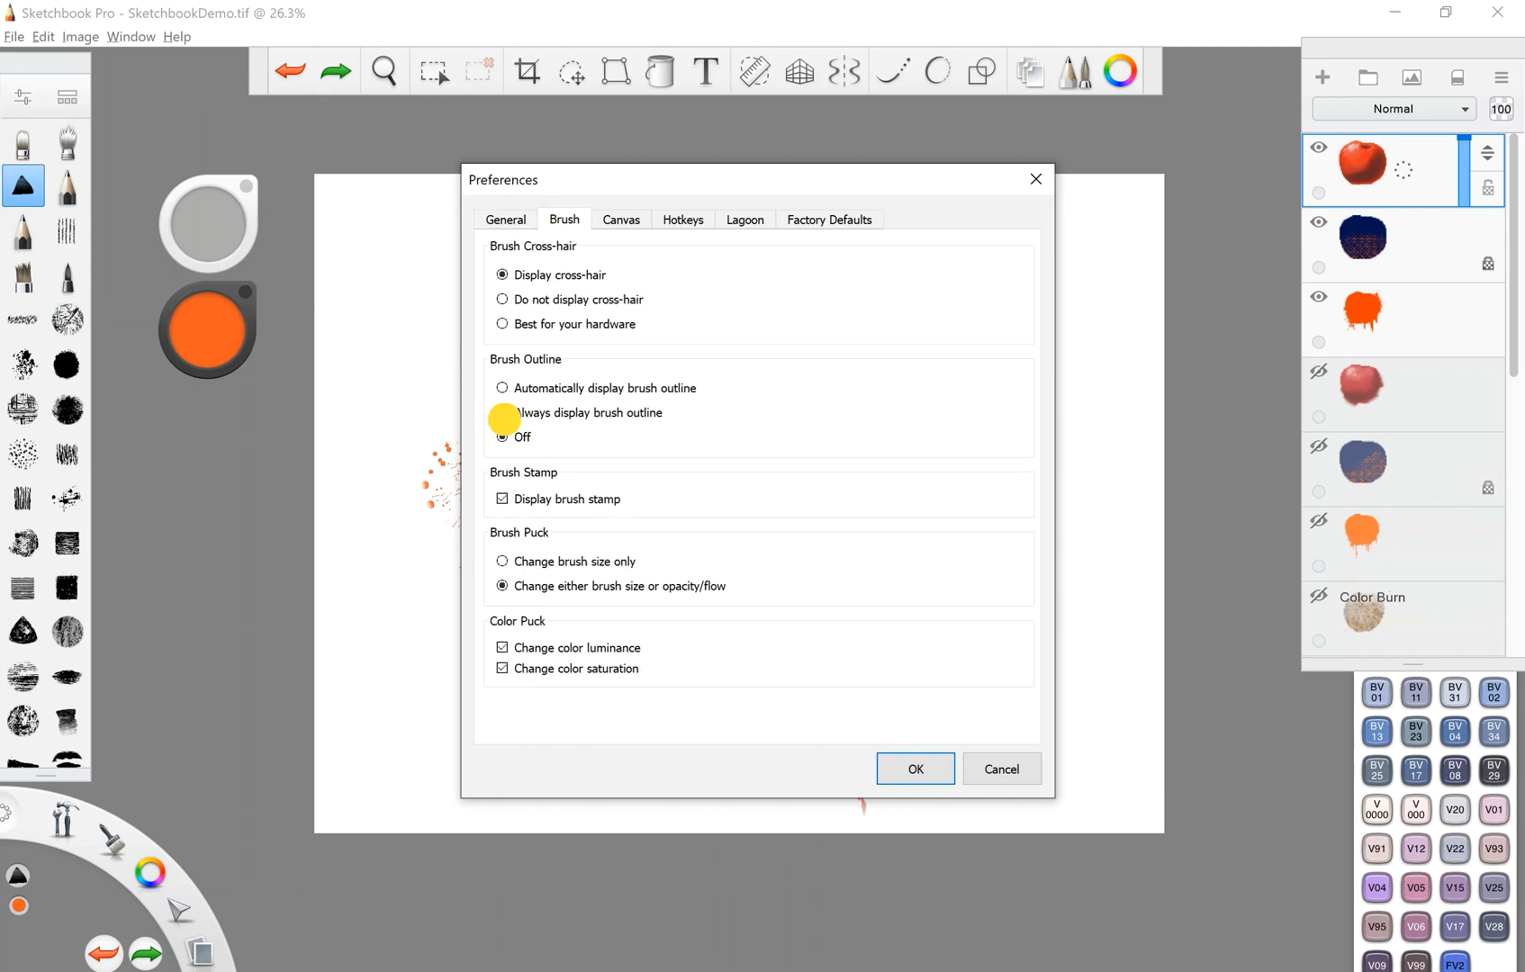
{"action": "left_click", "coordinate": [501, 413]}
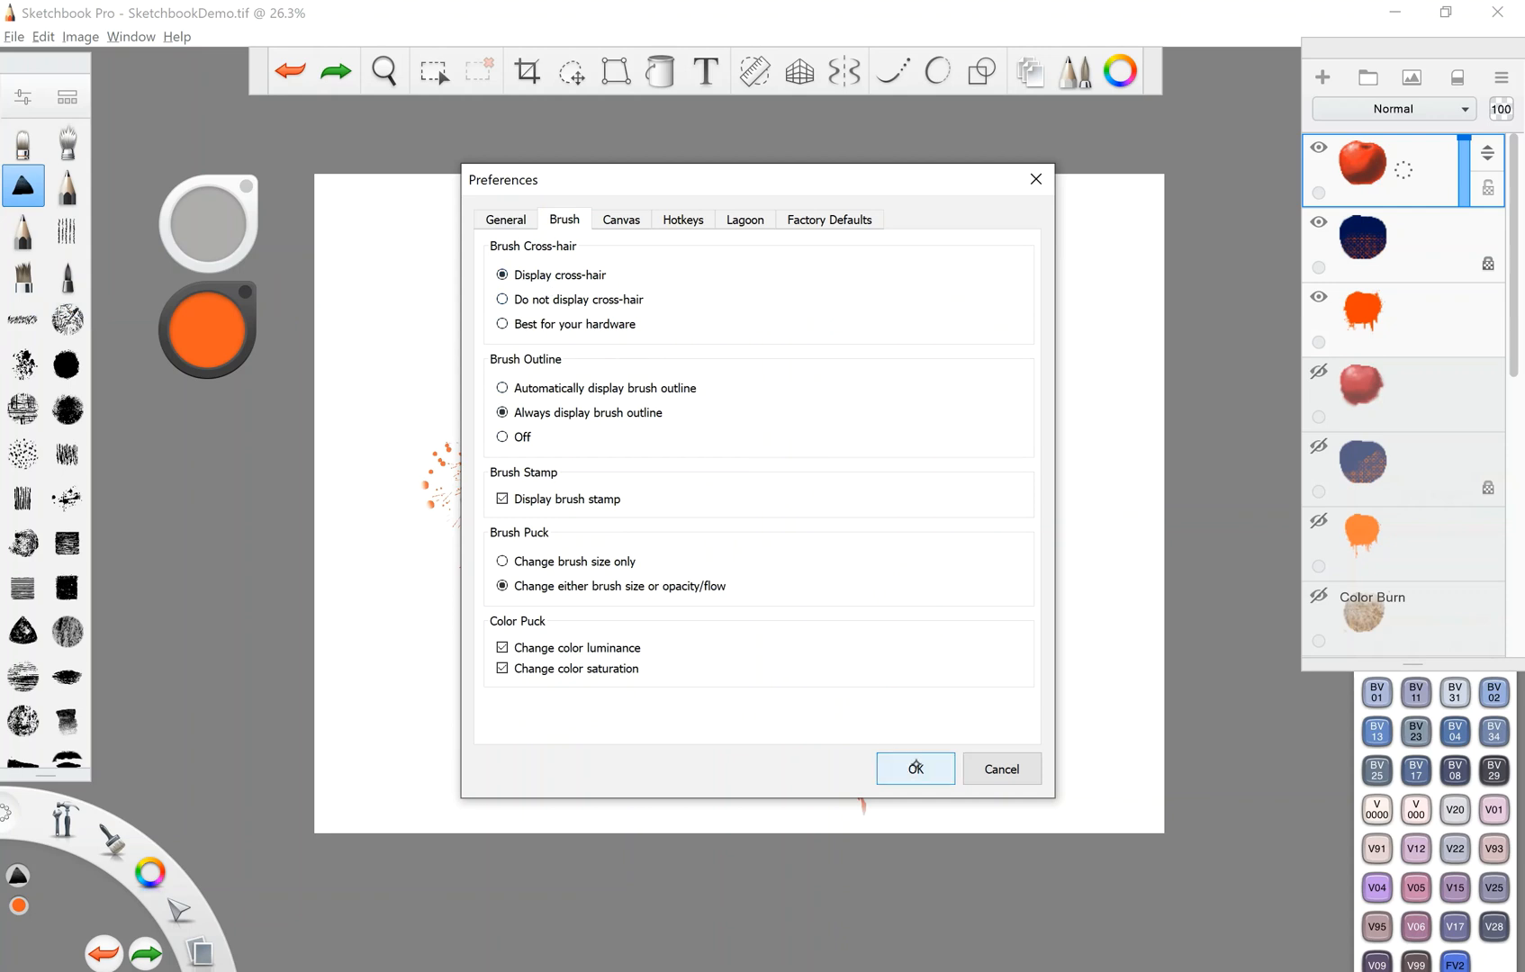
{"action": "left_click", "coordinate": [914, 769]}
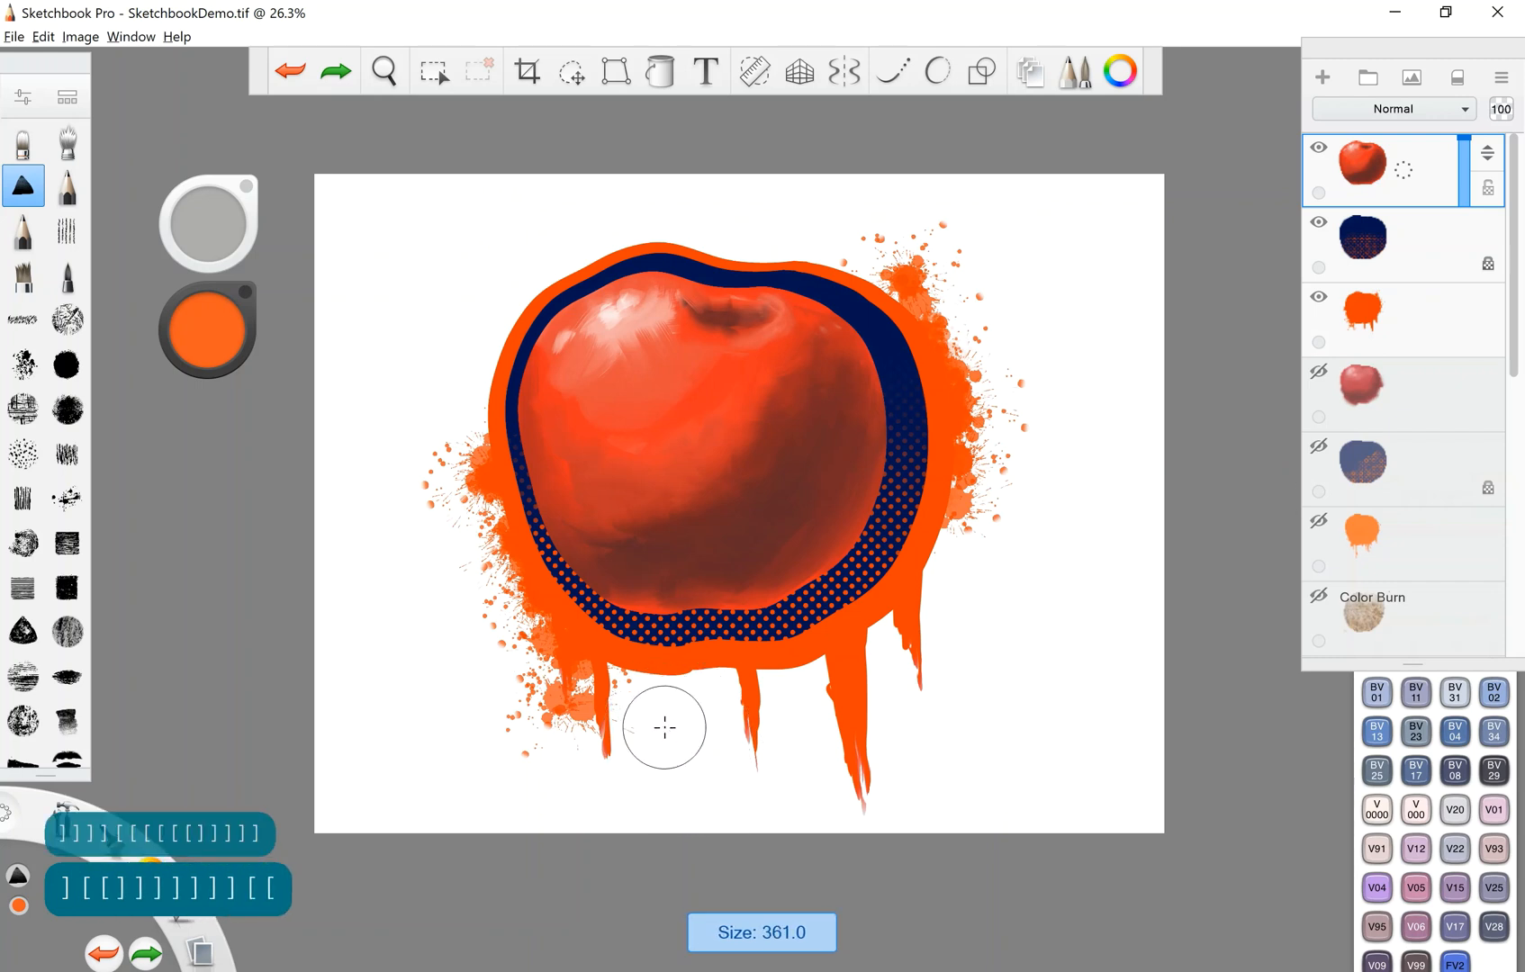
{"action": "left_click", "coordinate": [43, 38]}
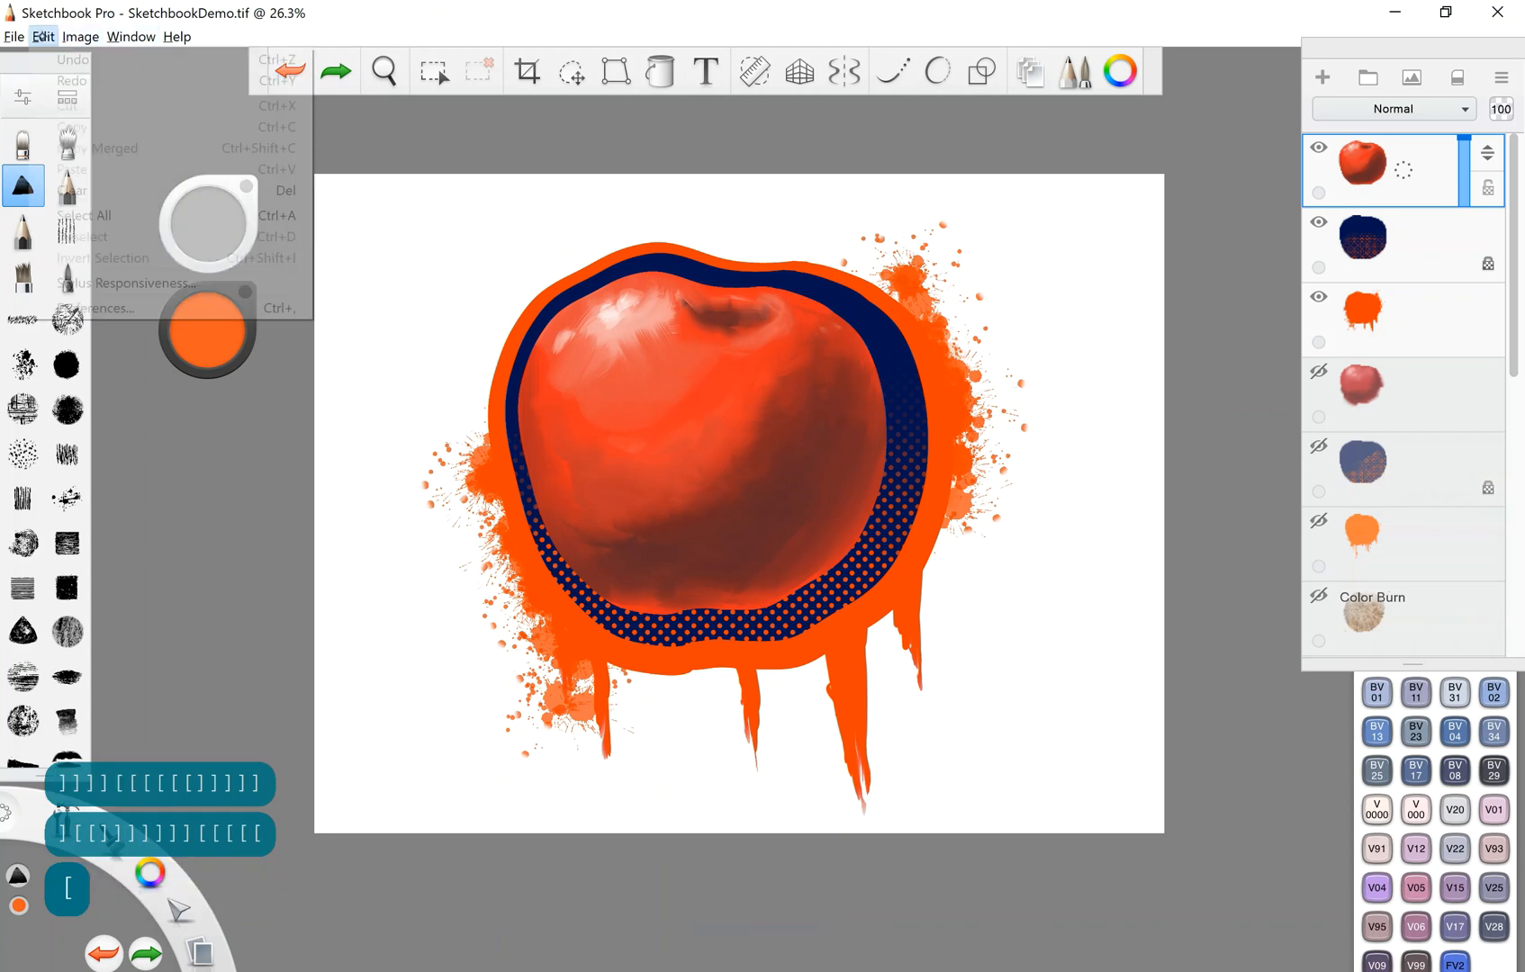
{"action": "left_click", "coordinate": [97, 308]}
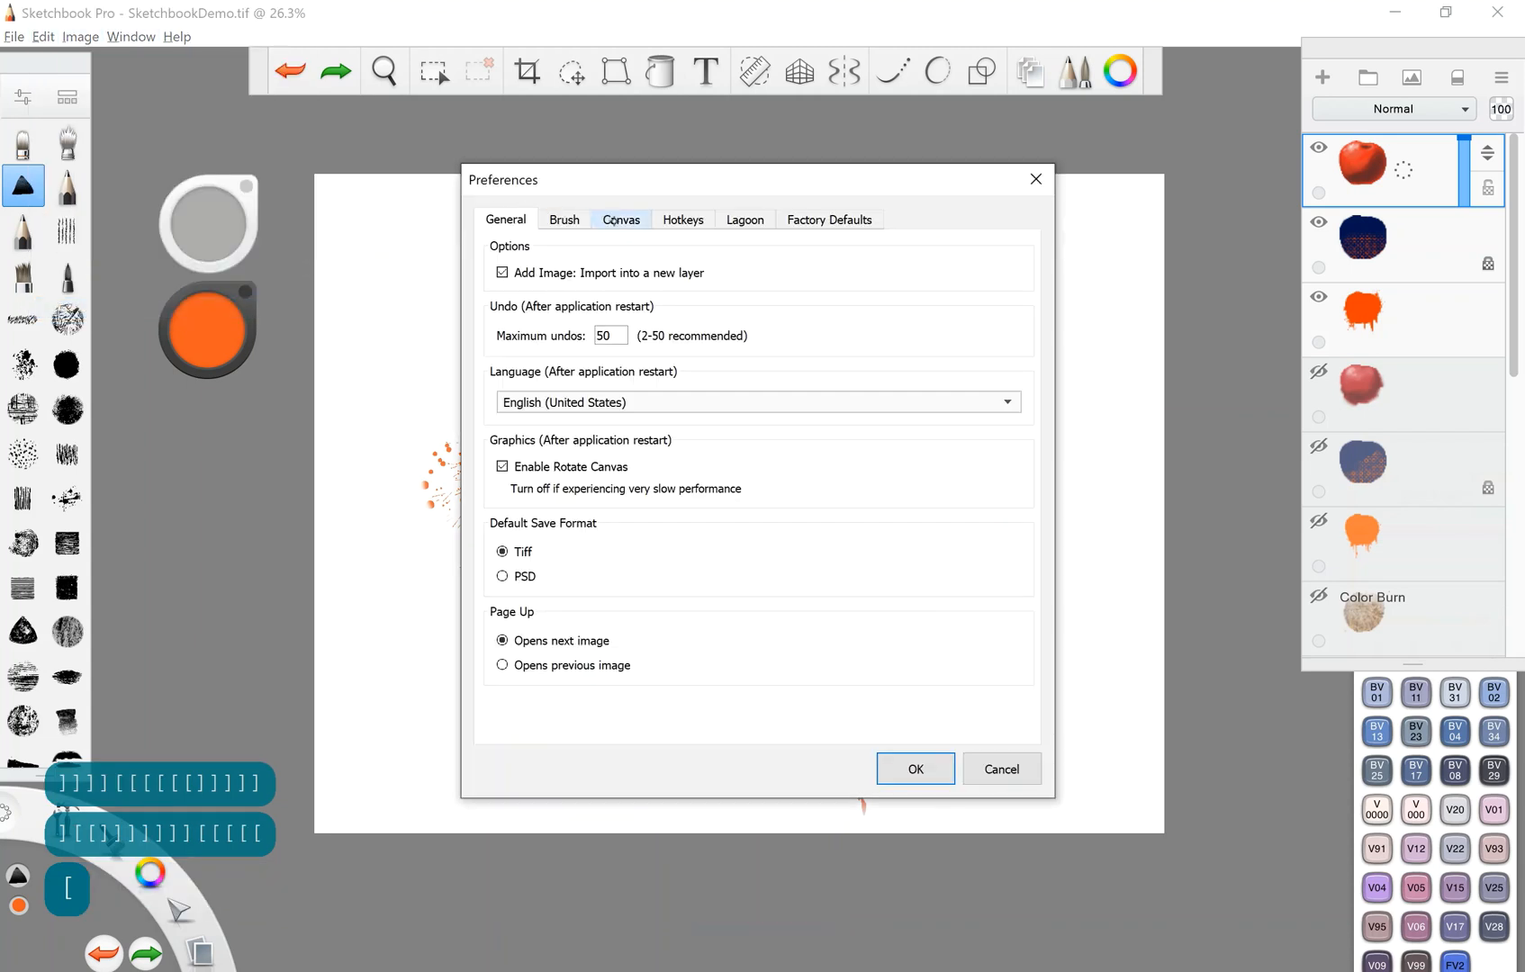
{"action": "left_click", "coordinate": [621, 219]}
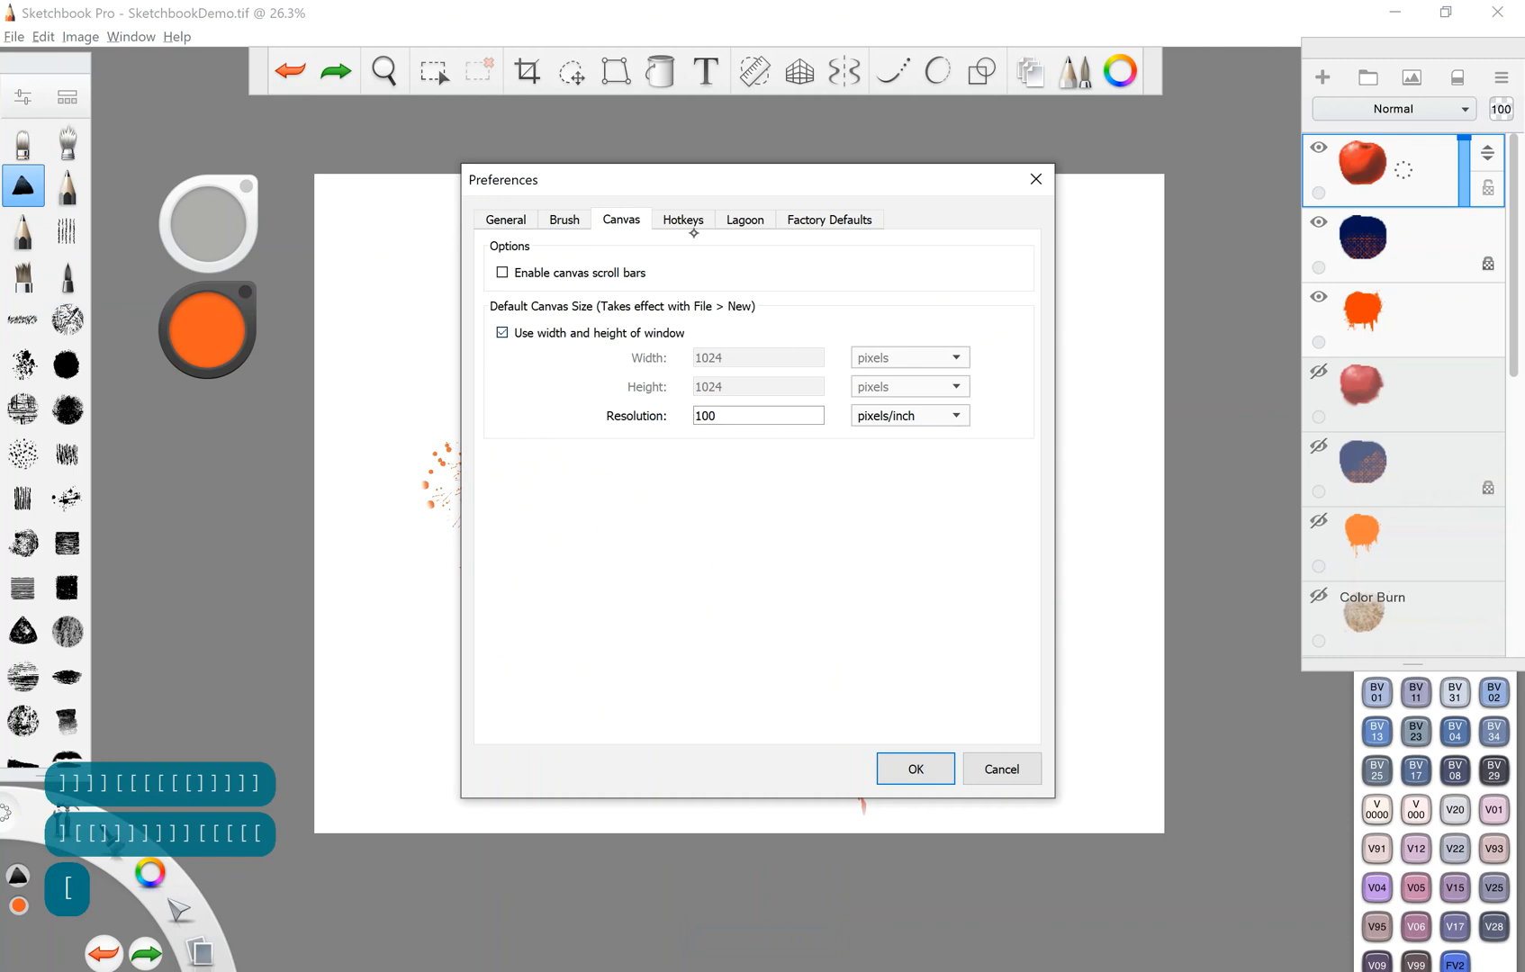
{"action": "left_click", "coordinate": [684, 220]}
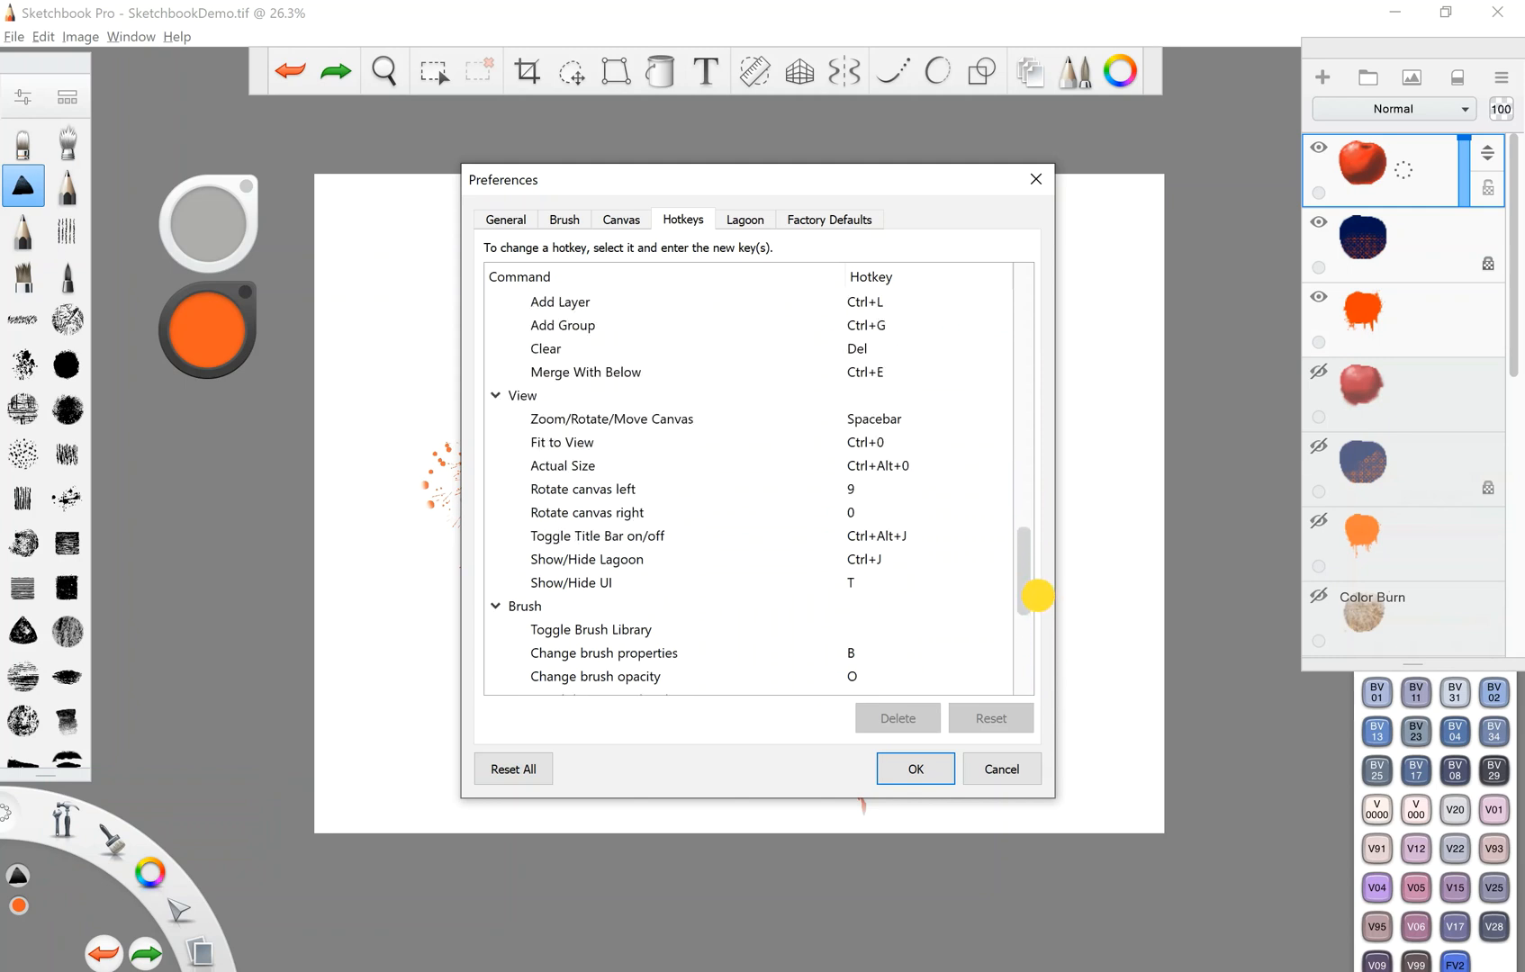
{"action": "left_click_drag", "start_coordinate": [1035, 595], "coordinate": [1021, 369]}
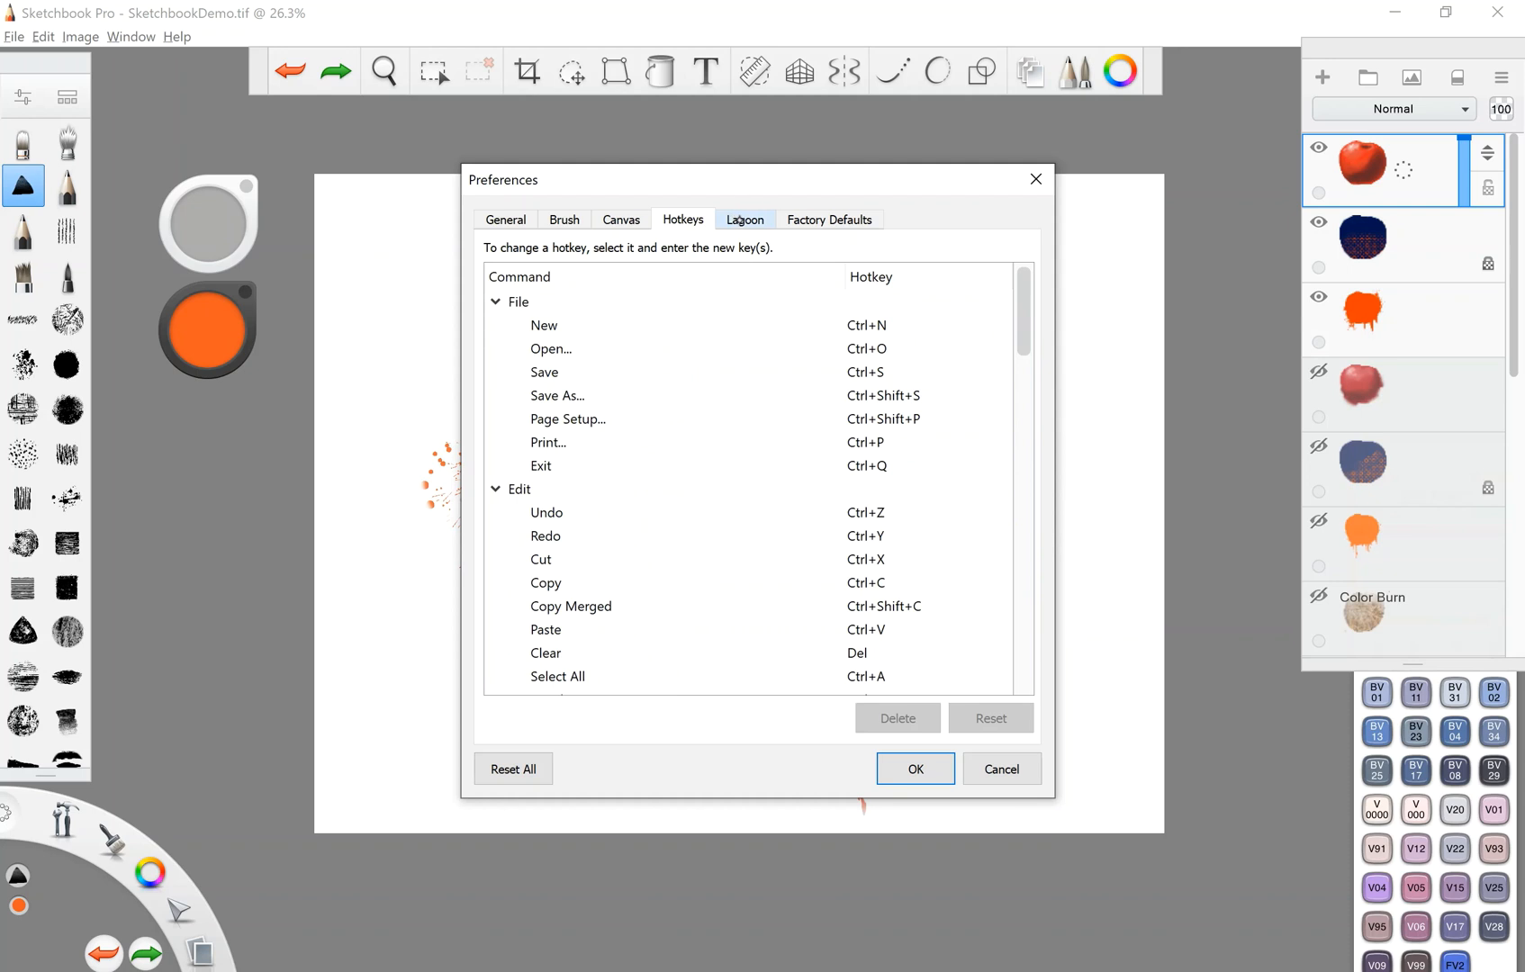
{"action": "left_click", "coordinate": [745, 219]}
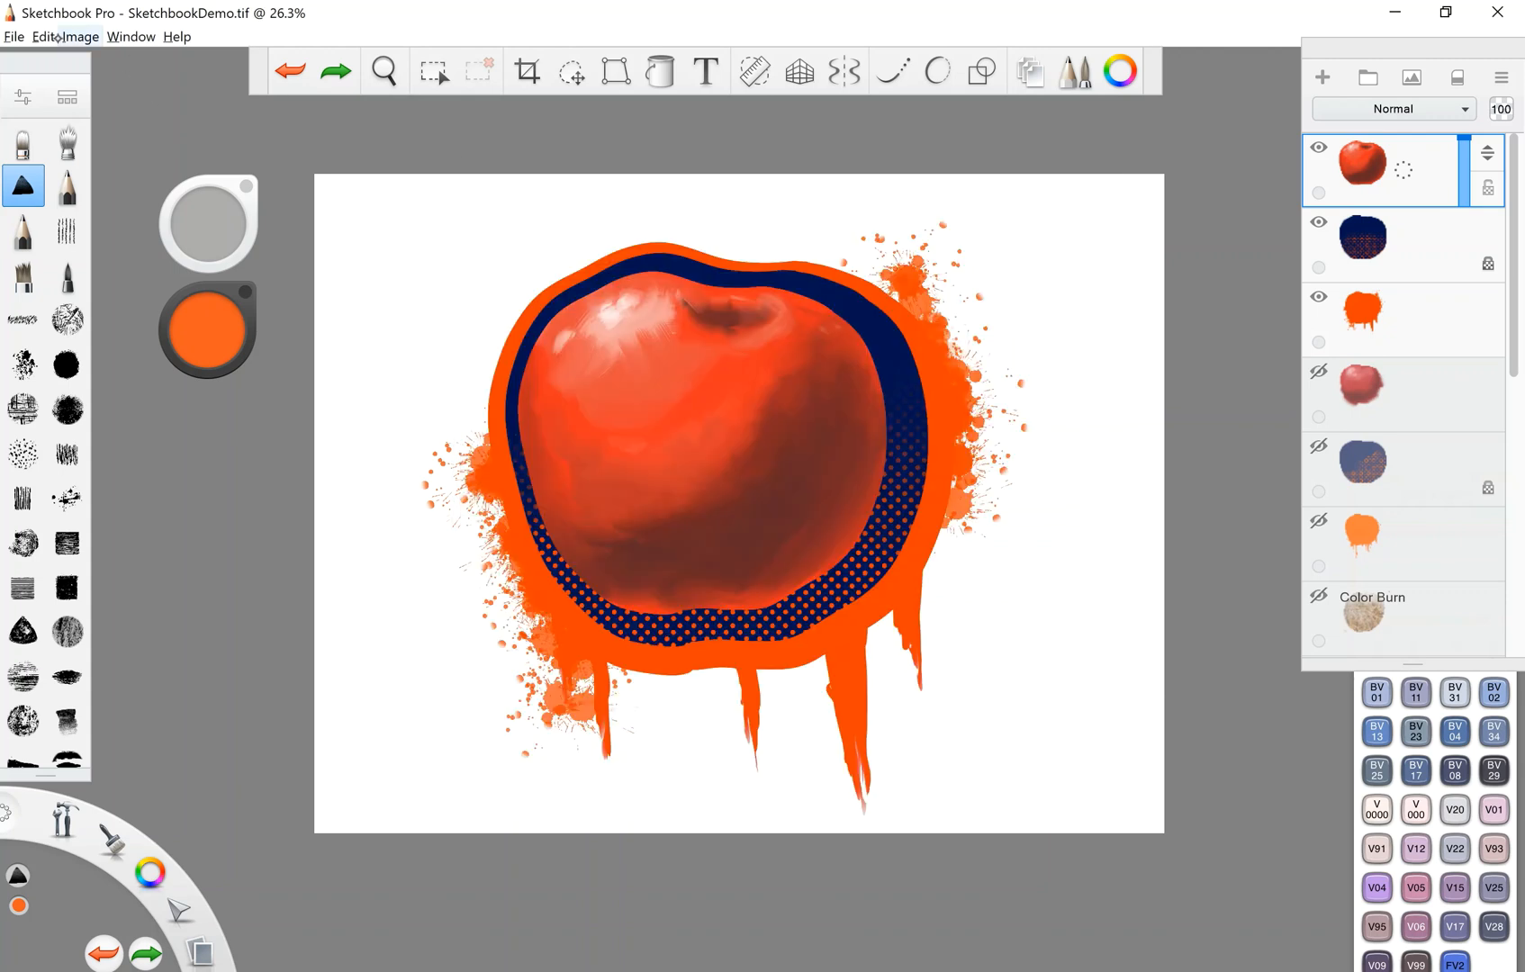
{"action": "left_click", "coordinate": [44, 37]}
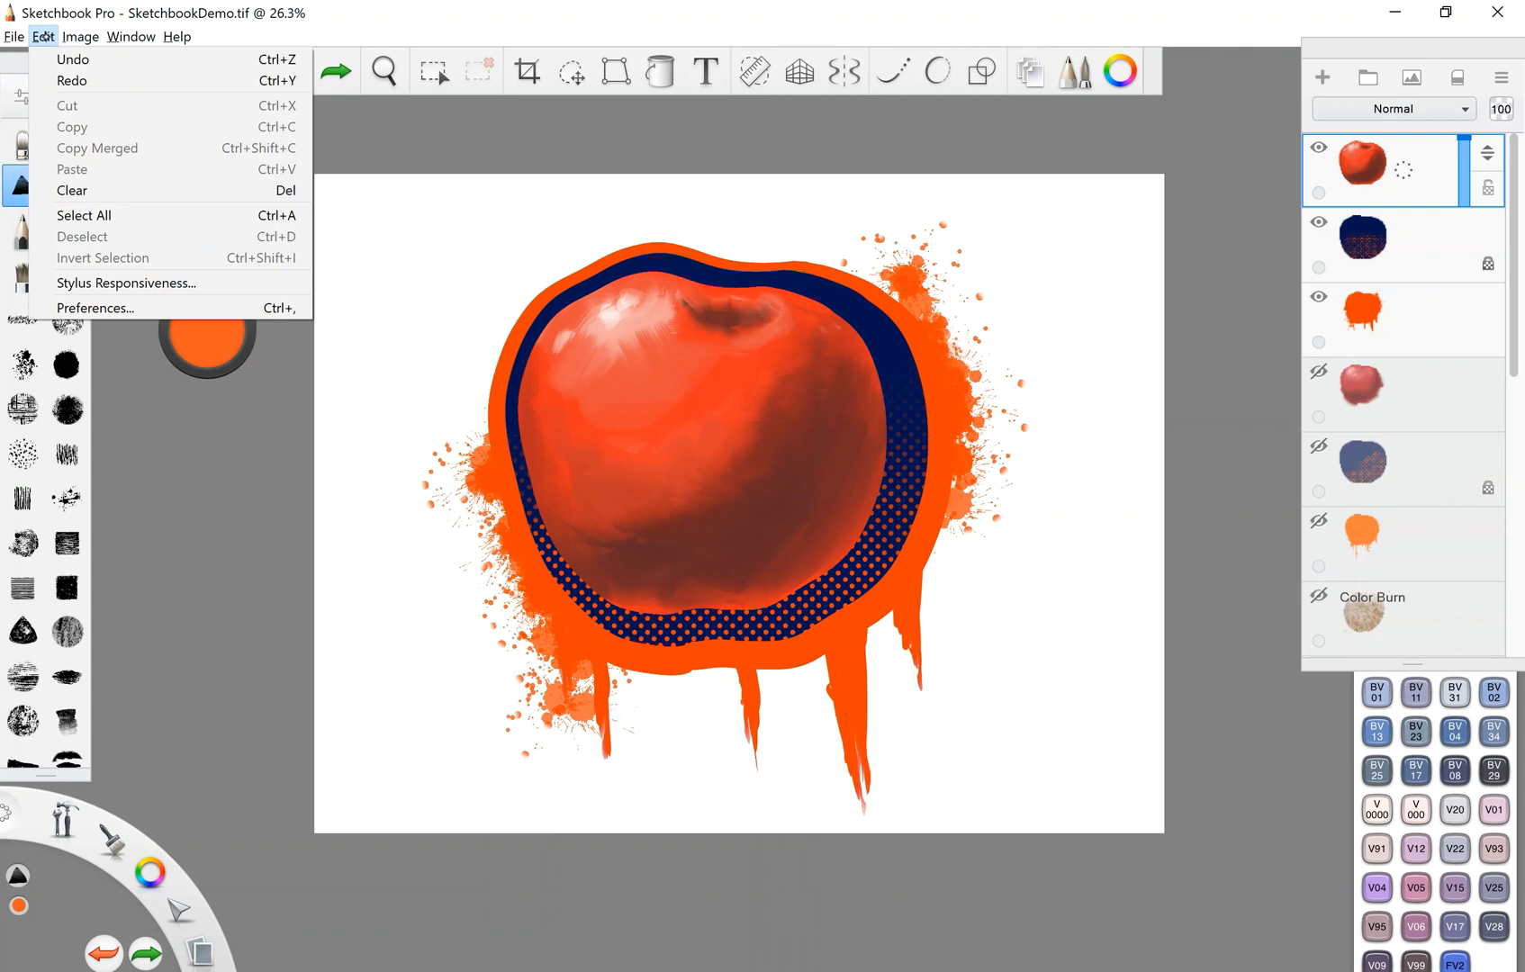
{"action": "left_click", "coordinate": [84, 36]}
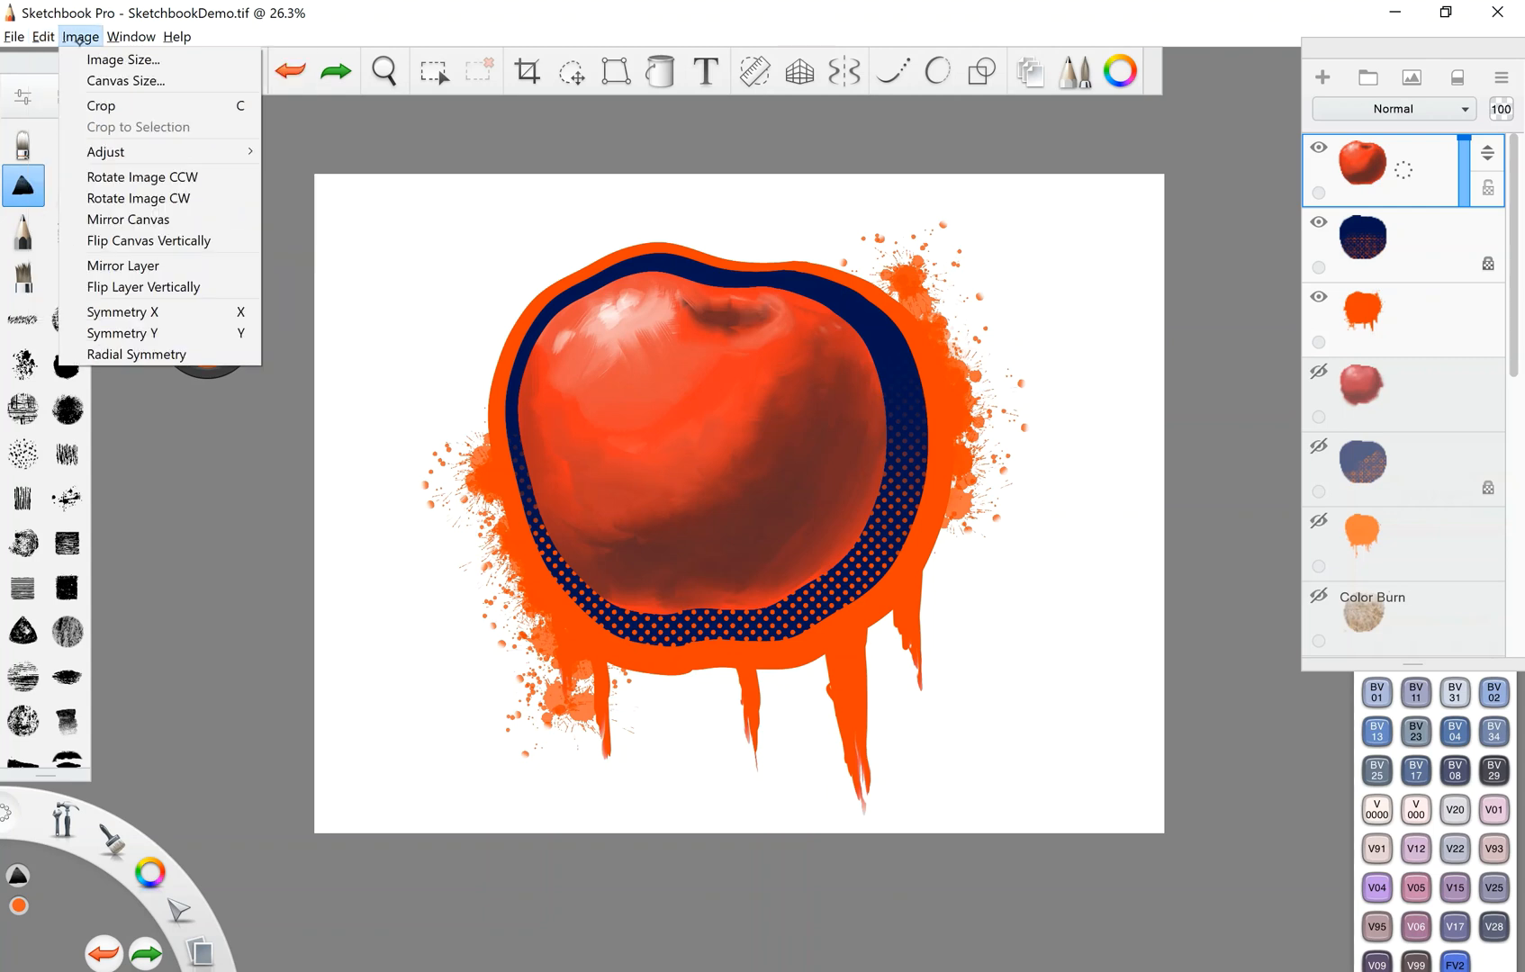
{"action": "left_click", "coordinate": [129, 60]}
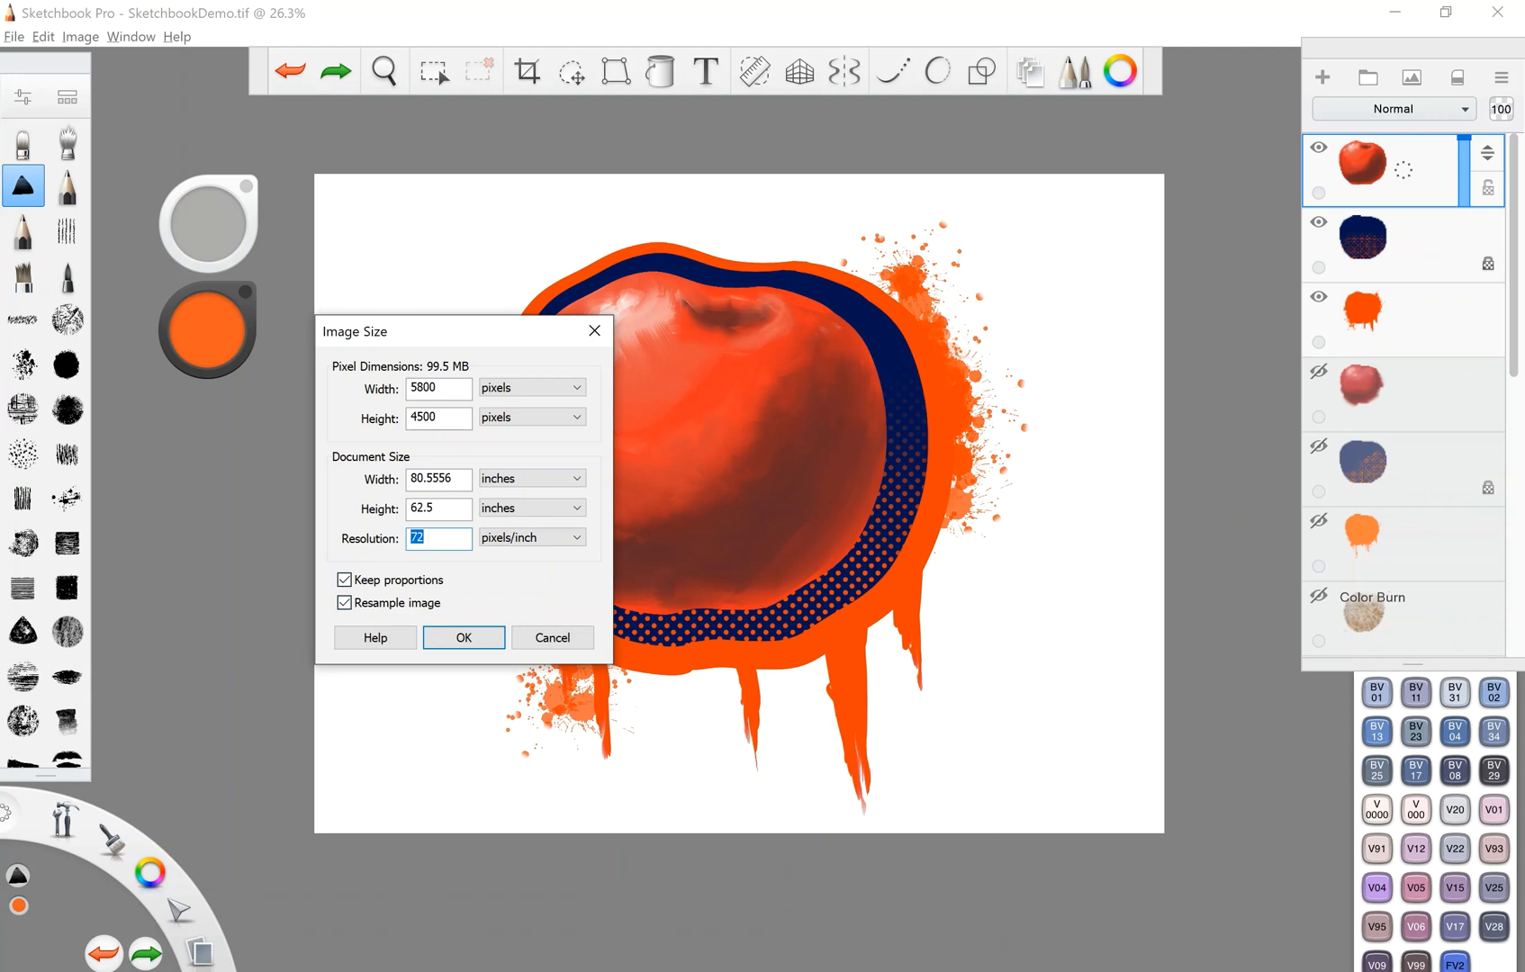
{"action": "type", "text": "300"}
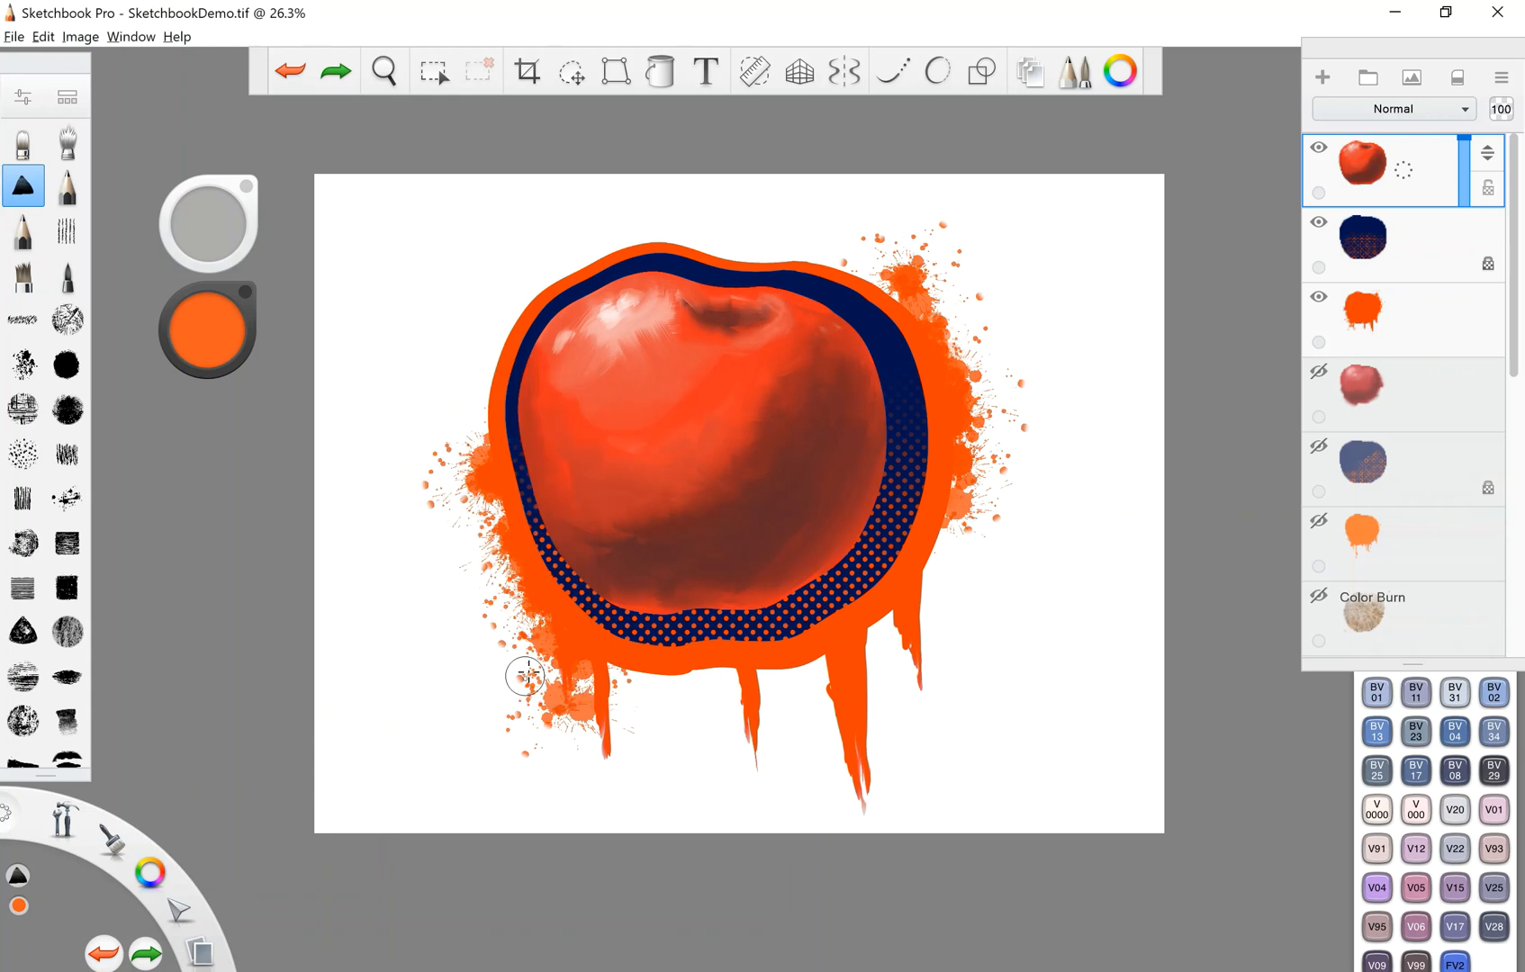
{"action": "left_click", "coordinate": [136, 36]}
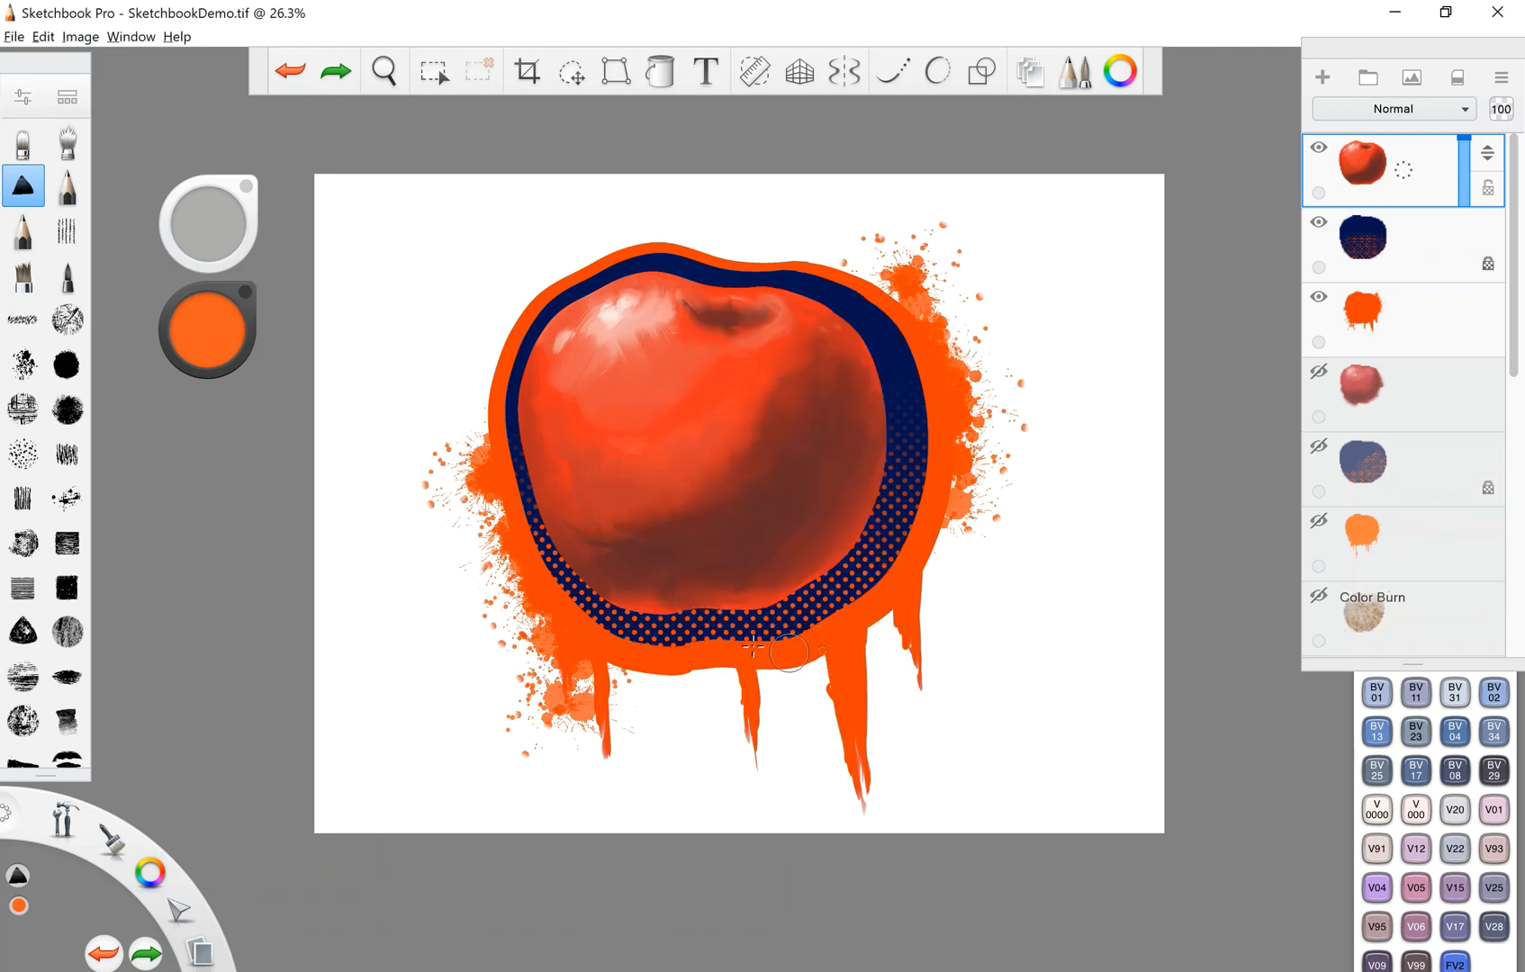
{"action": "left_click", "coordinate": [83, 37]}
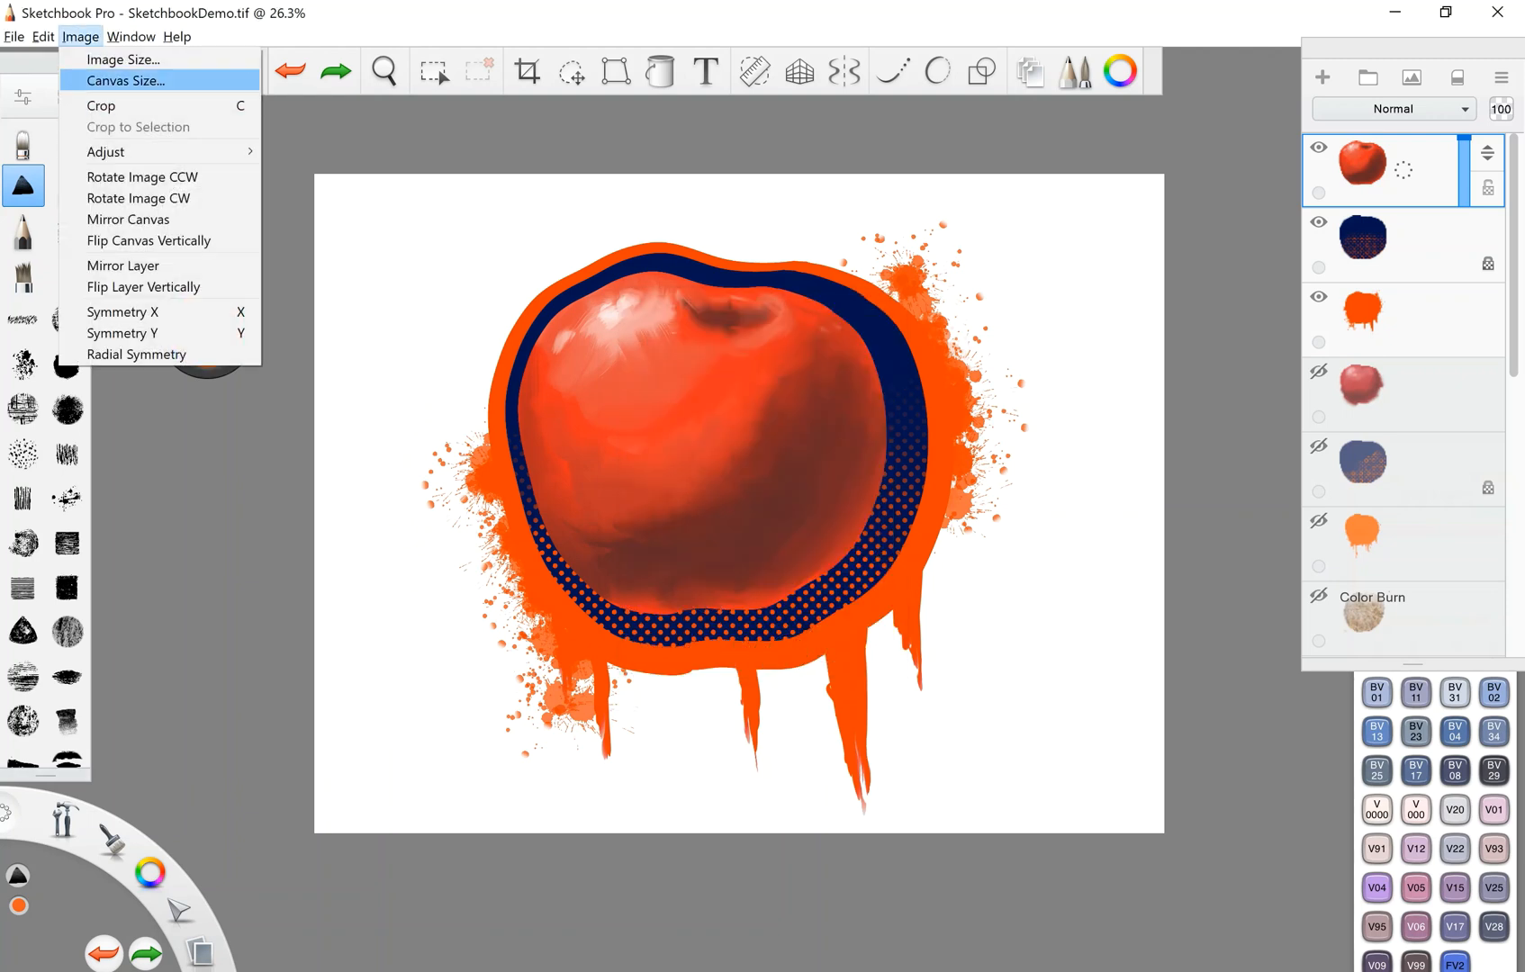
{"action": "mouse_move", "coordinate": [94, 105]}
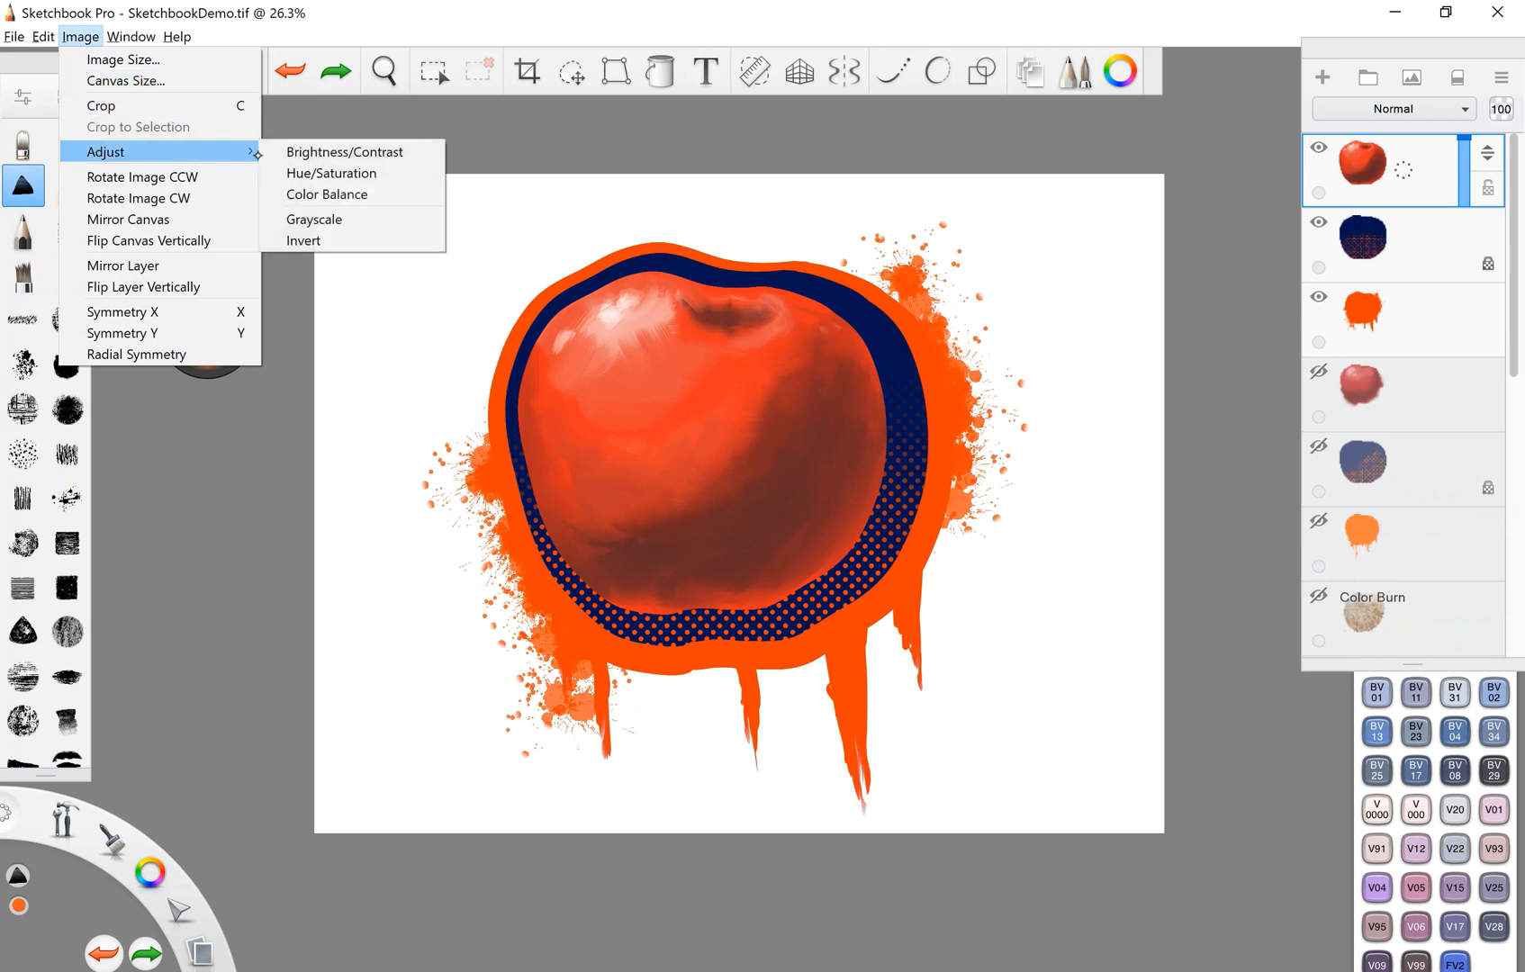
{"action": "mouse_move", "coordinate": [327, 194]}
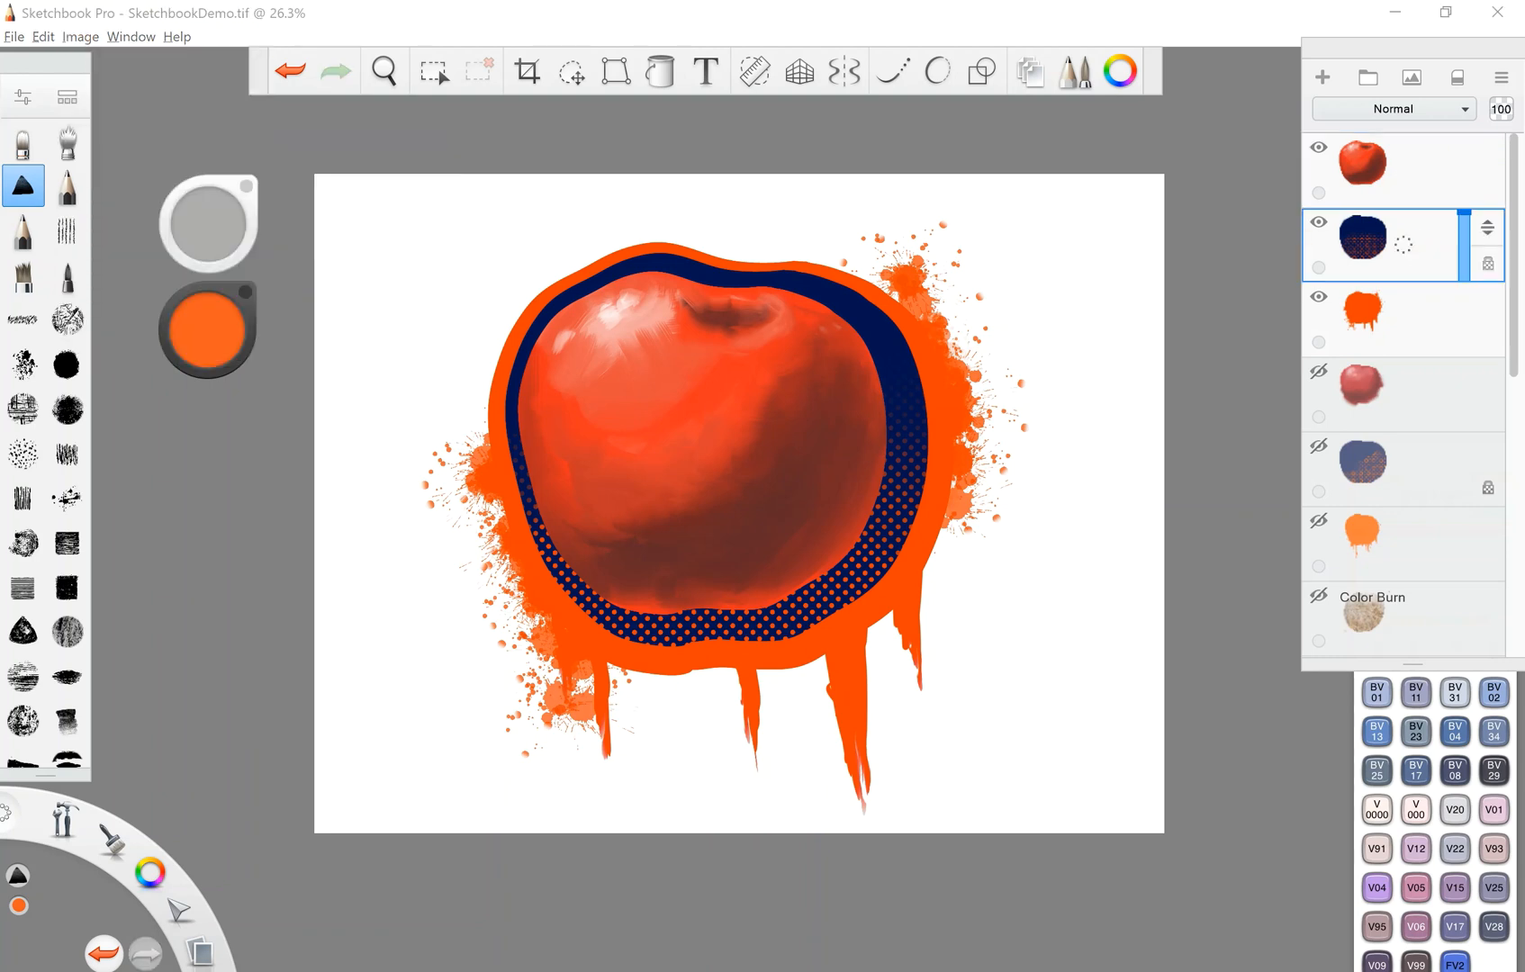
{"action": "left_click", "coordinate": [81, 37]}
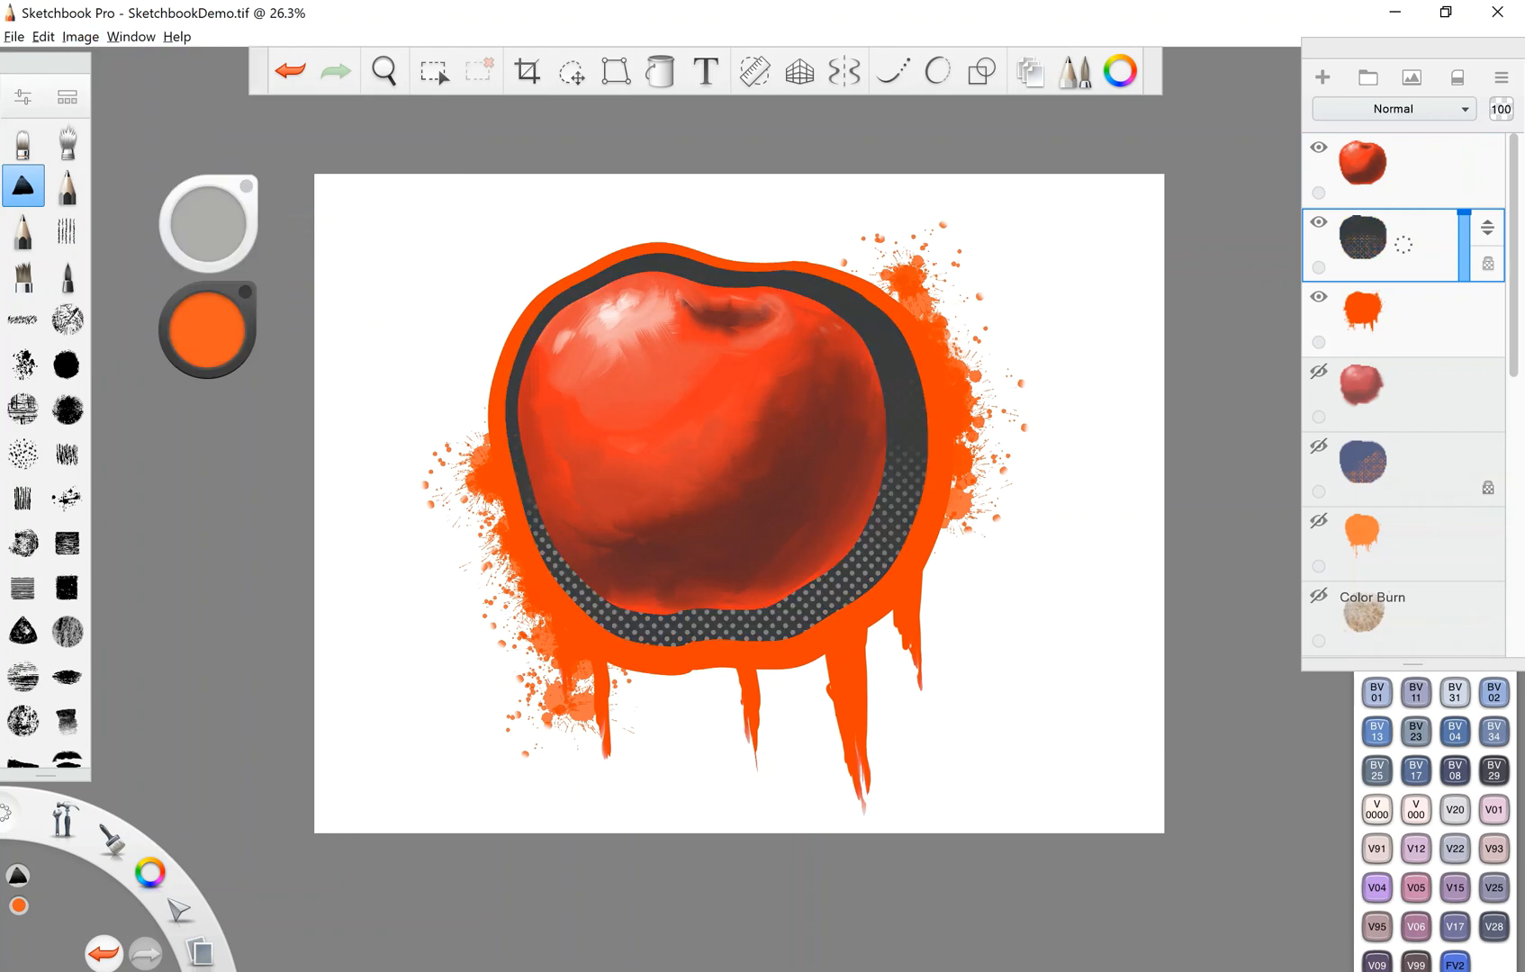
{"action": "key", "text": "Ctrl+z"}
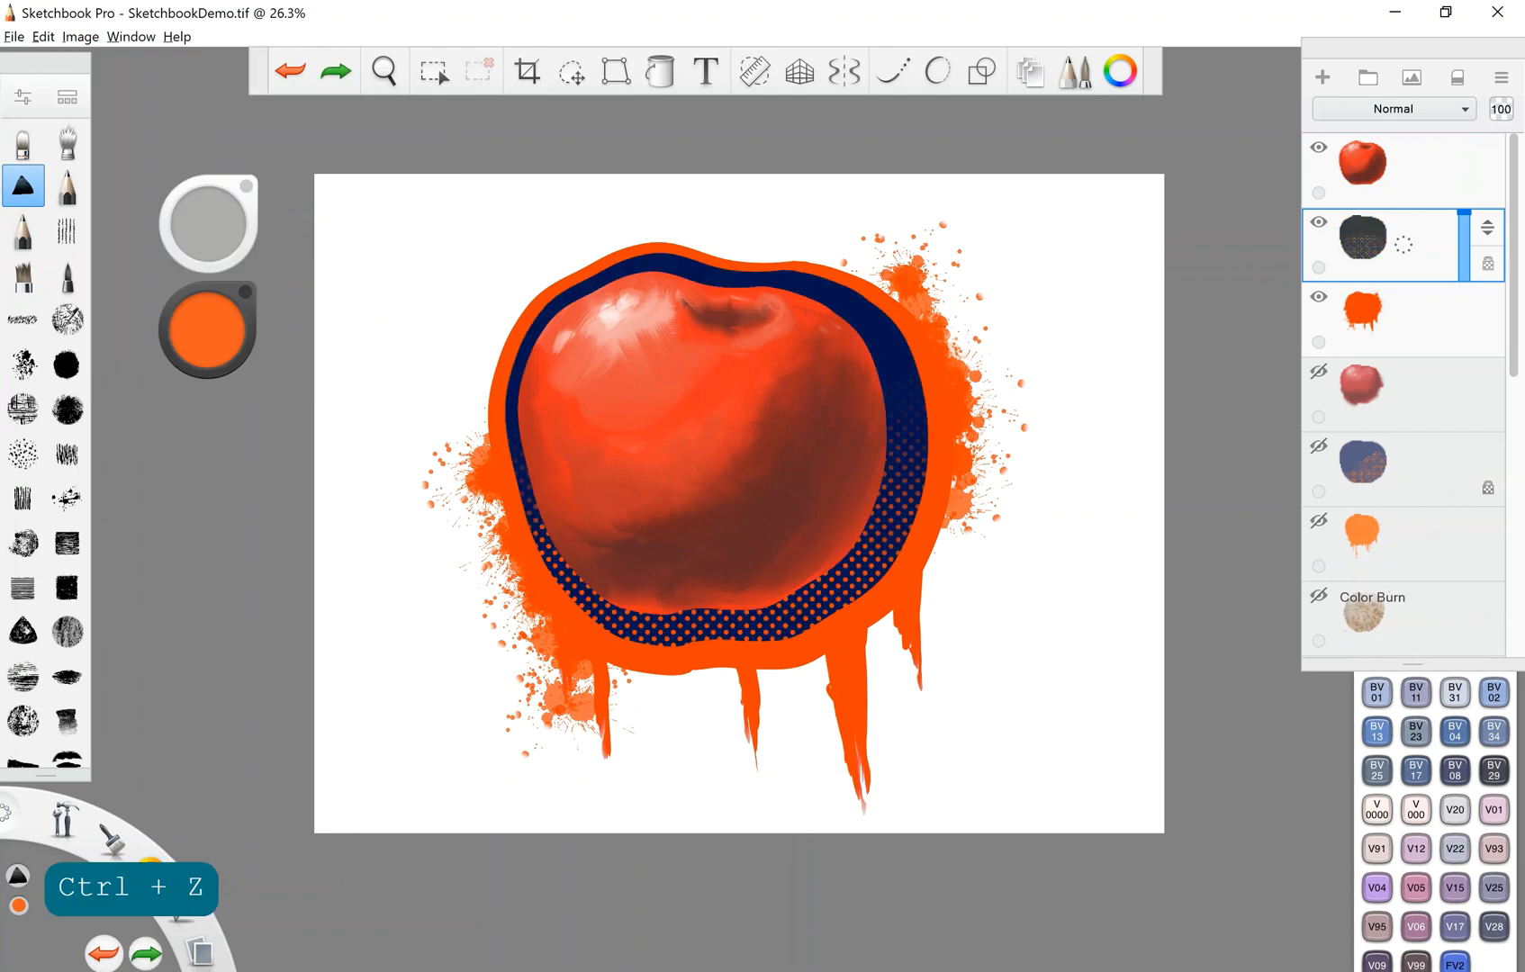
{"action": "left_click", "coordinate": [82, 36]}
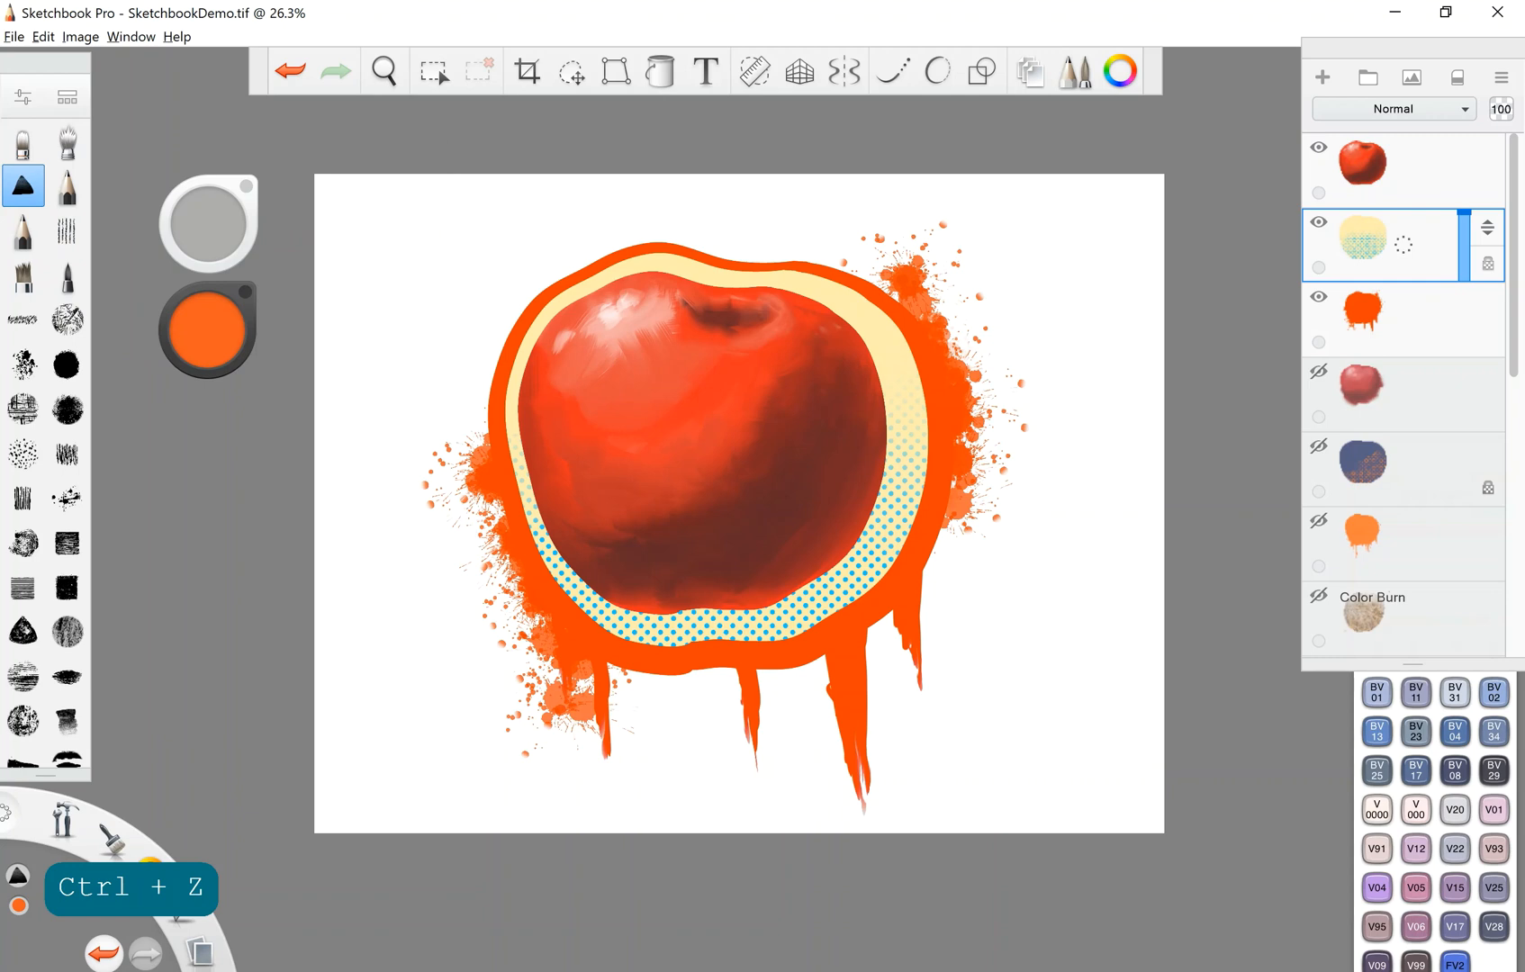
{"action": "key", "text": "ctrl+z"}
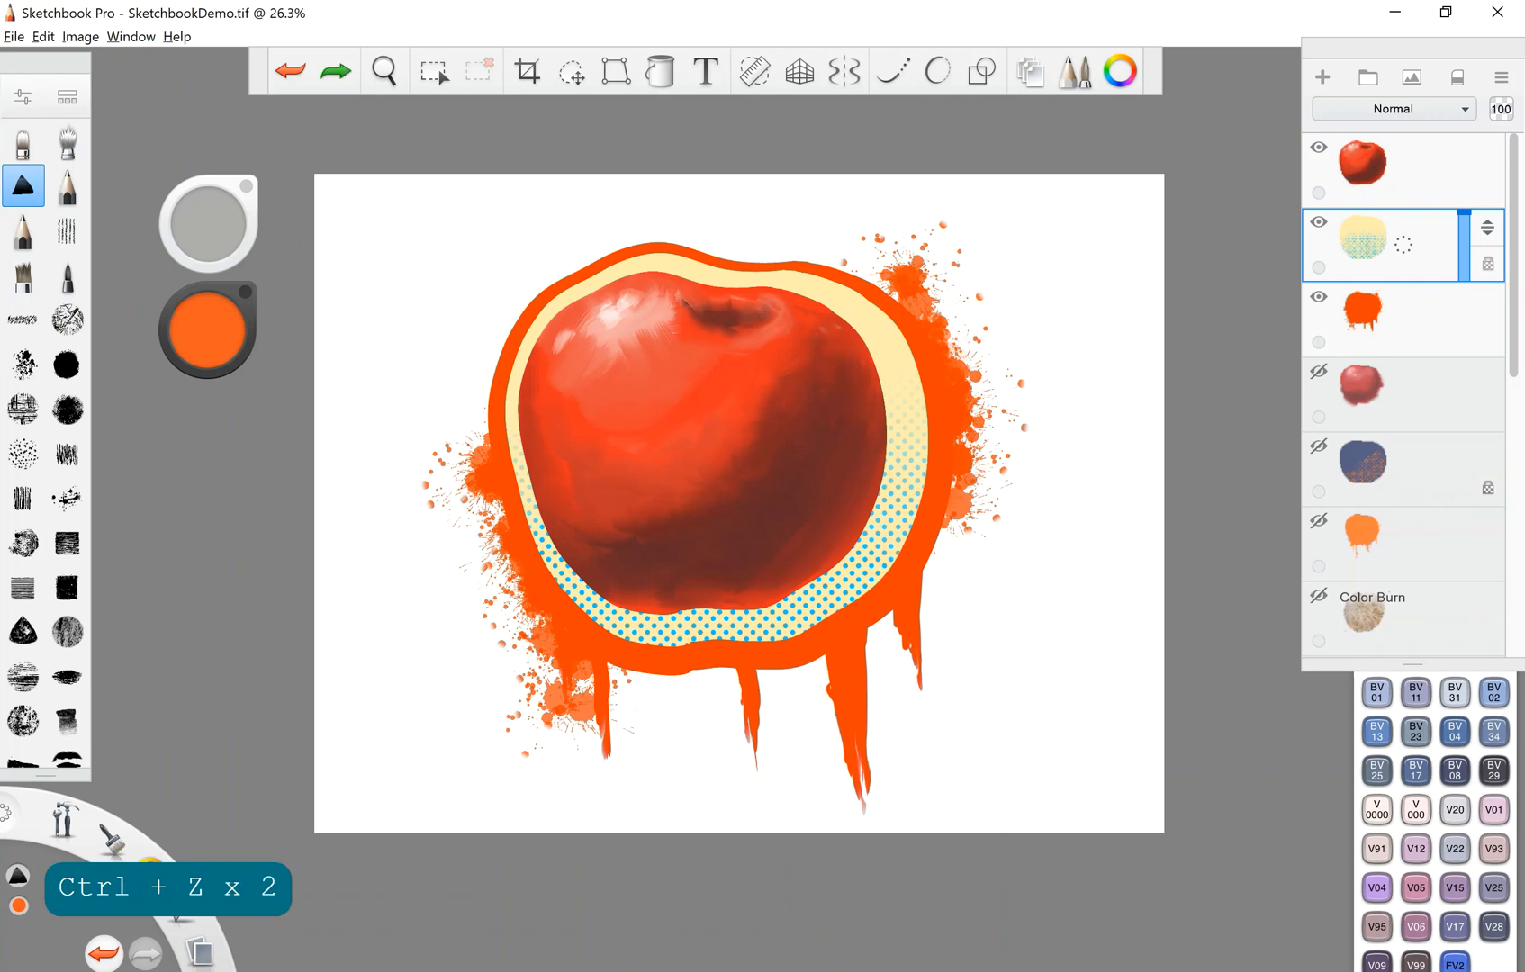
{"action": "left_click", "coordinate": [84, 37]}
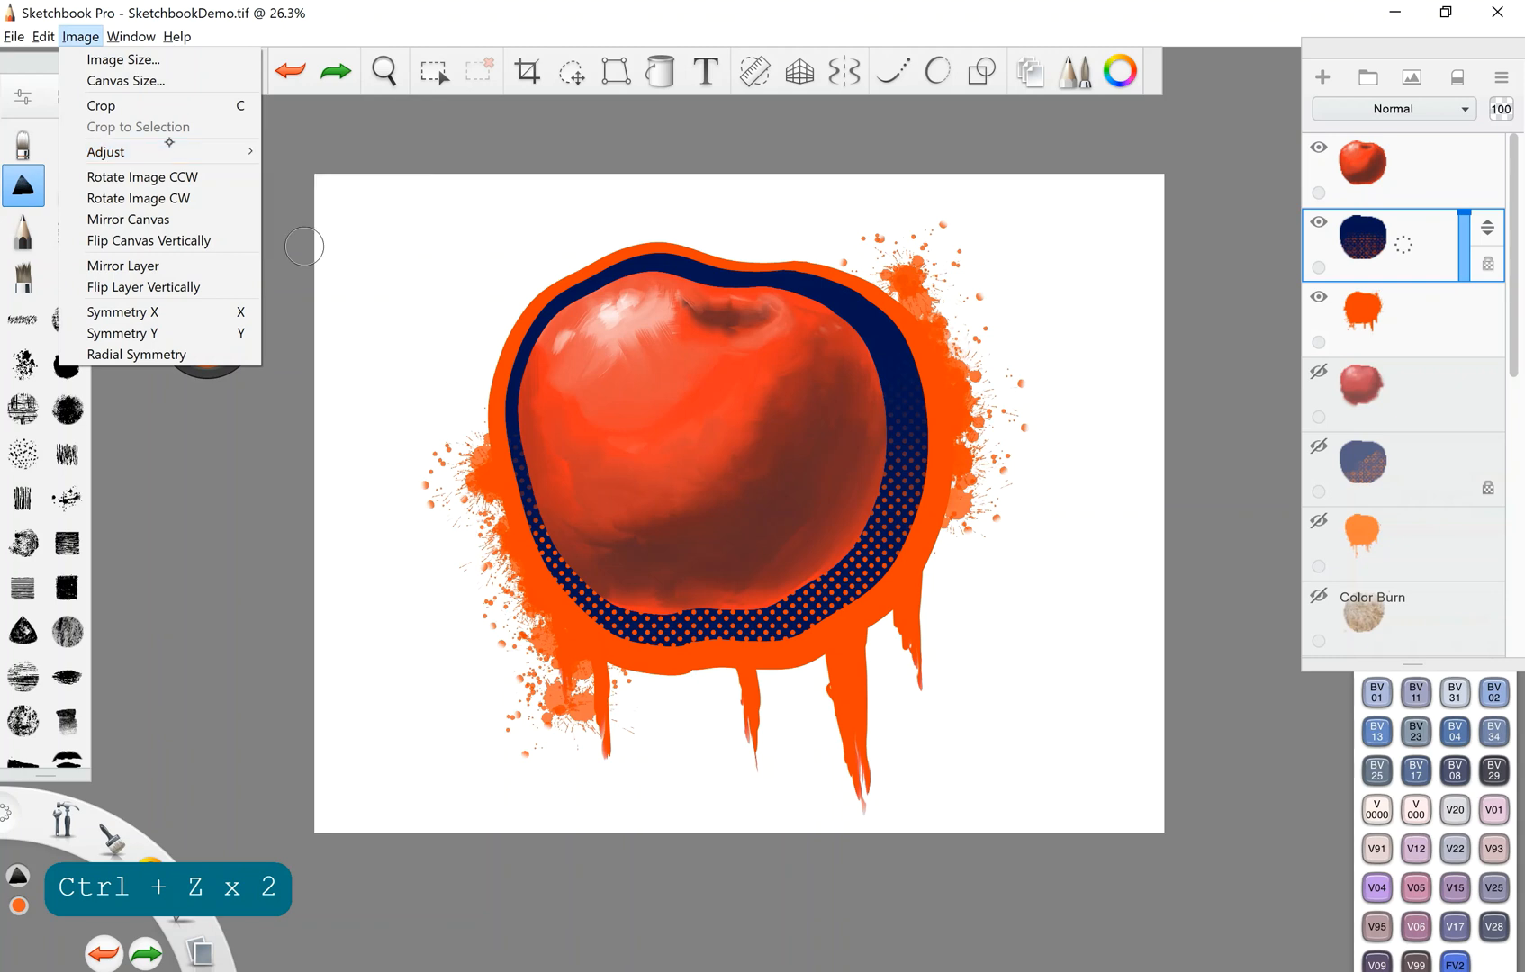
{"action": "mouse_move", "coordinate": [142, 287]}
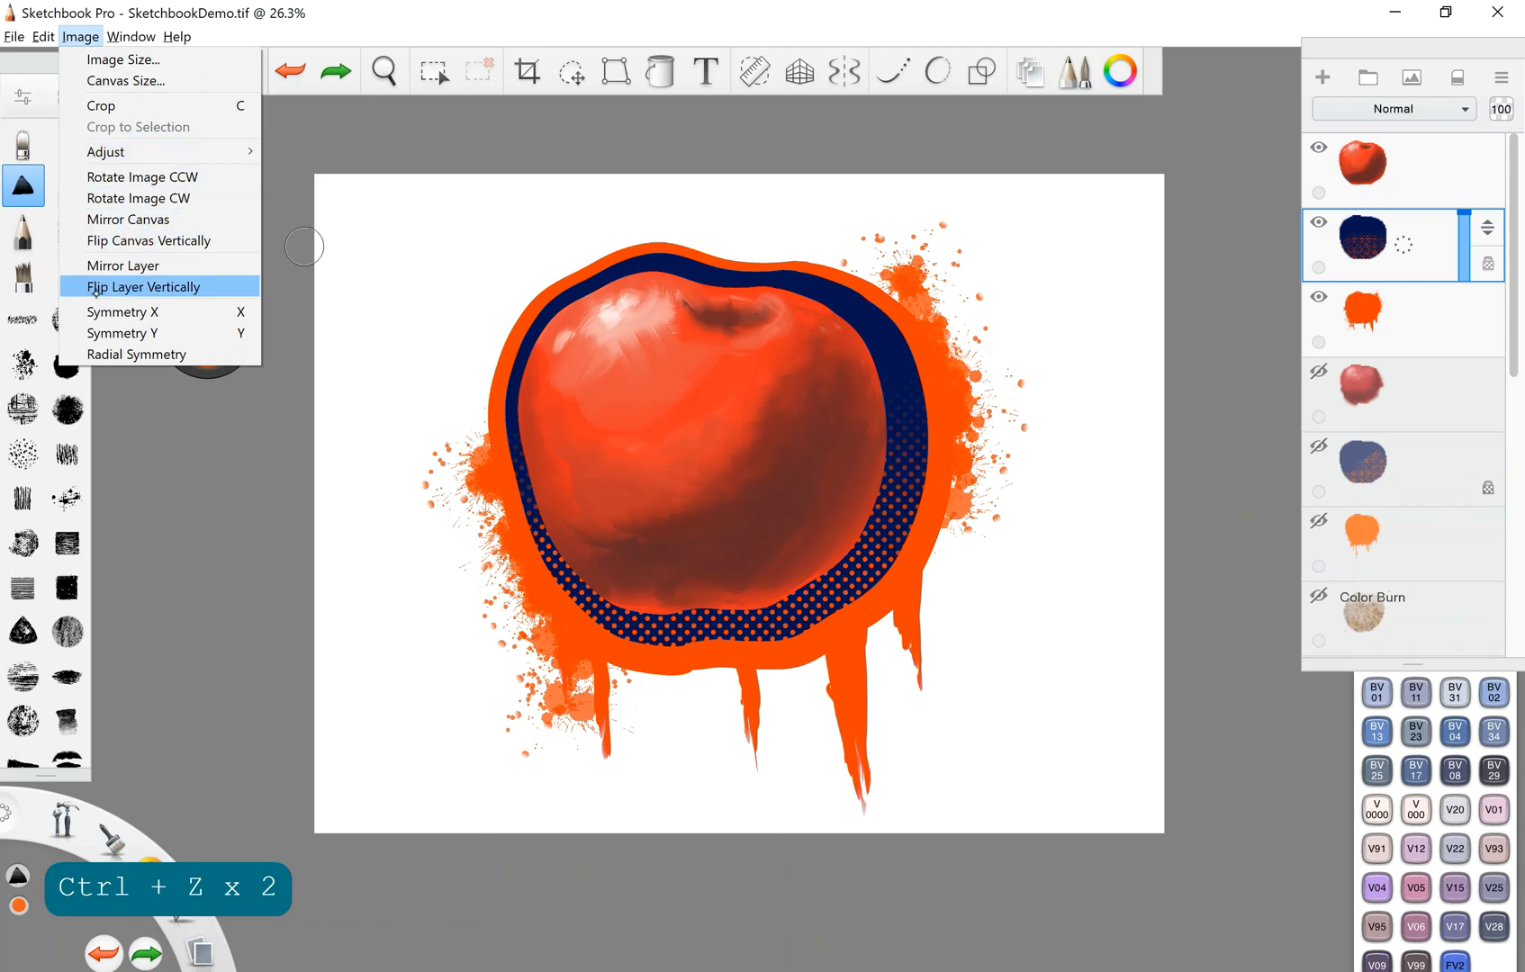
{"action": "left_click", "coordinate": [130, 37]}
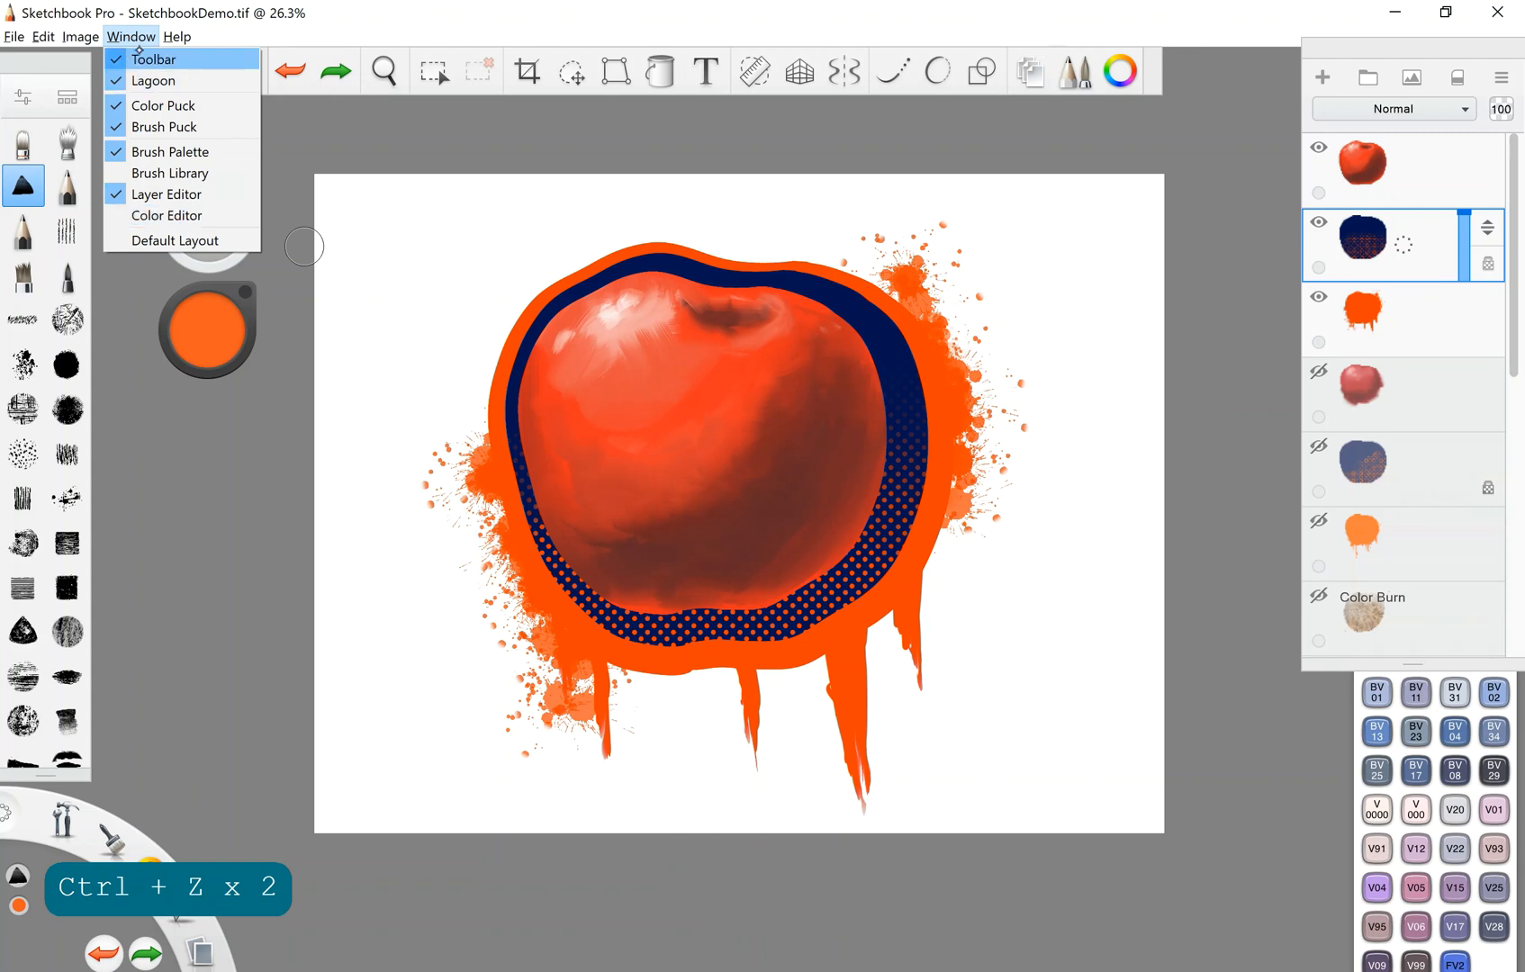
{"action": "mouse_move", "coordinate": [164, 126]}
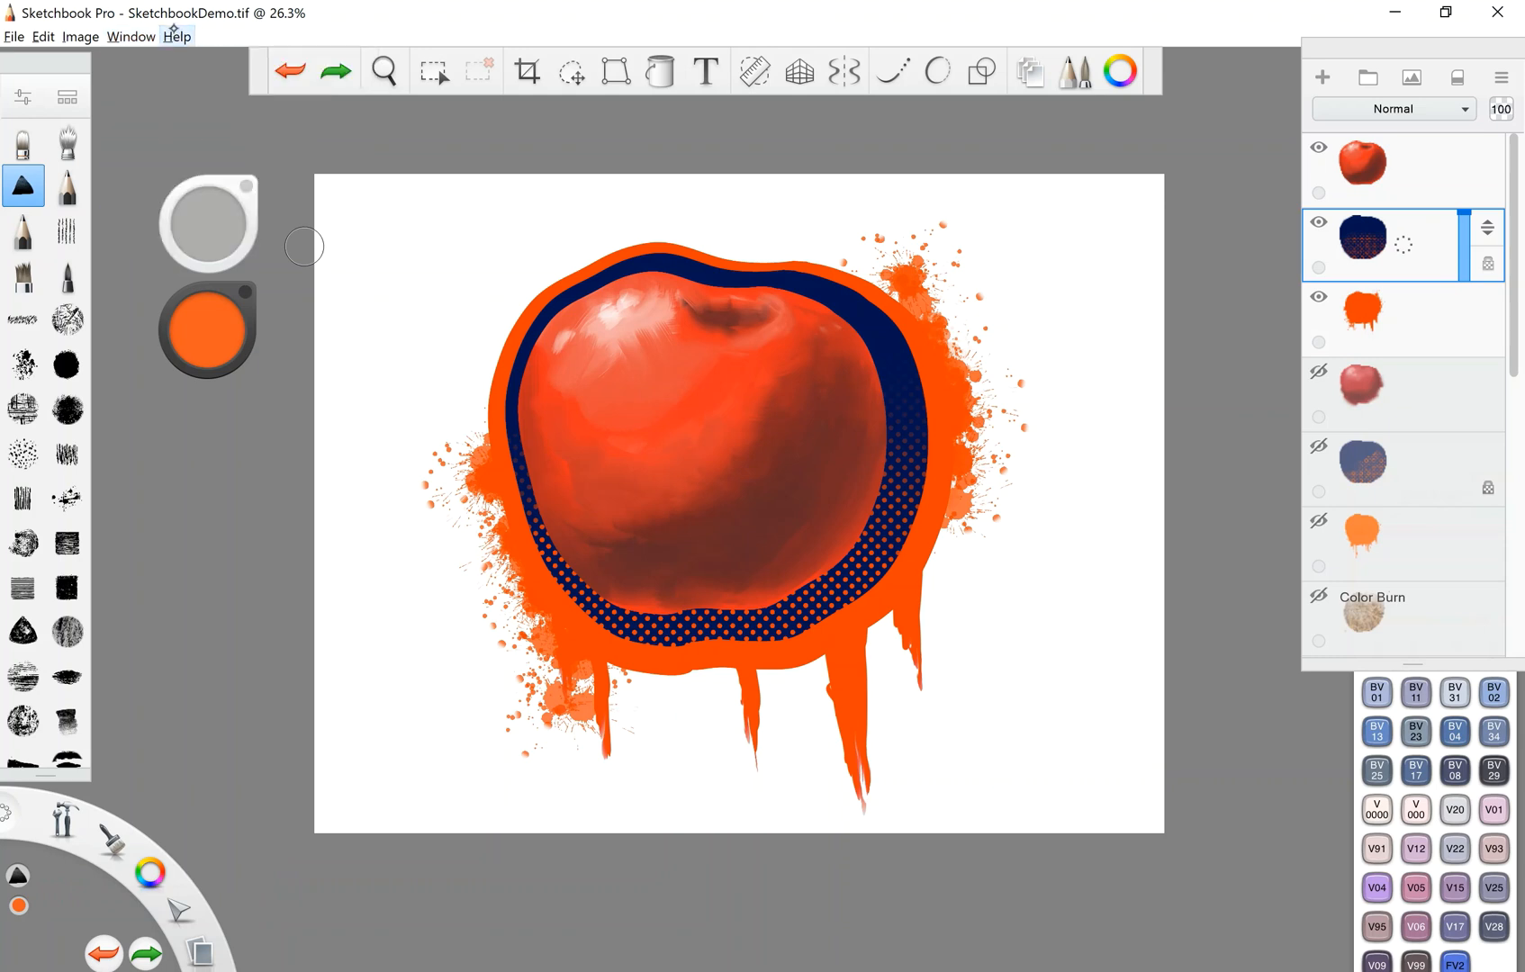
{"action": "mouse_move", "coordinate": [336, 70]}
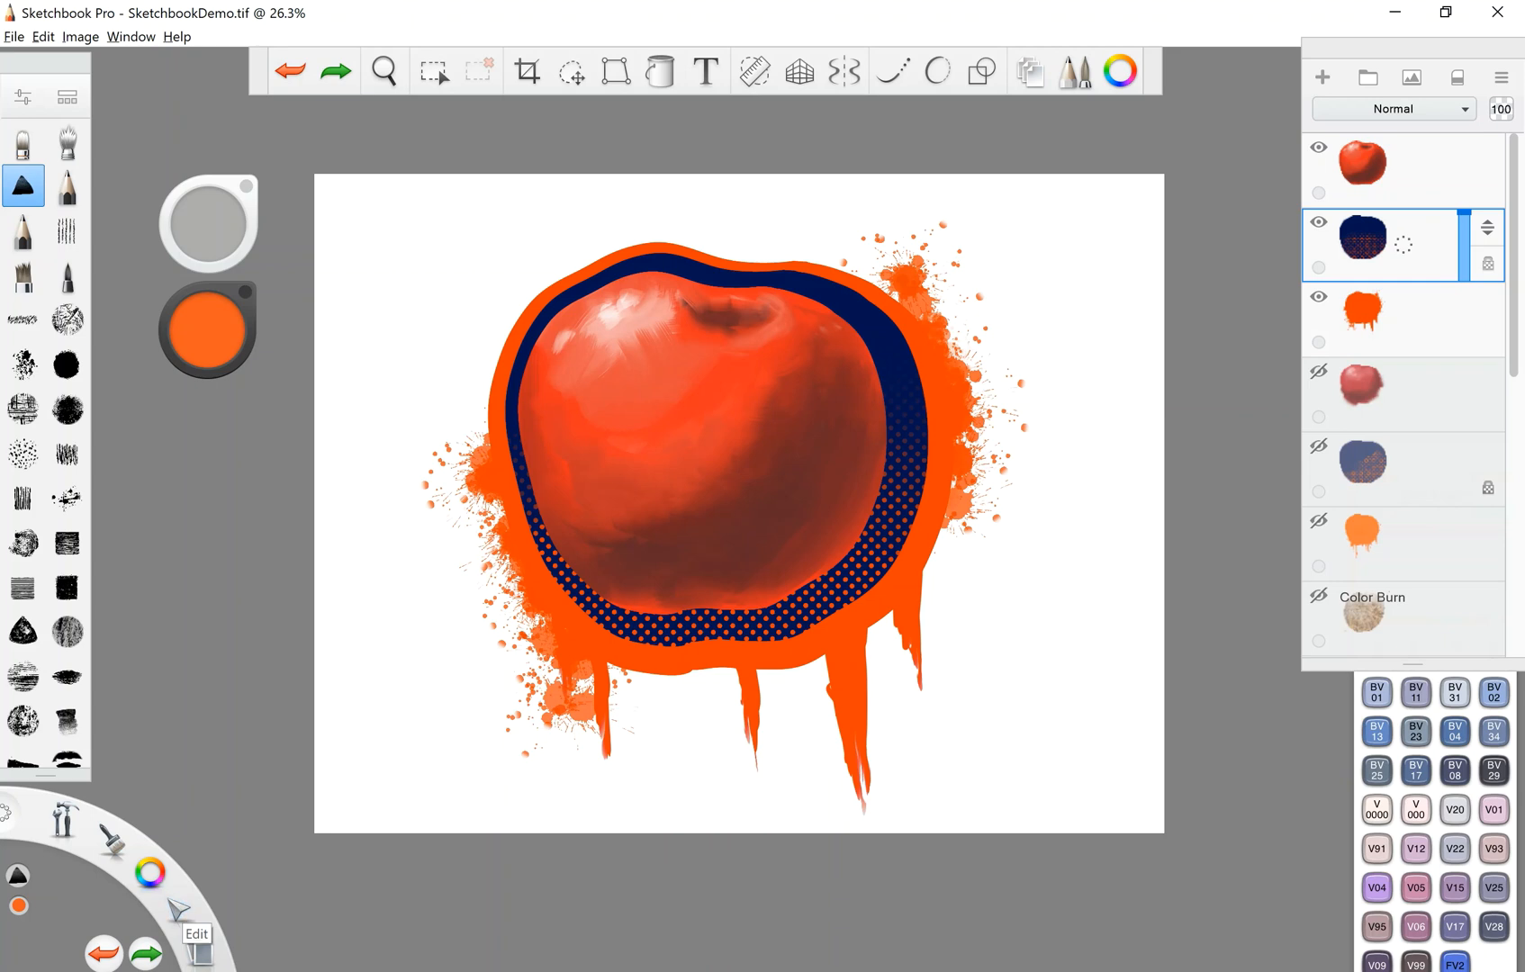
- Expand the Lagoon's editing tool options
{"action": "left_click", "coordinate": [180, 928]}
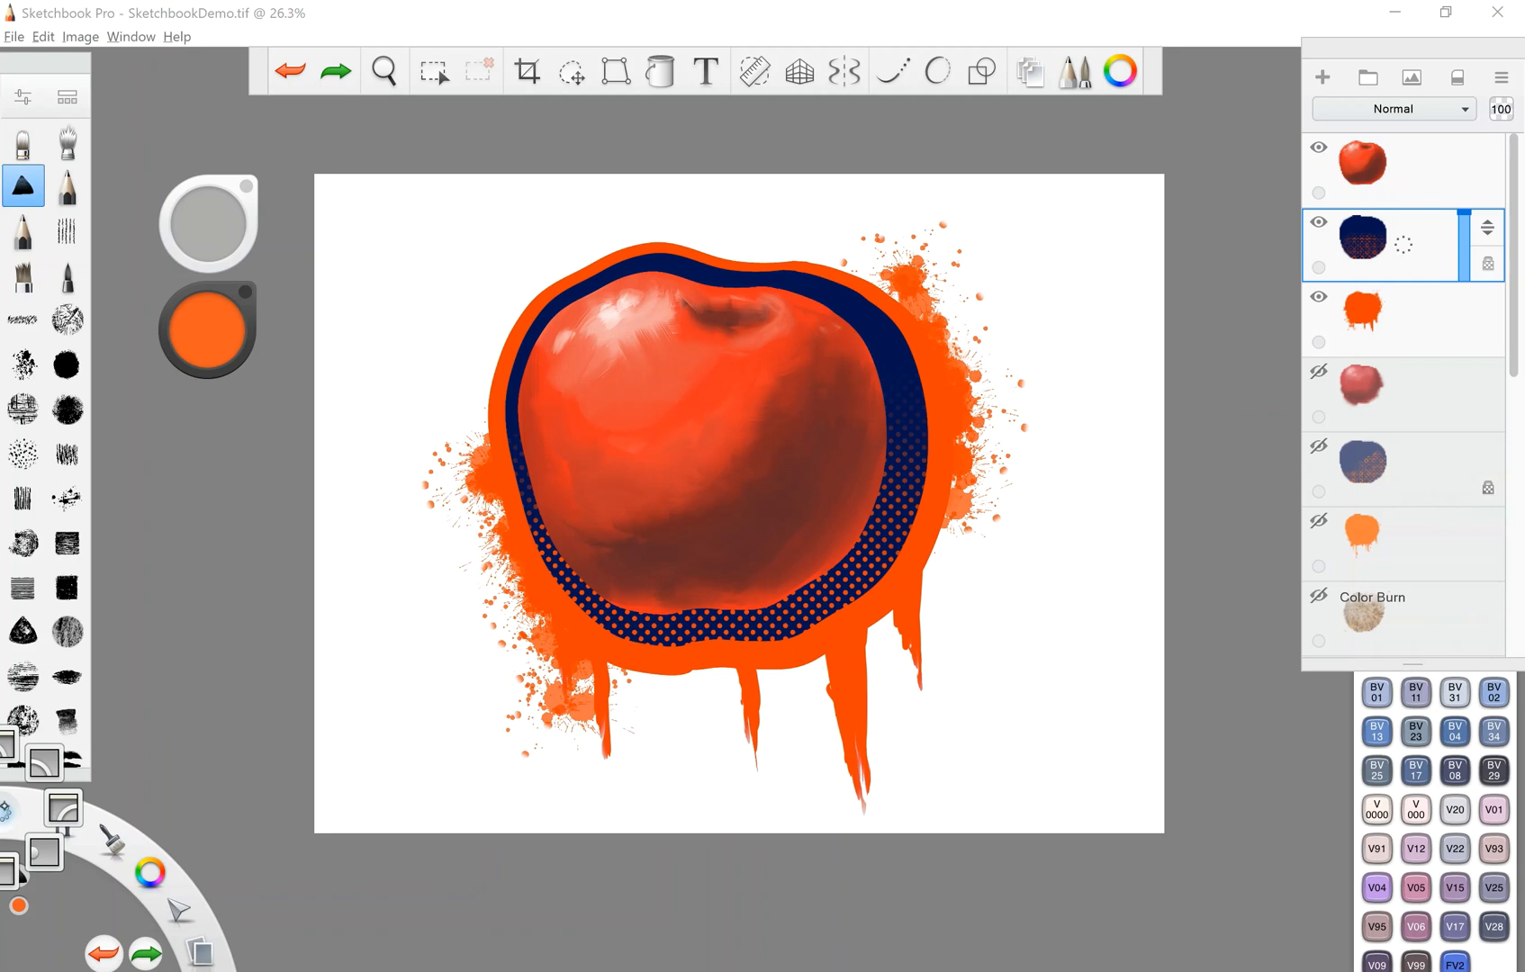
{"action": "mouse_move", "coordinate": [42, 763]}
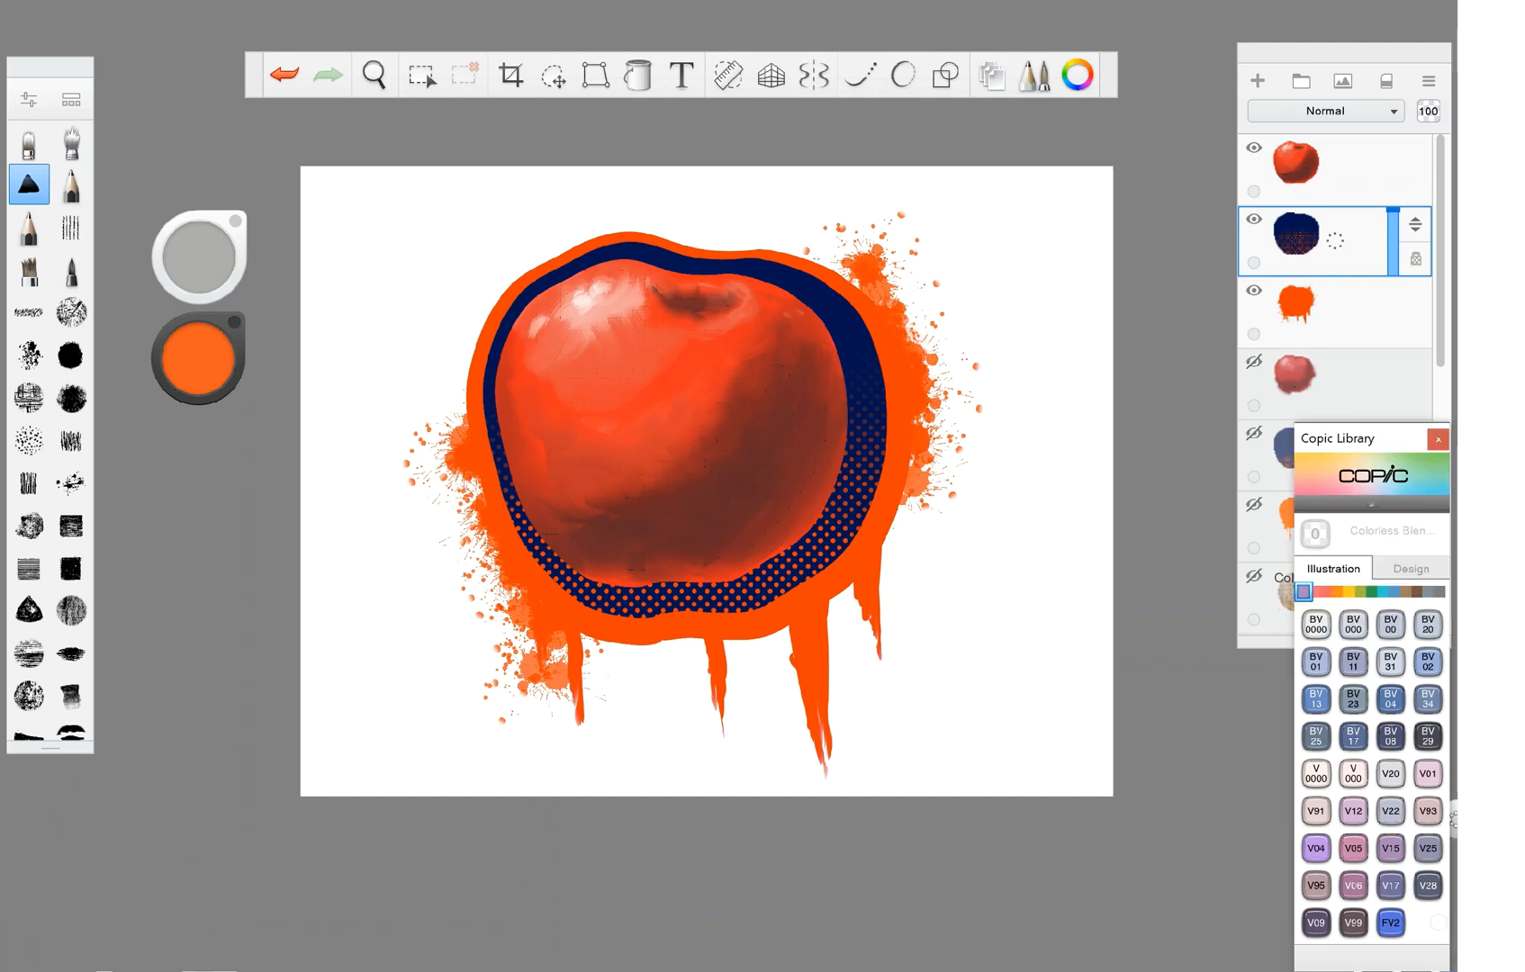
- Drag the Copic Library panel left, off the Layer Editor
{"action": "left_click_drag", "start_coordinate": [1361, 438], "coordinate": [1207, 355]}
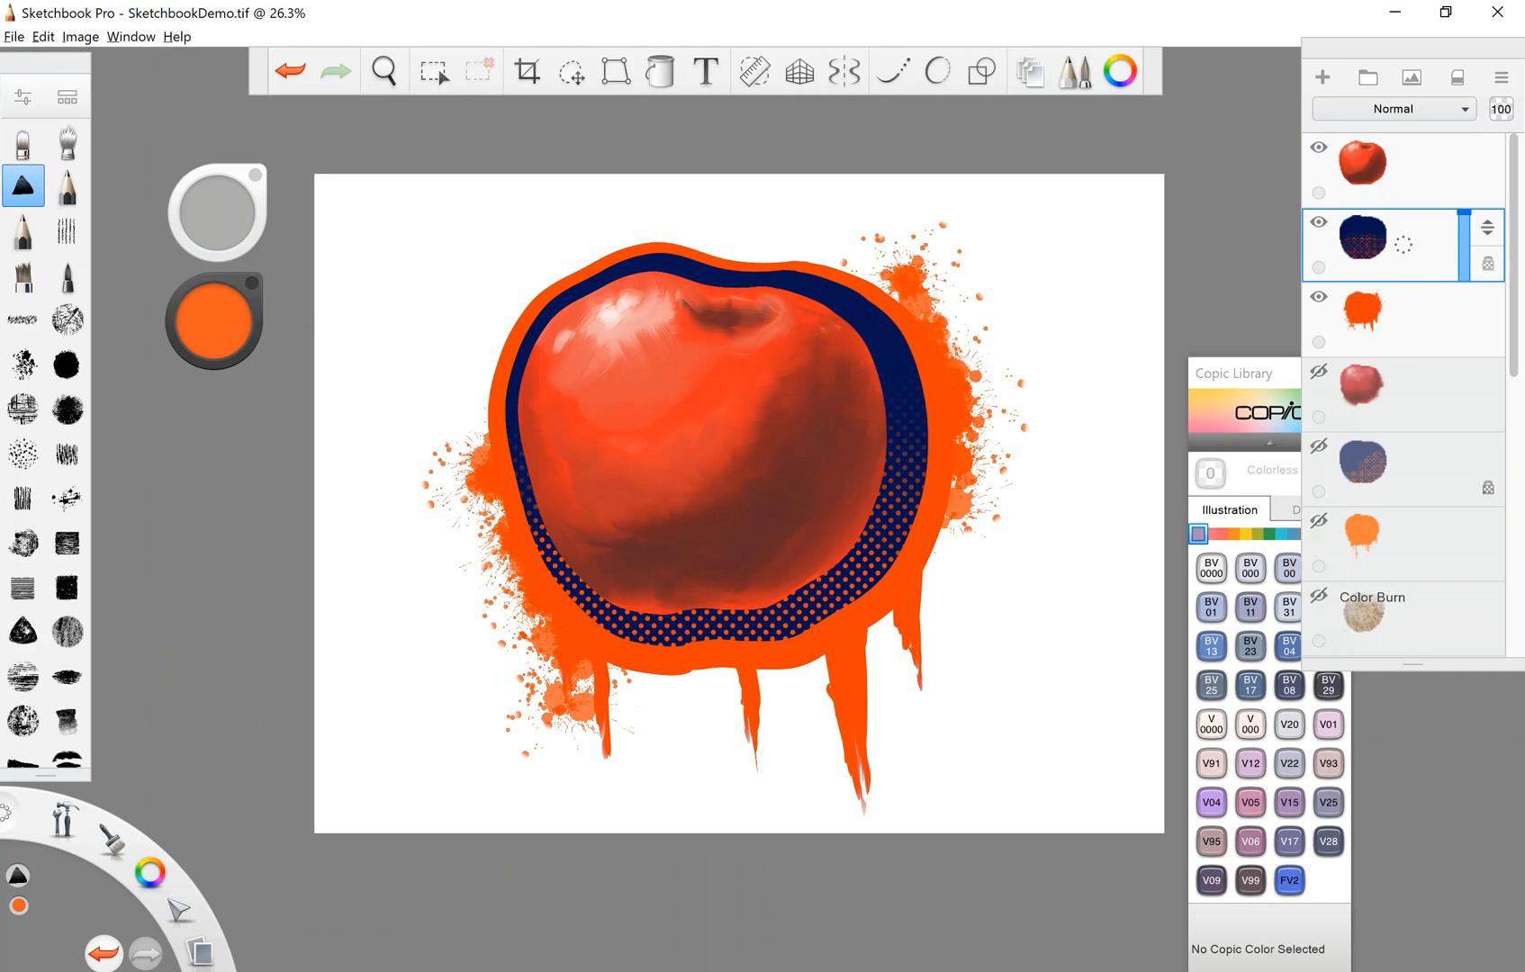
{"action": "mouse_move", "coordinate": [1213, 106]}
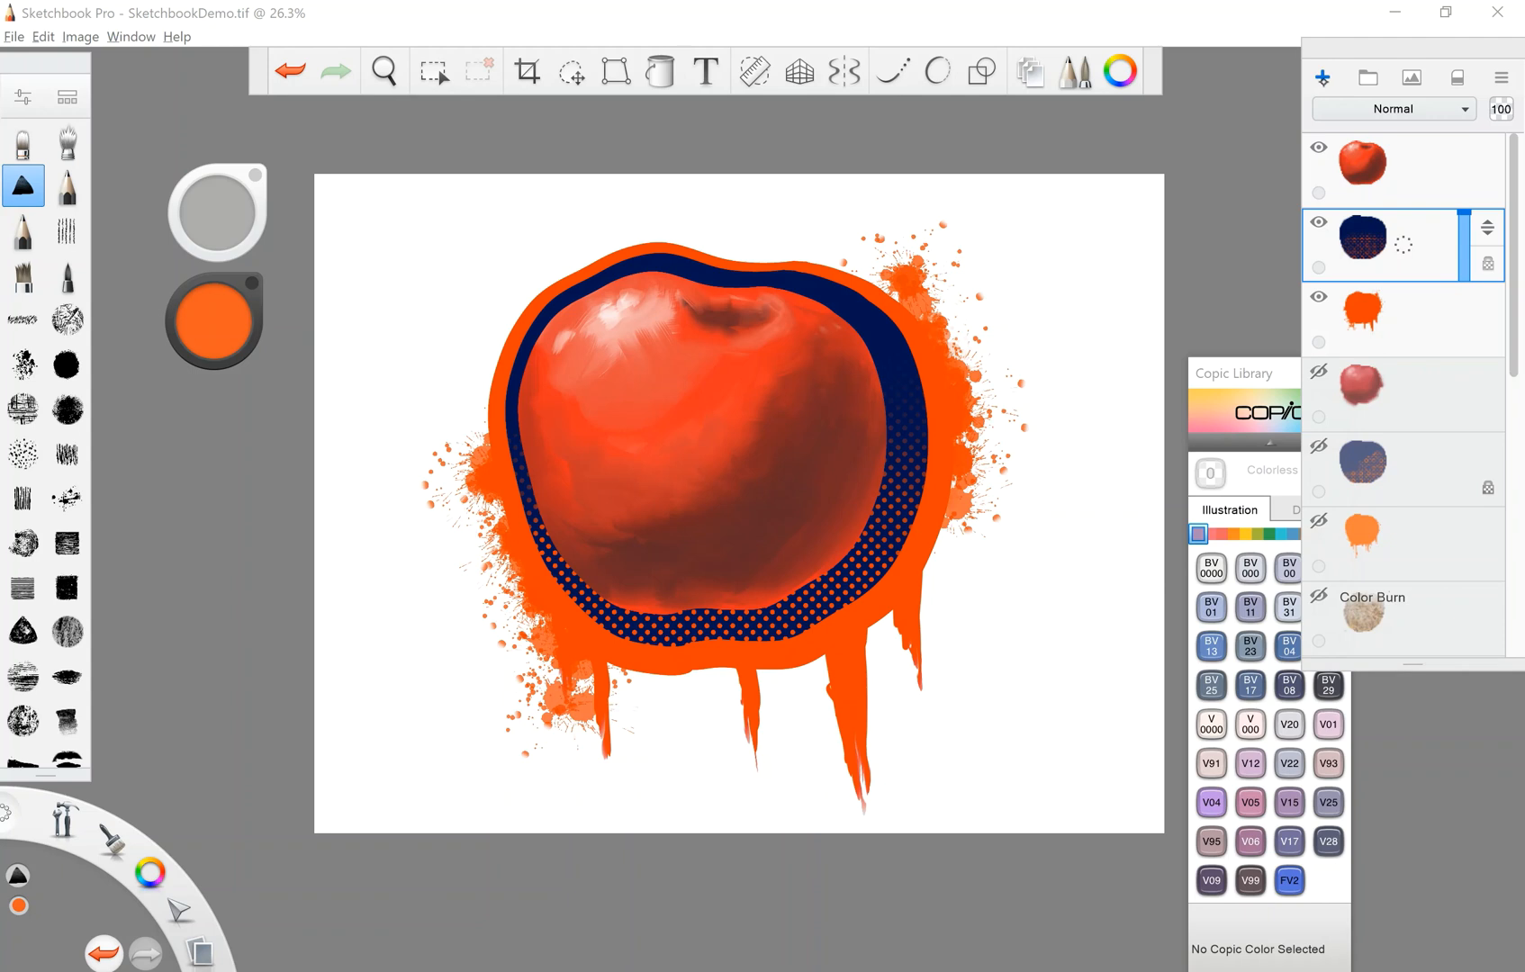
{"action": "mouse_move", "coordinate": [1323, 76]}
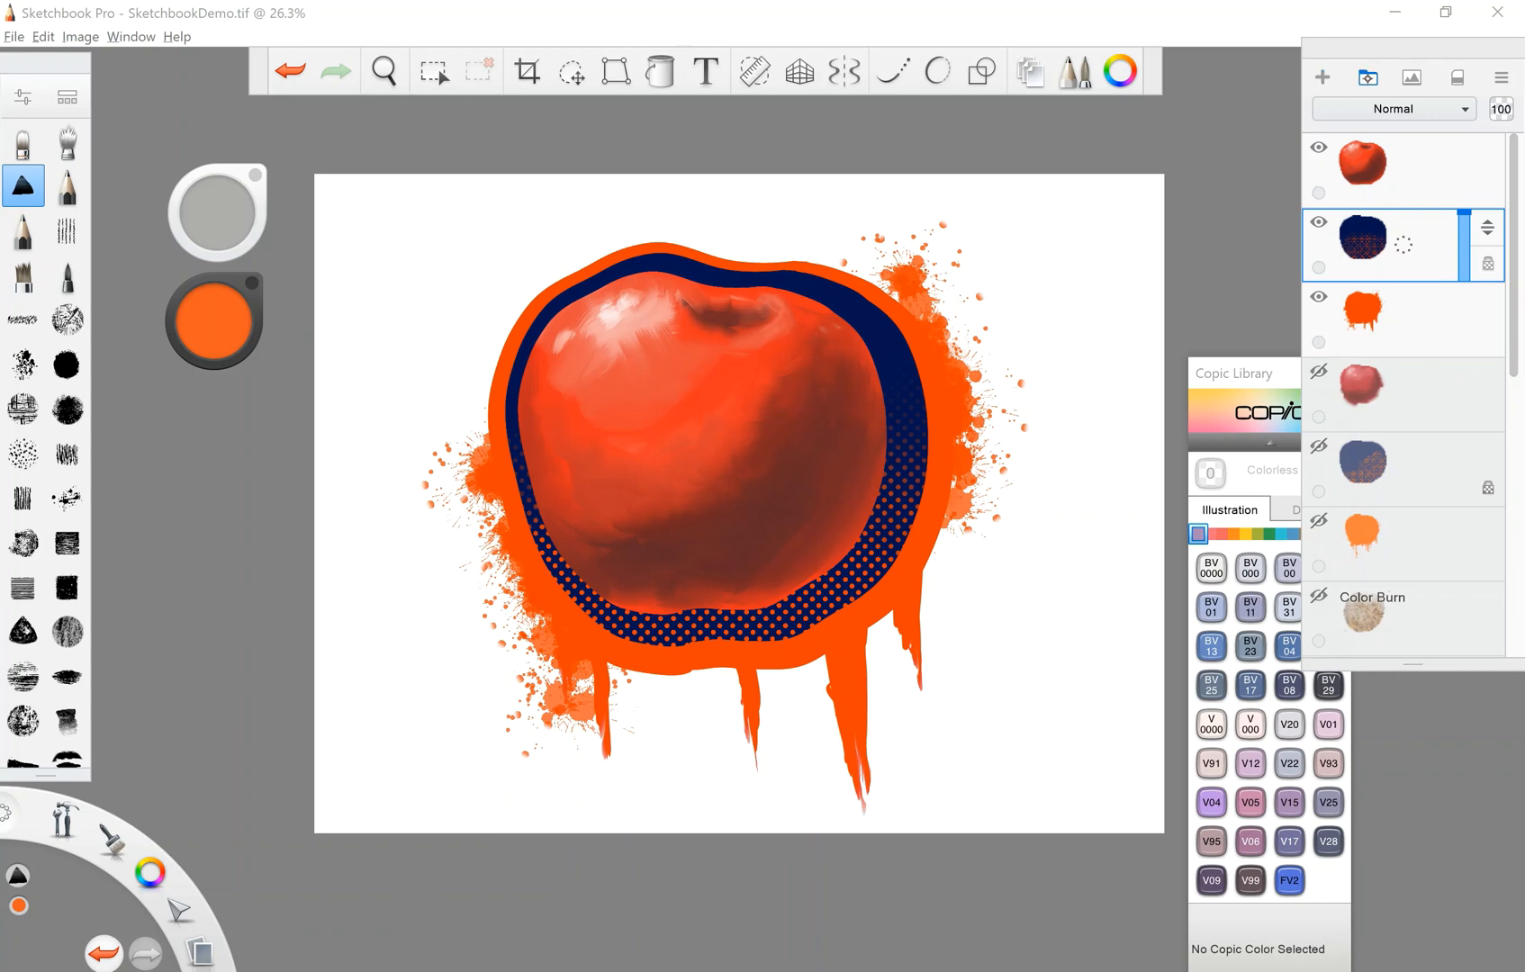
{"action": "mouse_move", "coordinate": [1366, 76]}
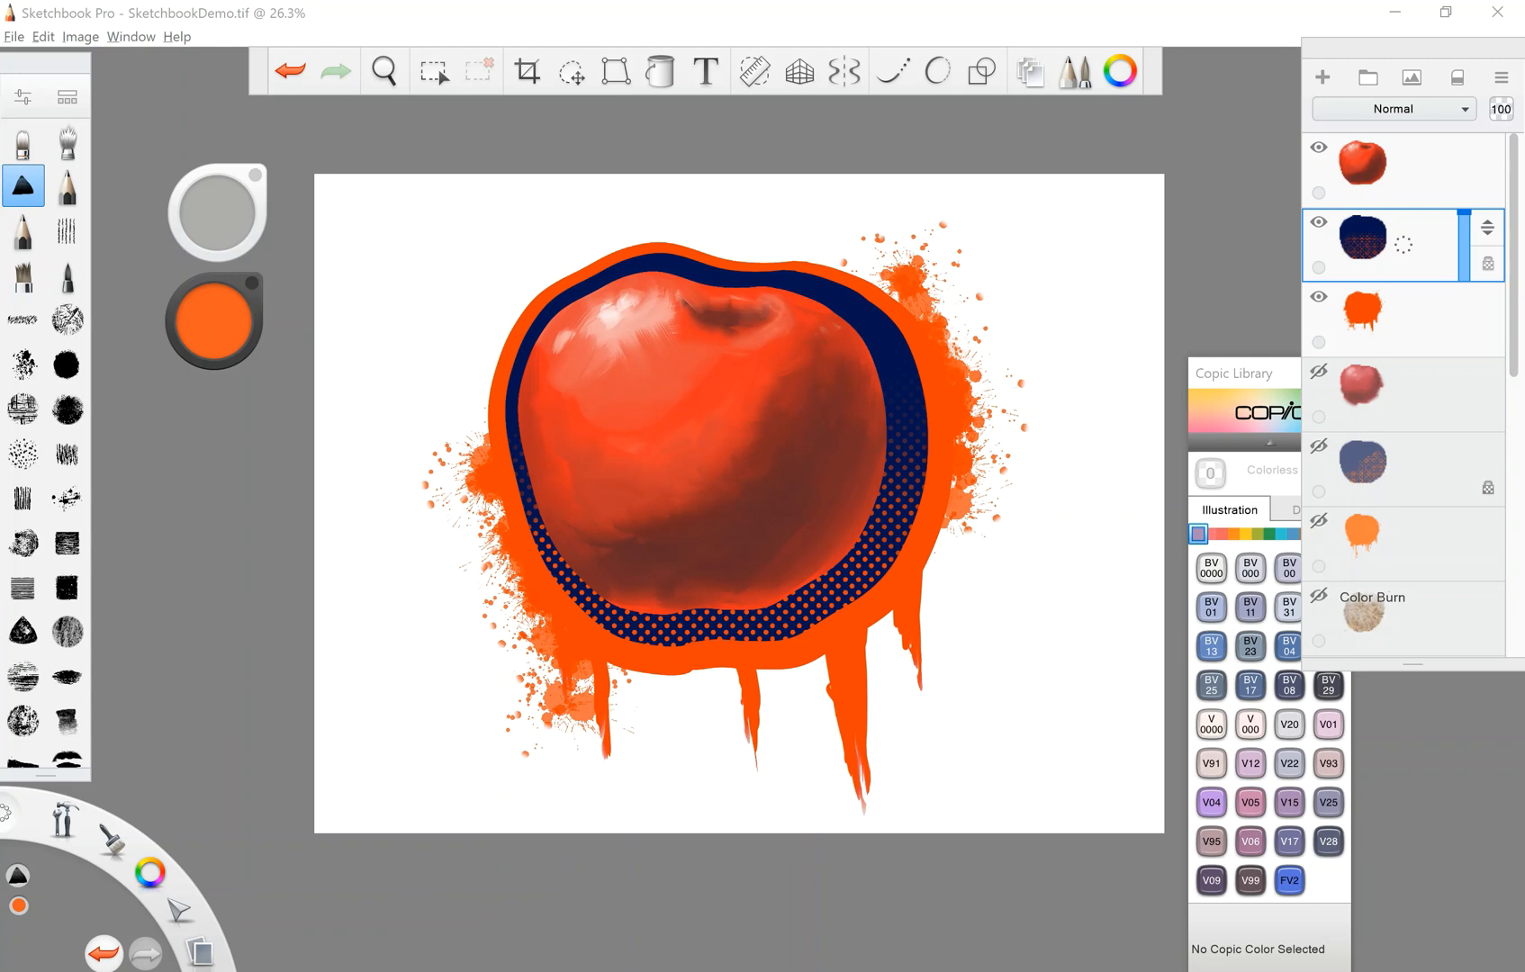
- Scroll down three notches in the layer list
{"action": "scroll", "scroll_direction": "down", "scroll_amount": 3}
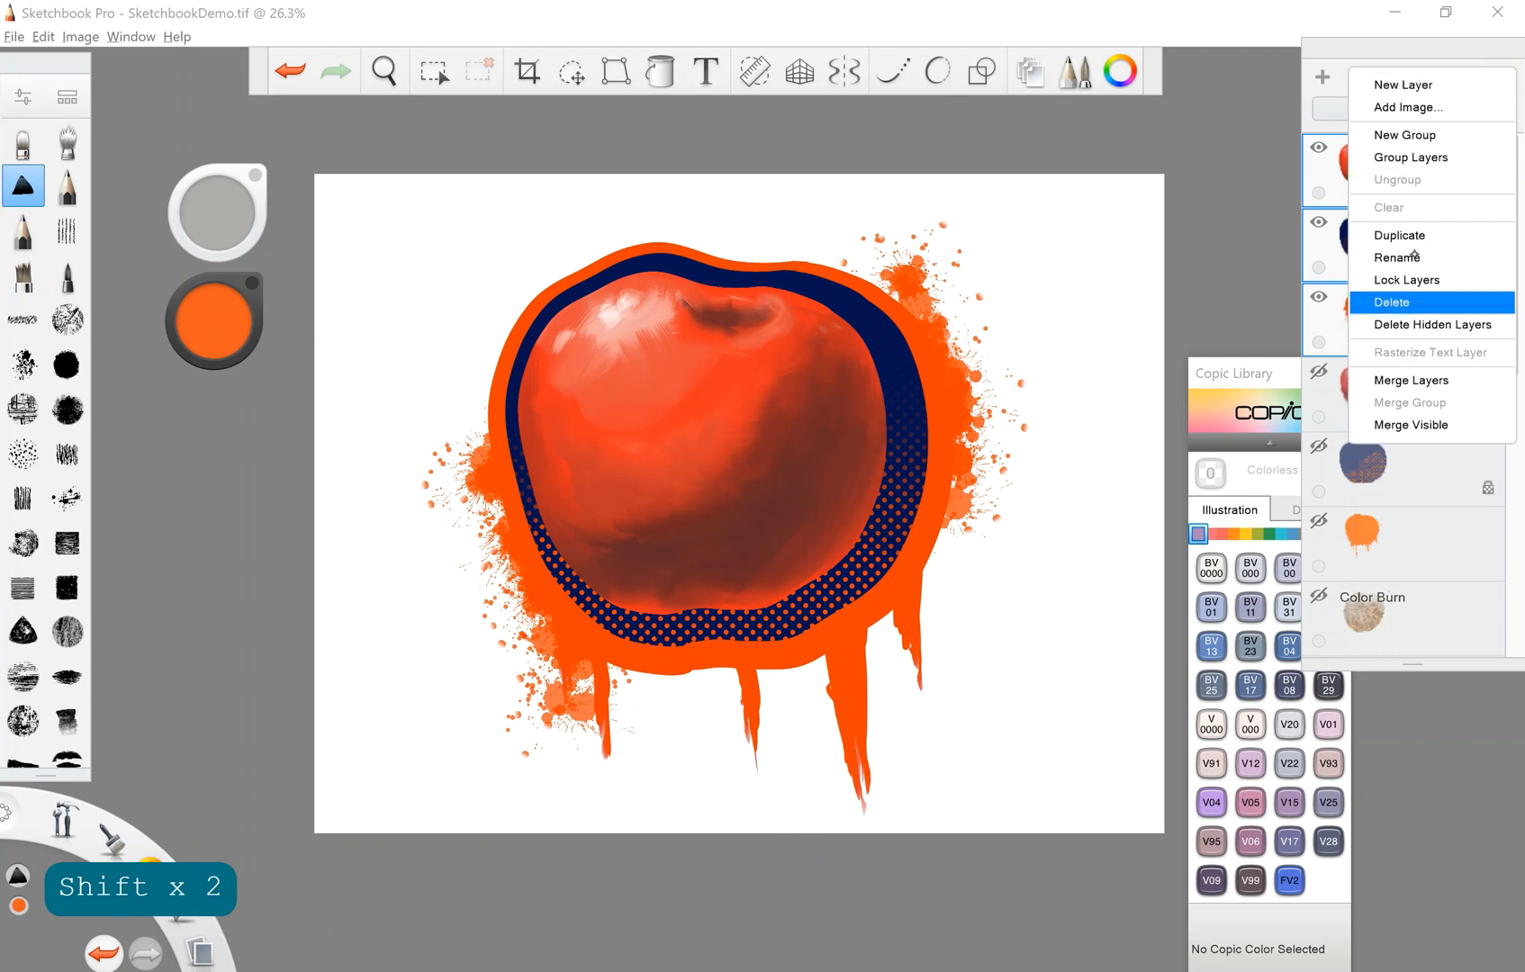
- Group the three selected layers into Group3
{"action": "left_click", "coordinate": [1411, 156]}
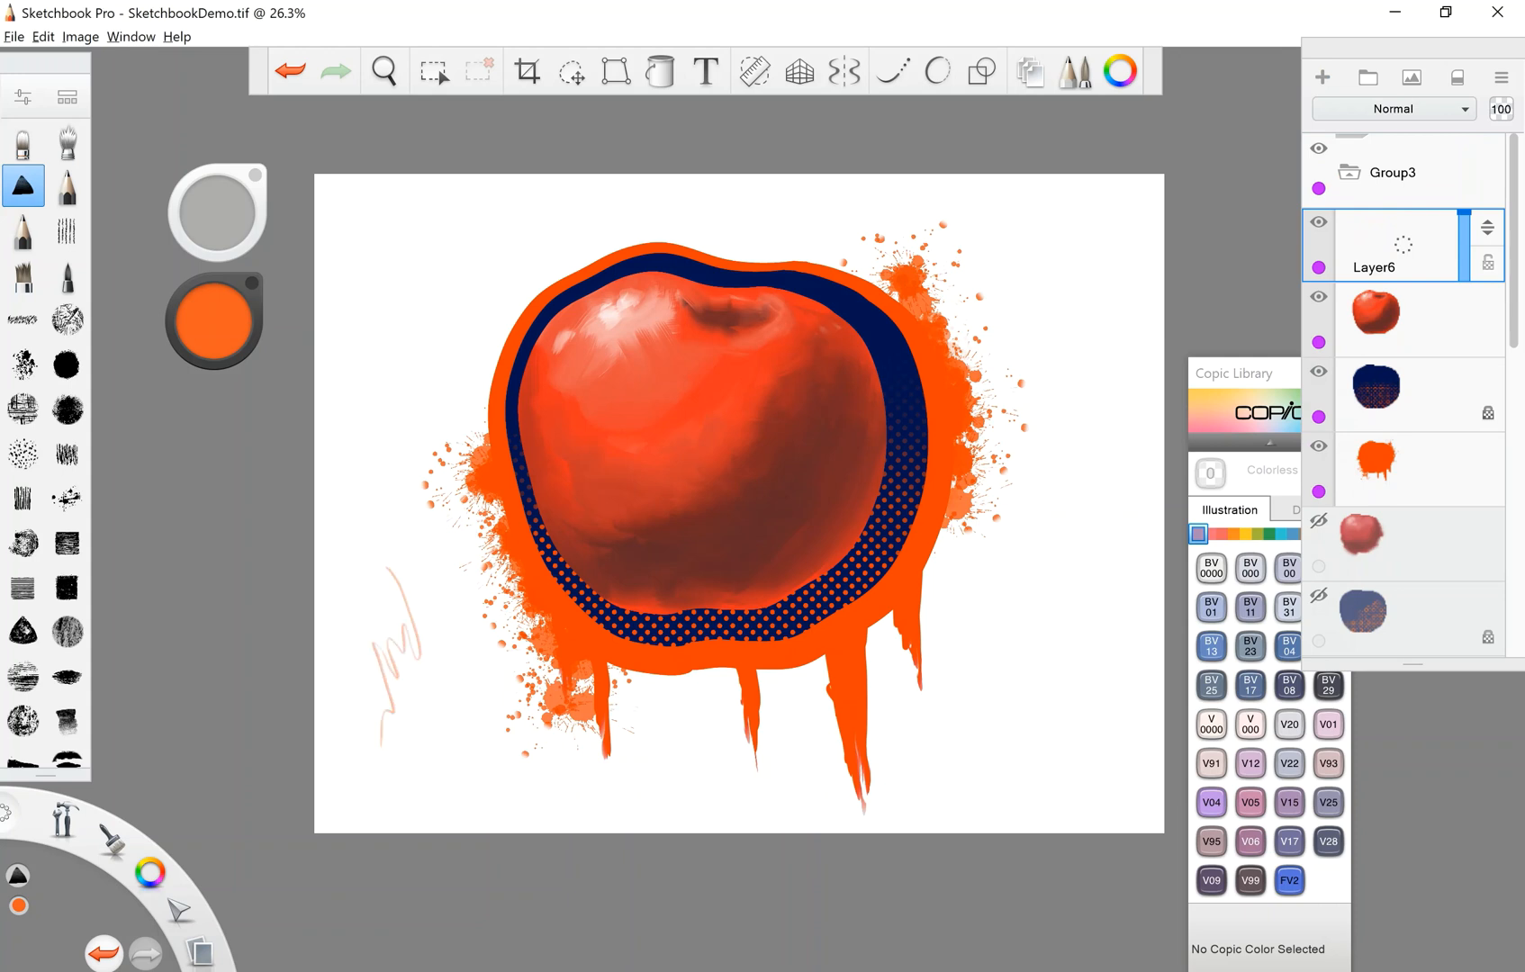
{"action": "mouse_move", "coordinate": [385, 502]}
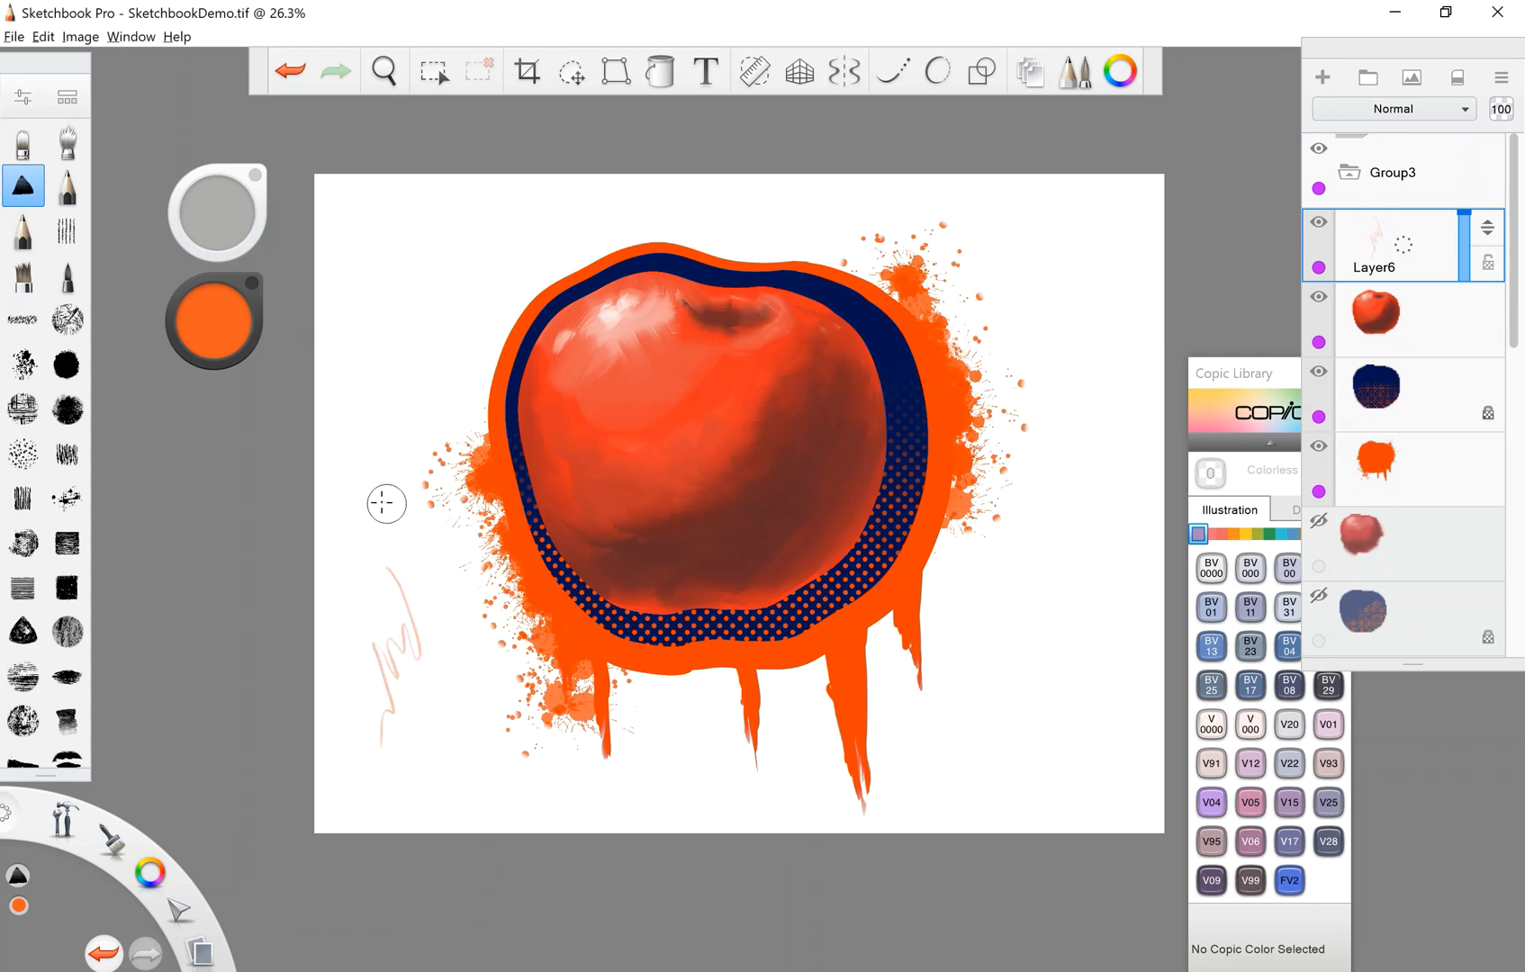
- Paint a peach test stroke left of the apple, then zoom and rotate the canvas view
{"action": "left_click_drag", "start_coordinate": [386, 503], "coordinate": [397, 536]}
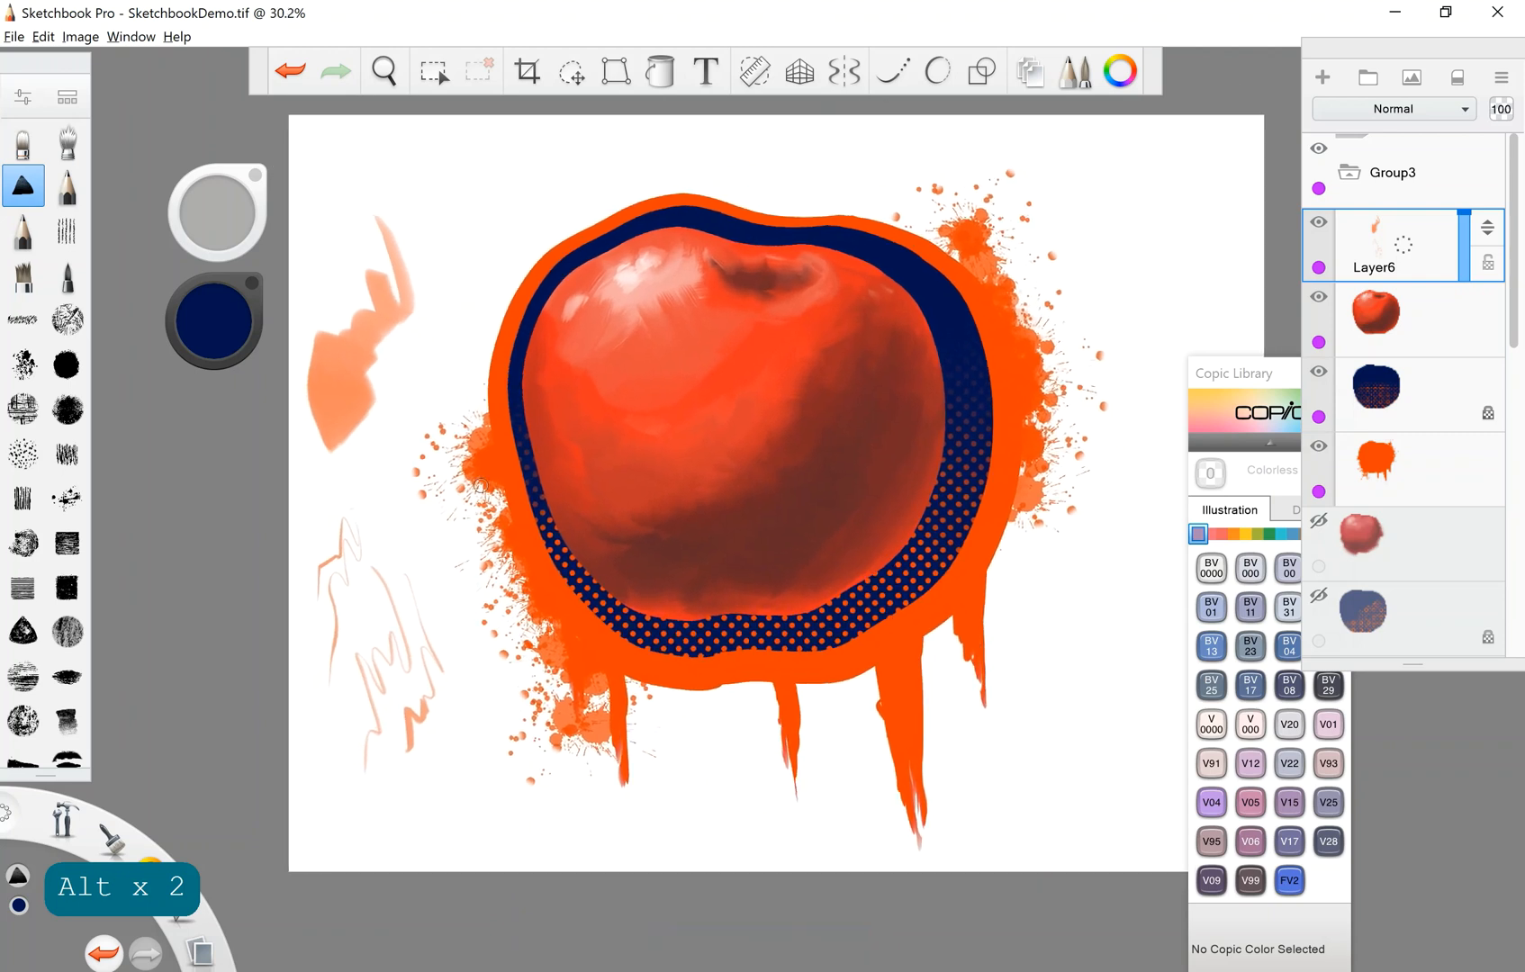
{"action": "left_click", "coordinate": [384, 71]}
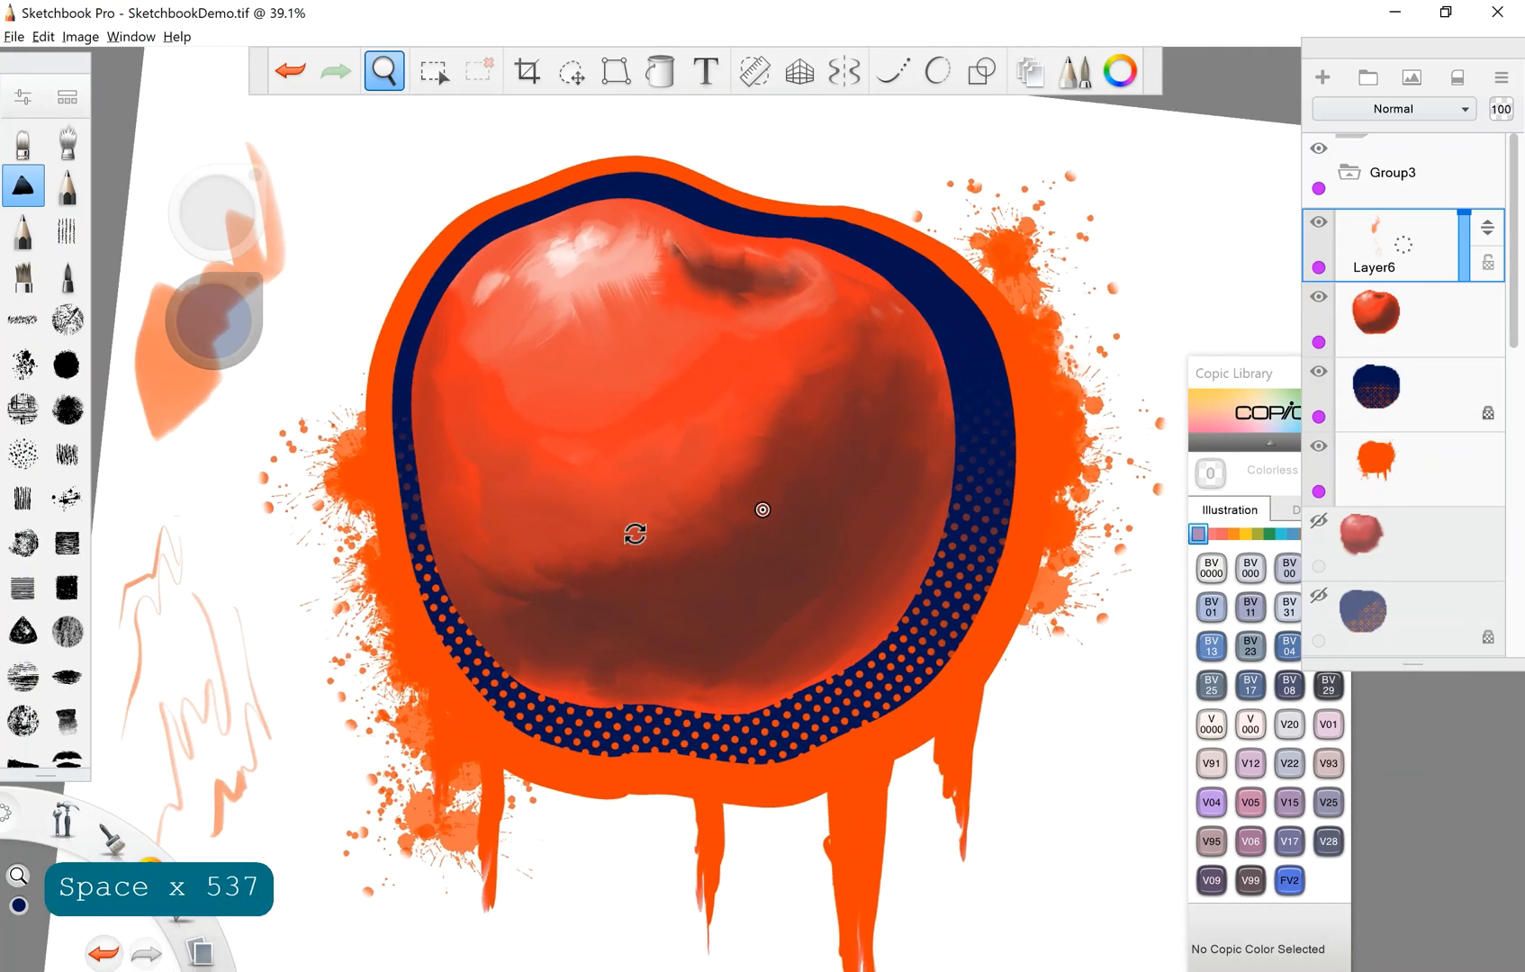
{"action": "left_click", "coordinate": [155, 82]}
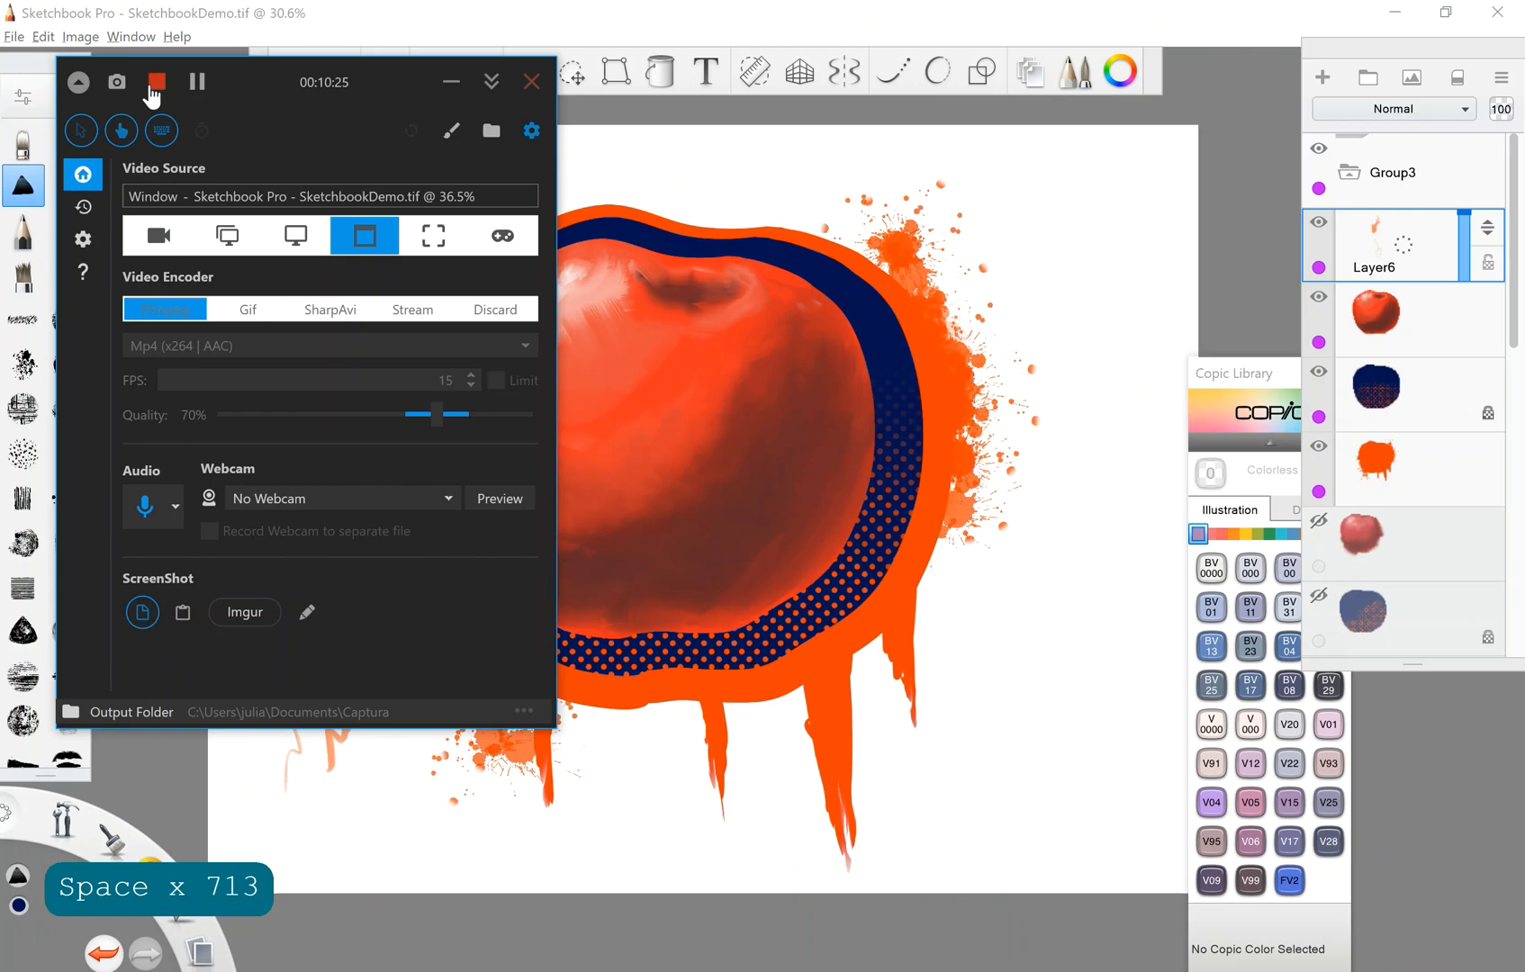